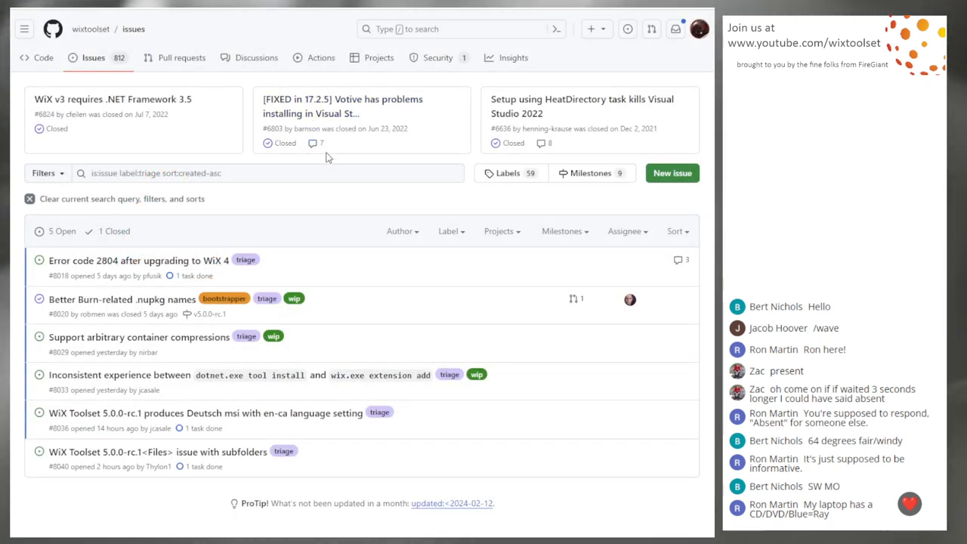
mouse_move(582, 280)
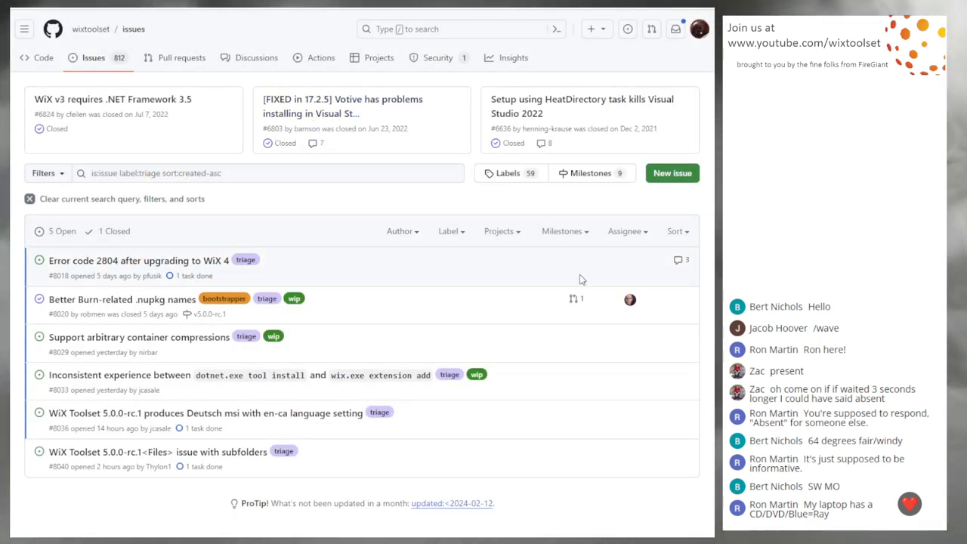
mouse_move(63, 299)
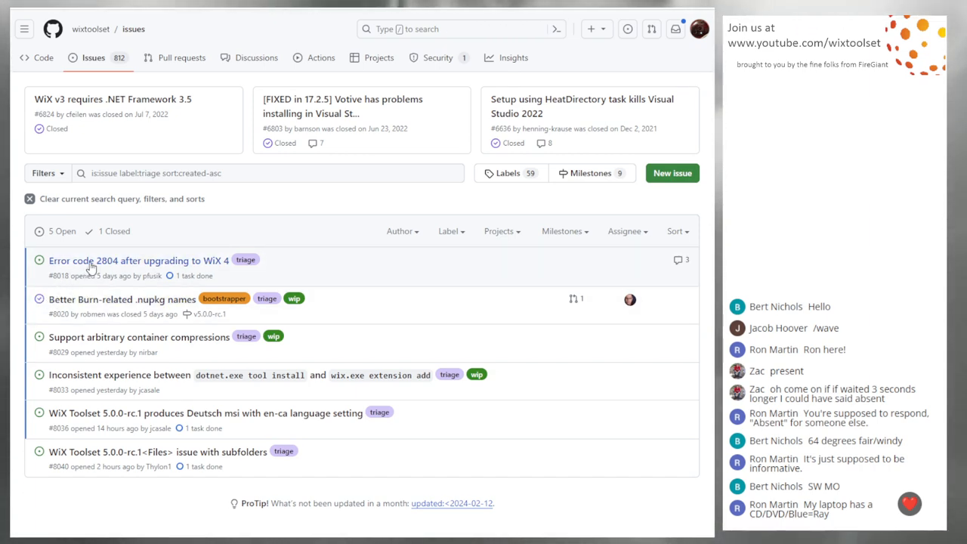
Review issue #8018 'Error code 2804 after upgrading to WiX 4' through its report and comments.
left_click(139, 260)
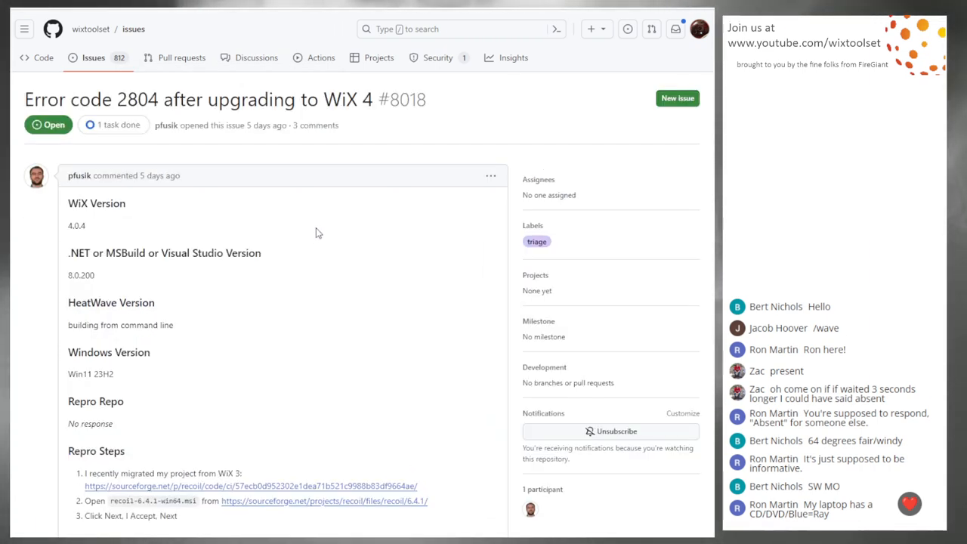
scroll("down", 3)
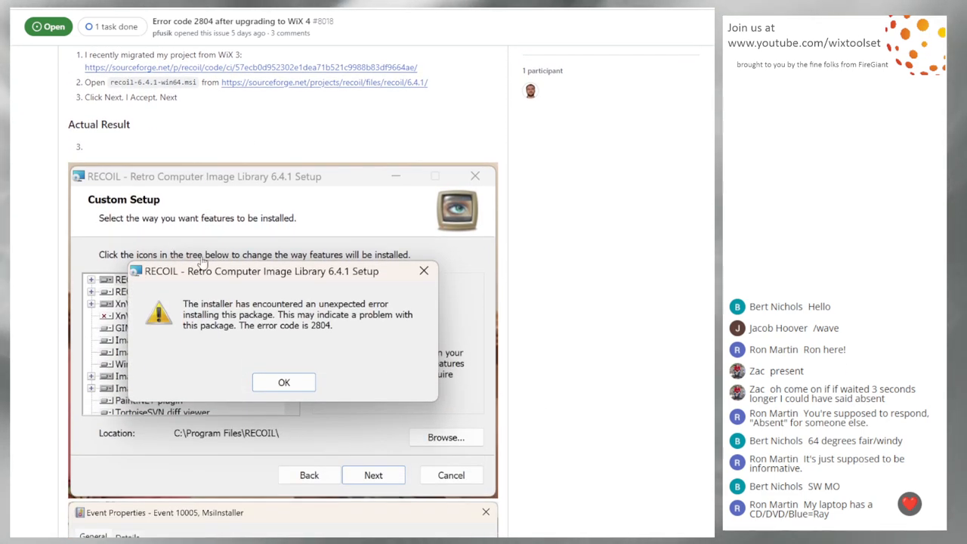
scroll("down", 3)
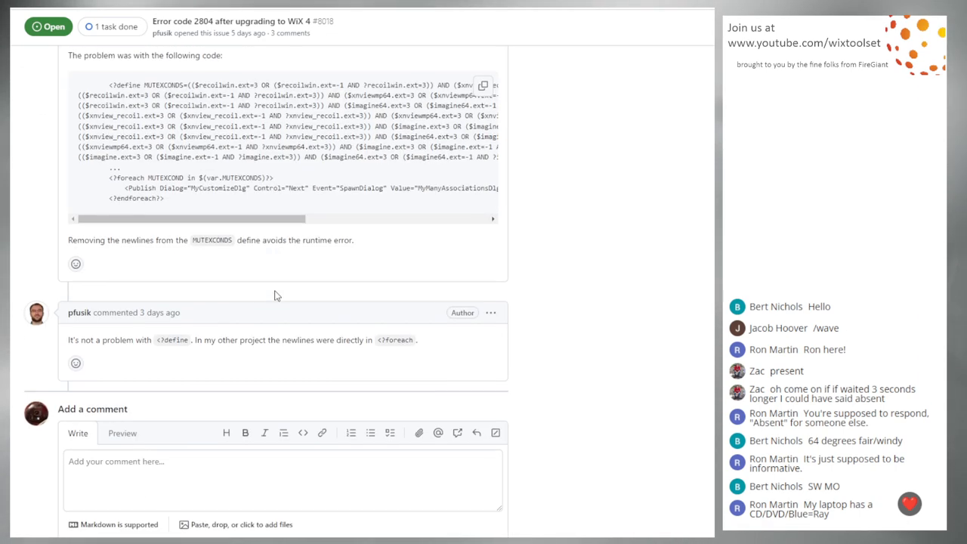
scroll("up", 3)
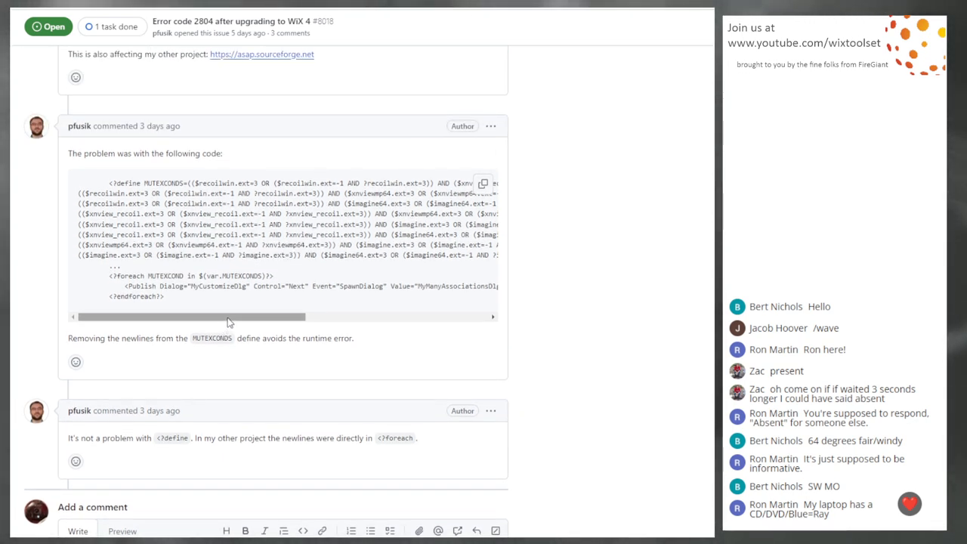
scroll("up", 3)
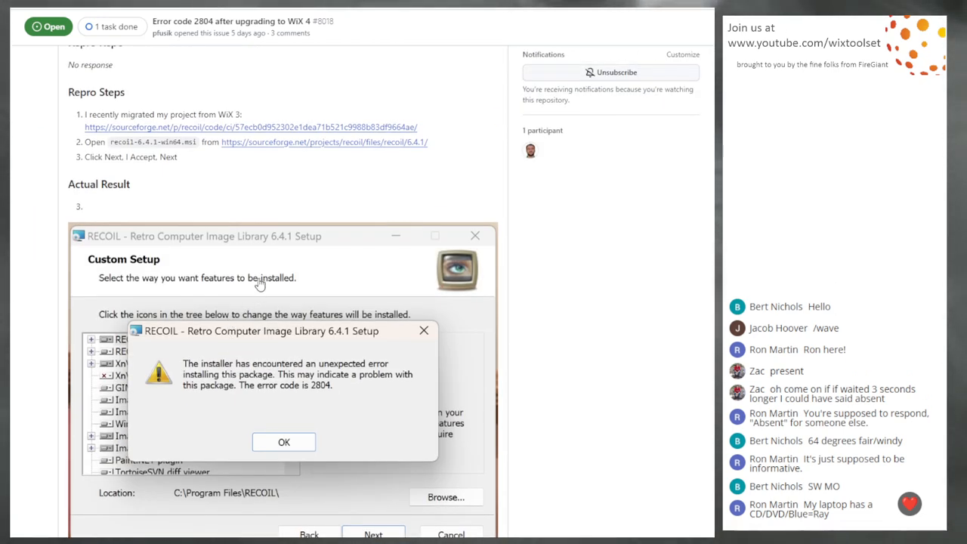
scroll("up", 3)
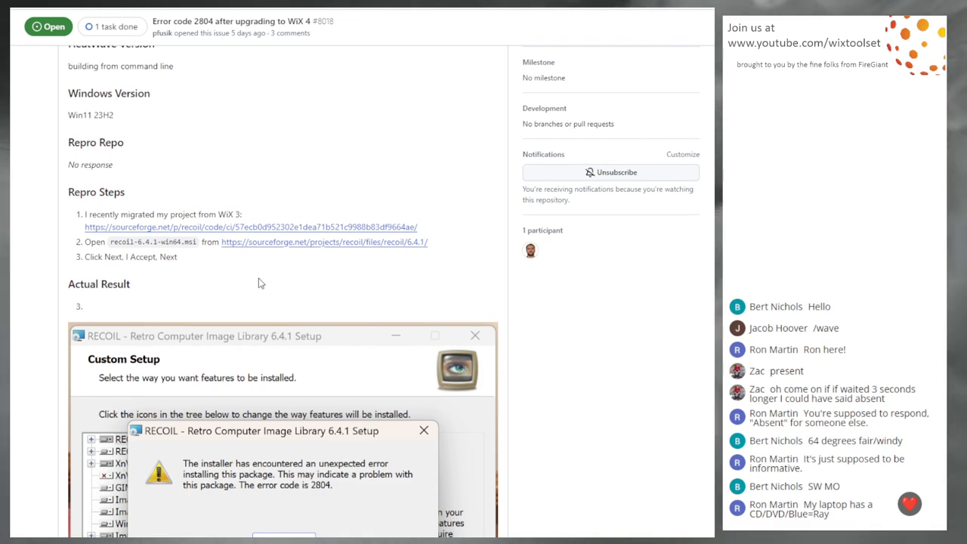
mouse_move(214, 290)
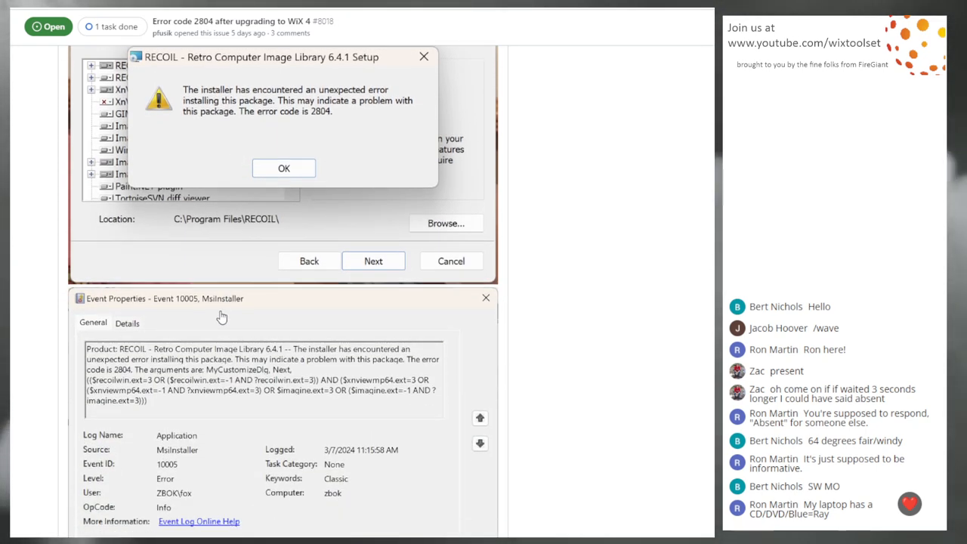
scroll("down", 3)
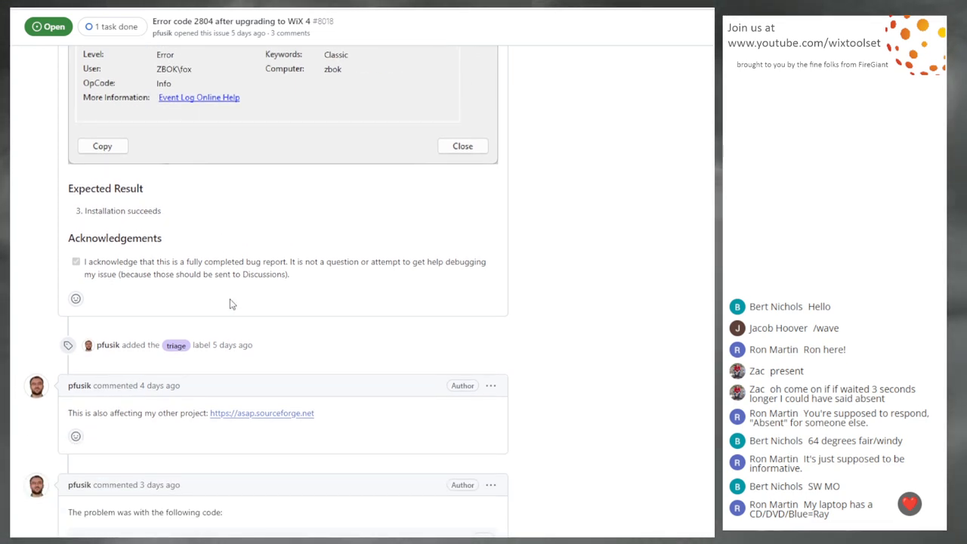
scroll("down", 3)
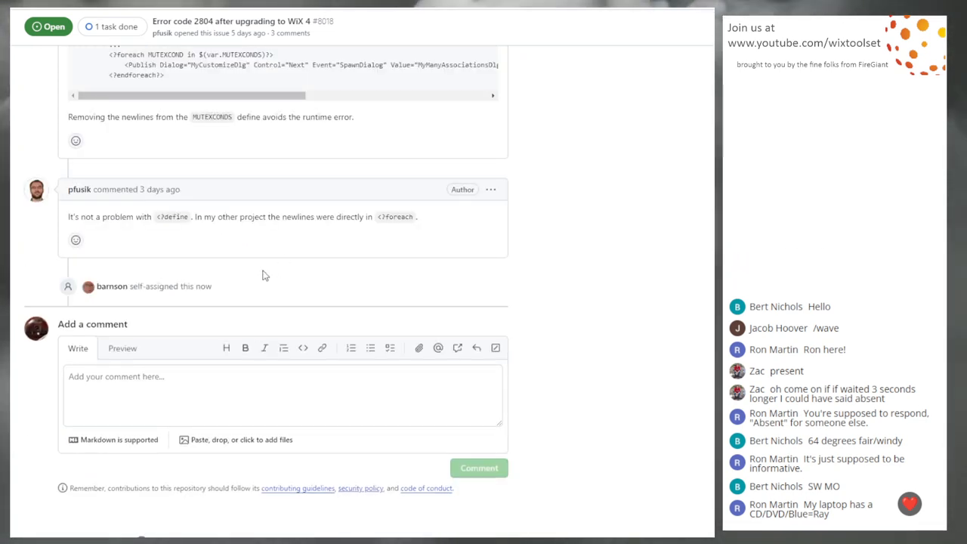
mouse_move(244, 151)
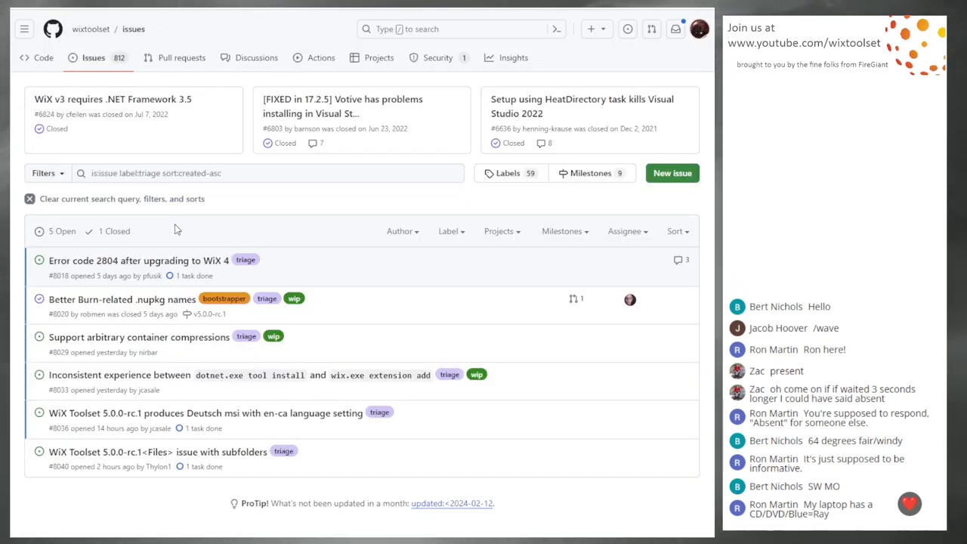
mouse_move(365, 237)
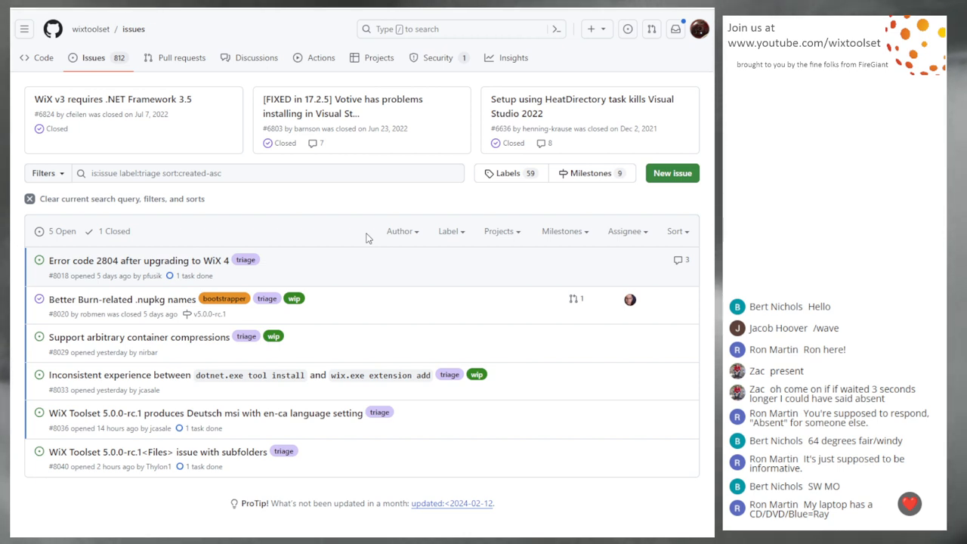
mouse_move(120, 362)
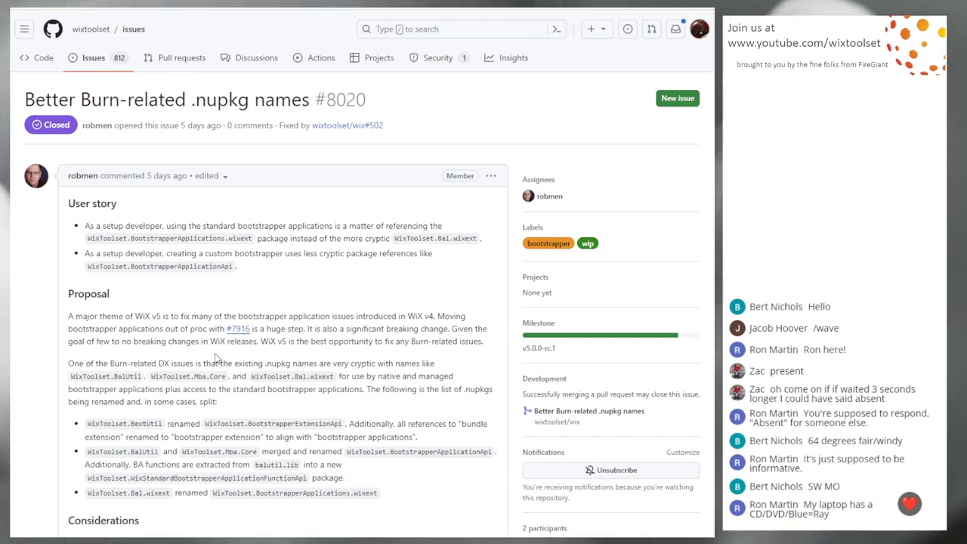
Read issue #8020's Considerations section and its bootstrapper, triage and wip label history.
scroll("down", 3)
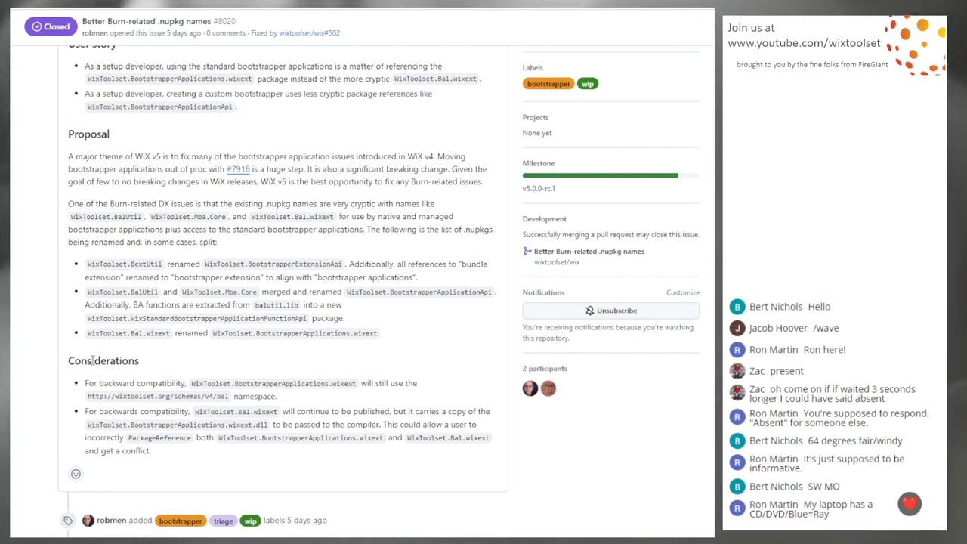
mouse_move(511, 136)
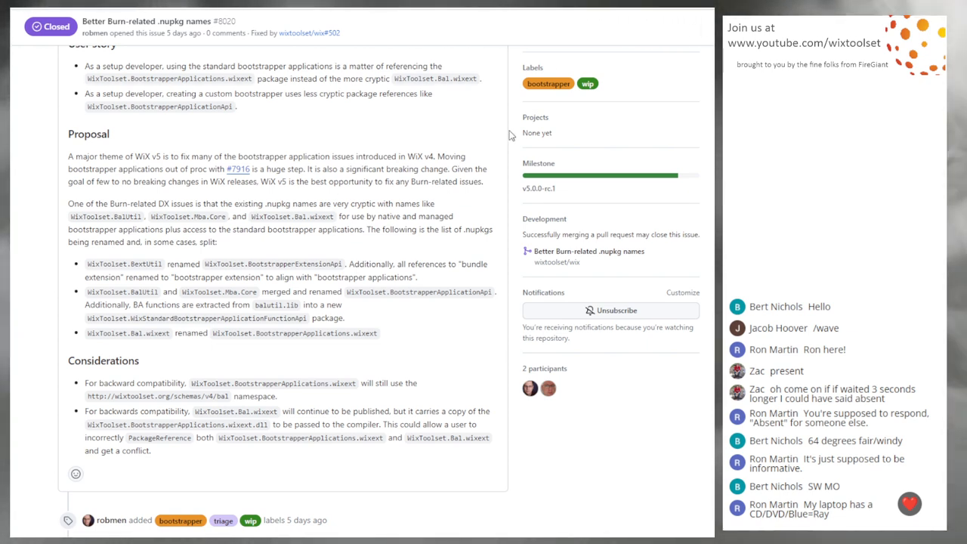
mouse_move(249, 290)
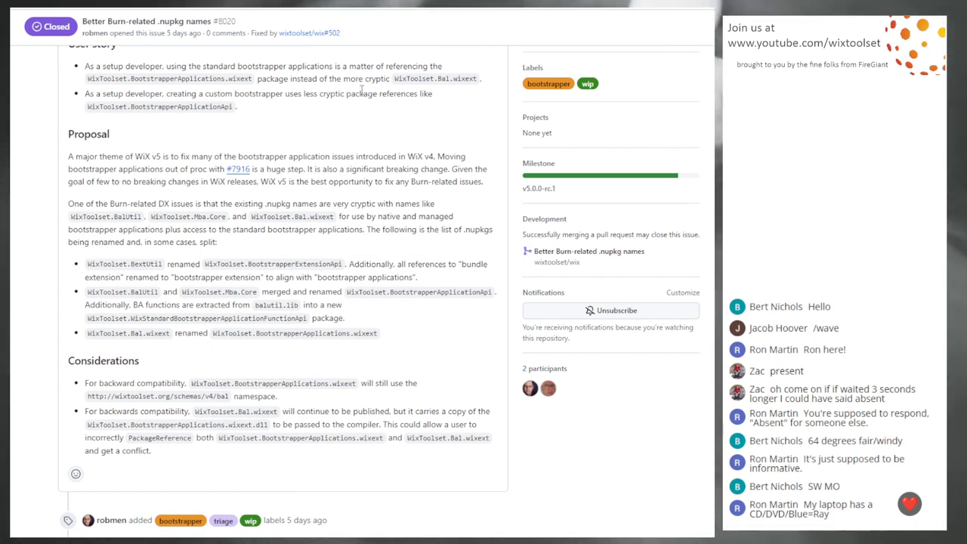
mouse_move(360, 135)
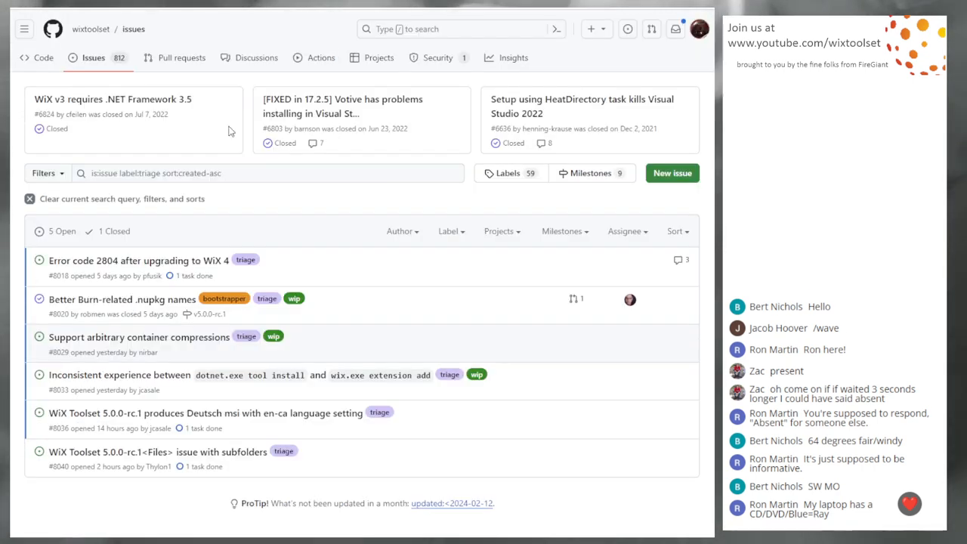
mouse_move(381, 310)
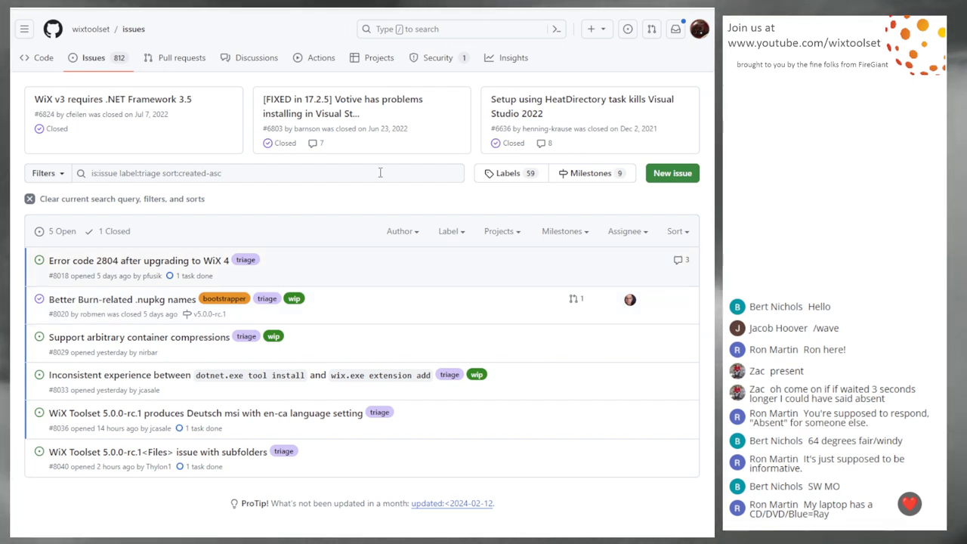
mouse_move(378, 203)
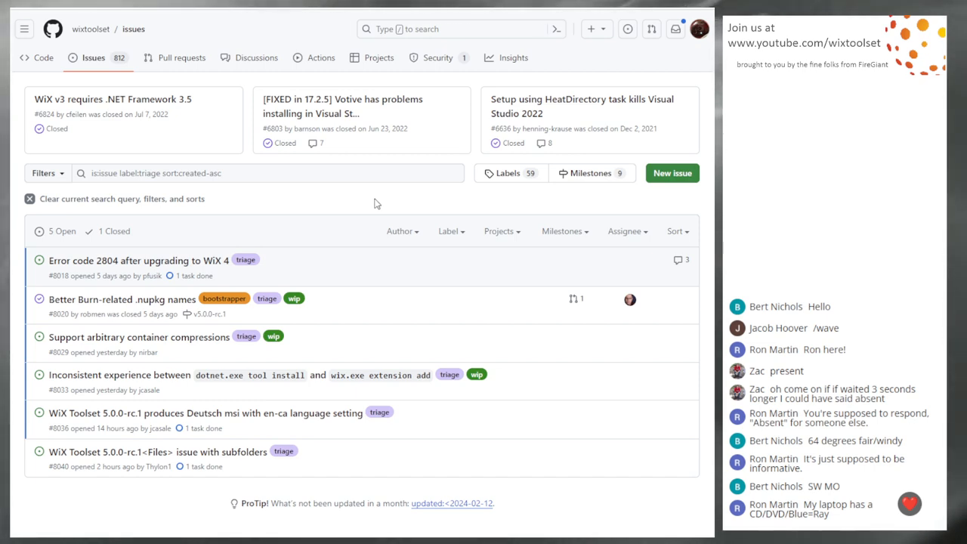
mouse_move(115, 346)
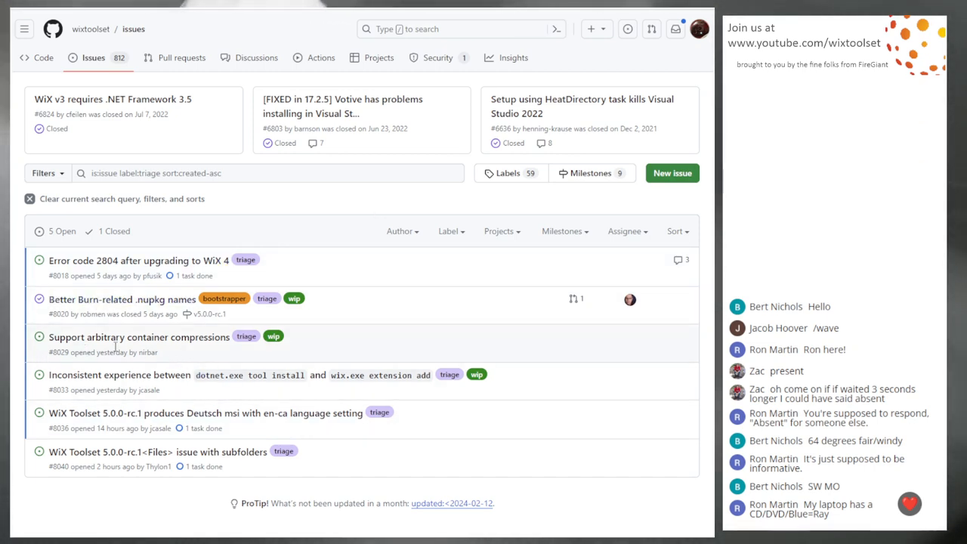
Read issue #8029 'Support arbitrary container compressions' down to its Considerations and label history.
left_click(139, 337)
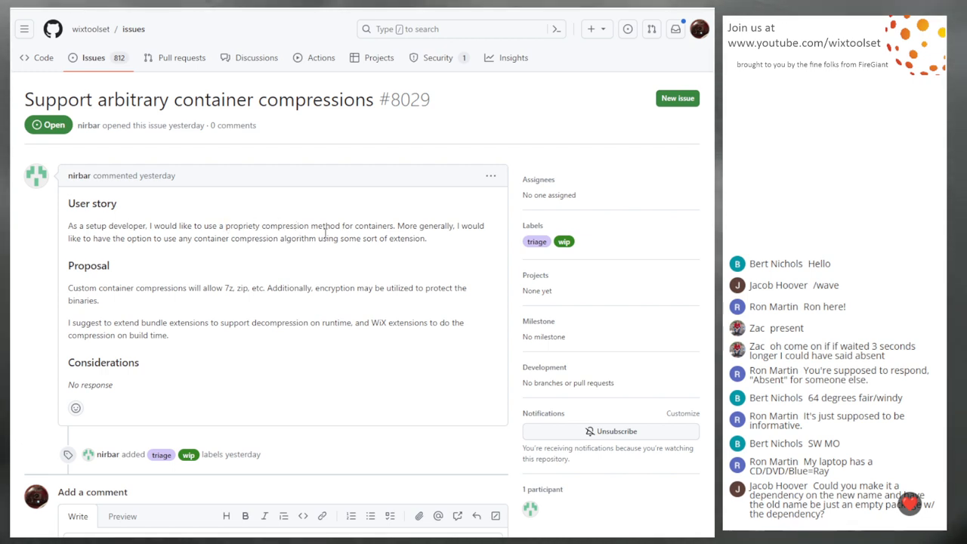
mouse_move(501, 239)
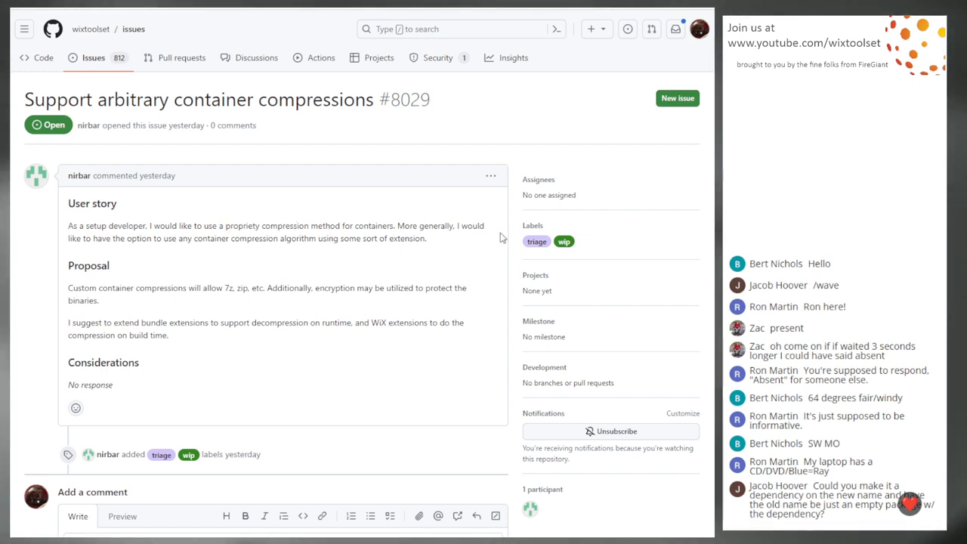
mouse_move(295, 253)
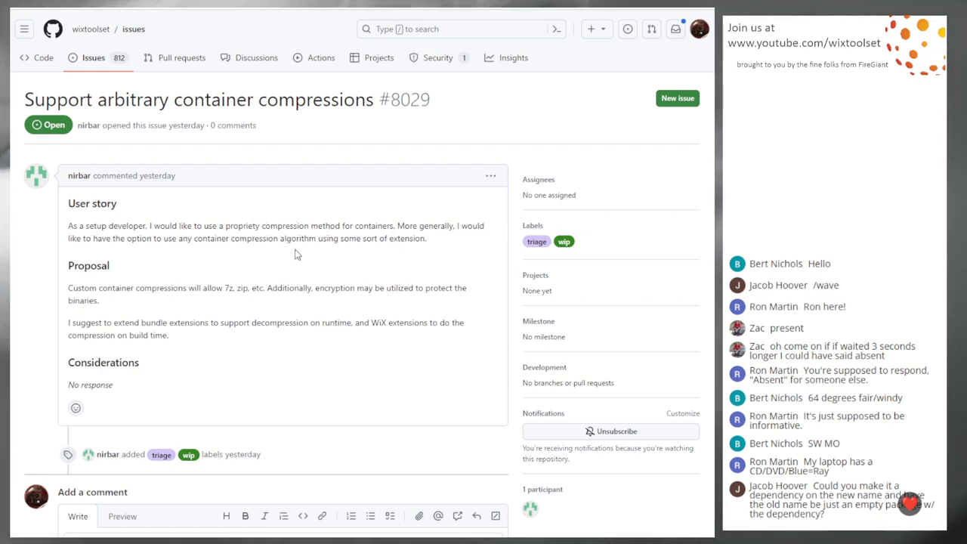
scroll("down", 3)
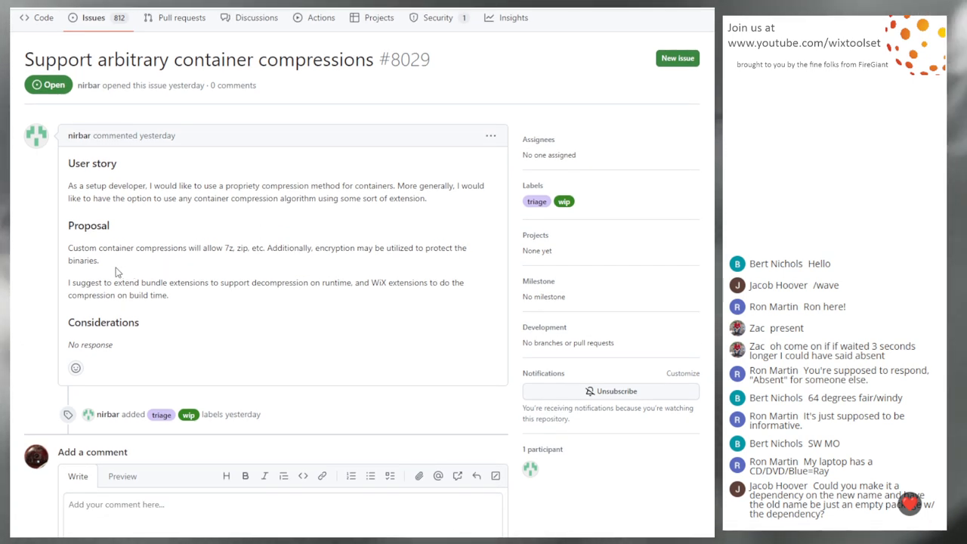
mouse_move(166, 266)
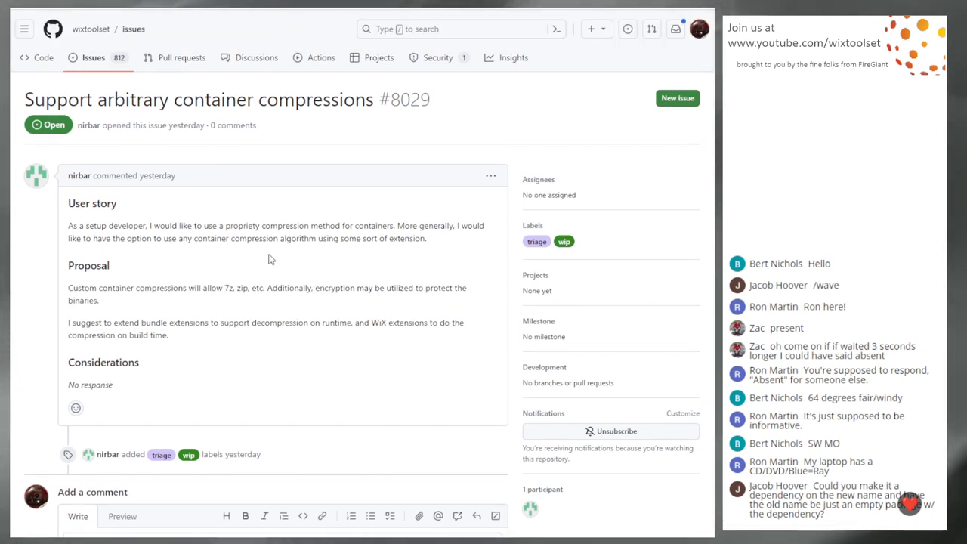
scroll("down", 3)
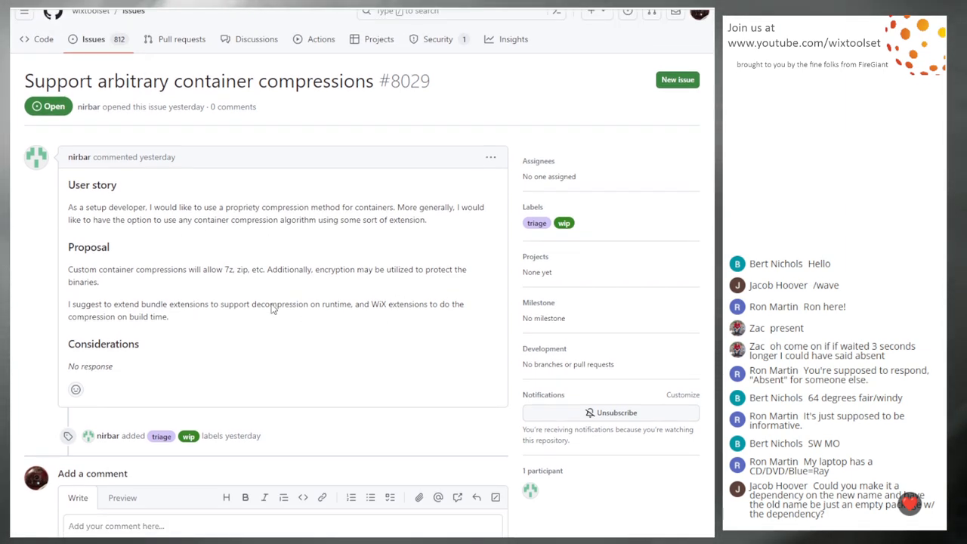
scroll("down", 3)
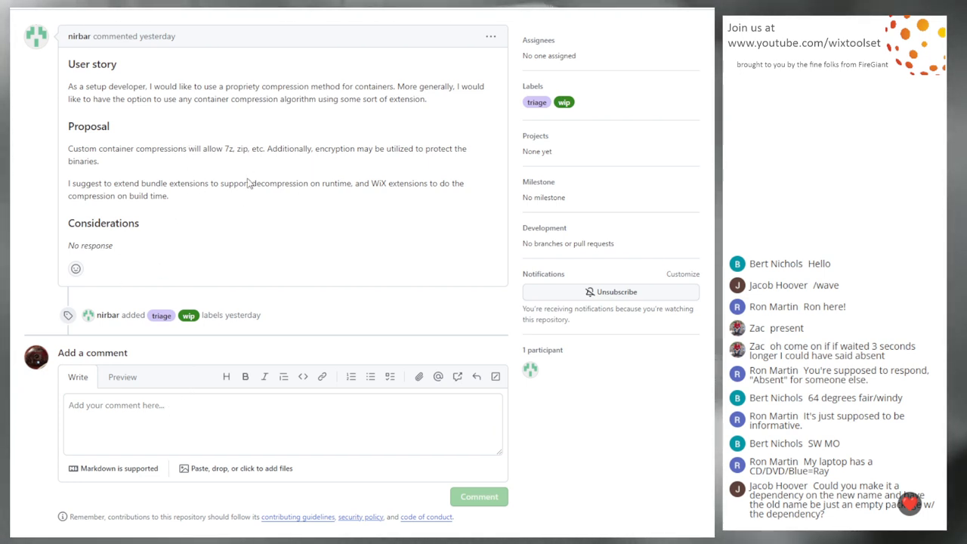
mouse_move(246, 160)
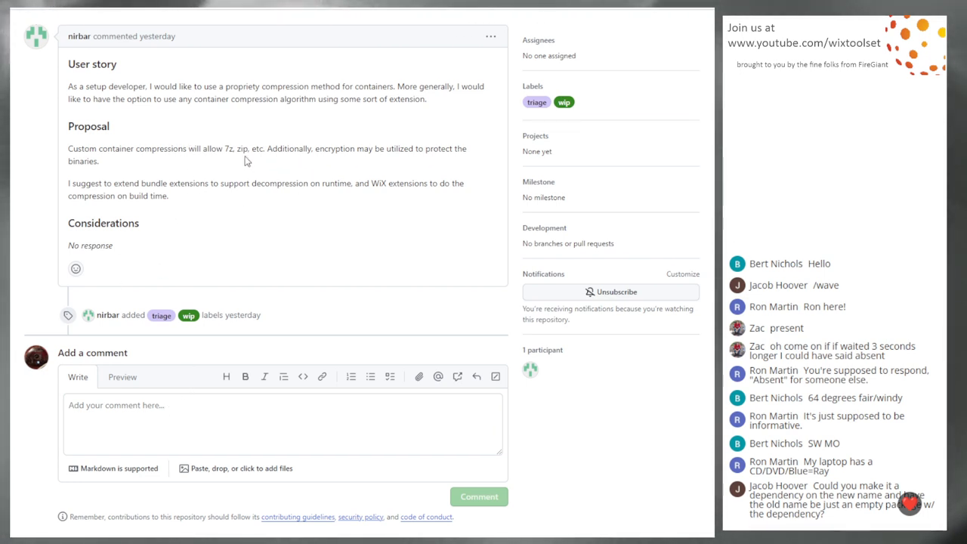
scroll("up", 3)
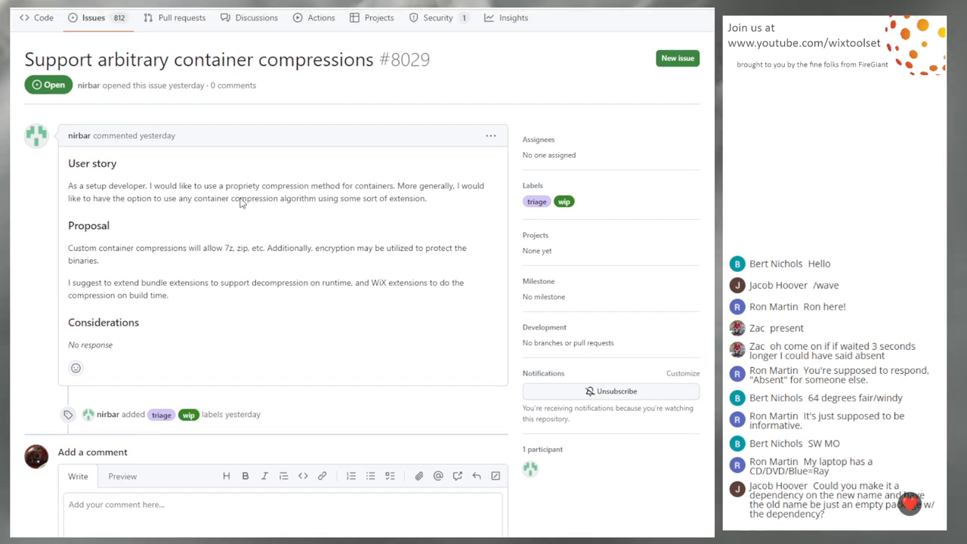
mouse_move(219, 194)
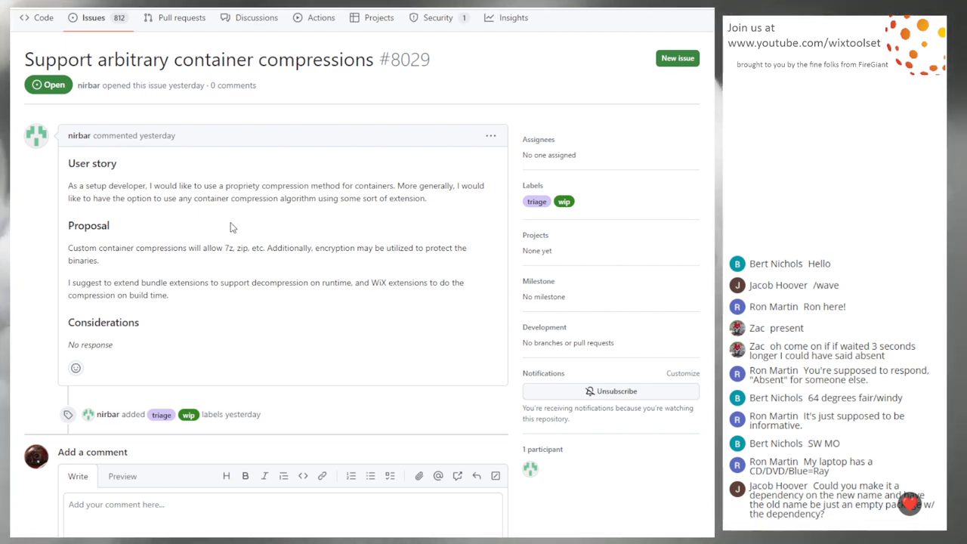
mouse_move(222, 224)
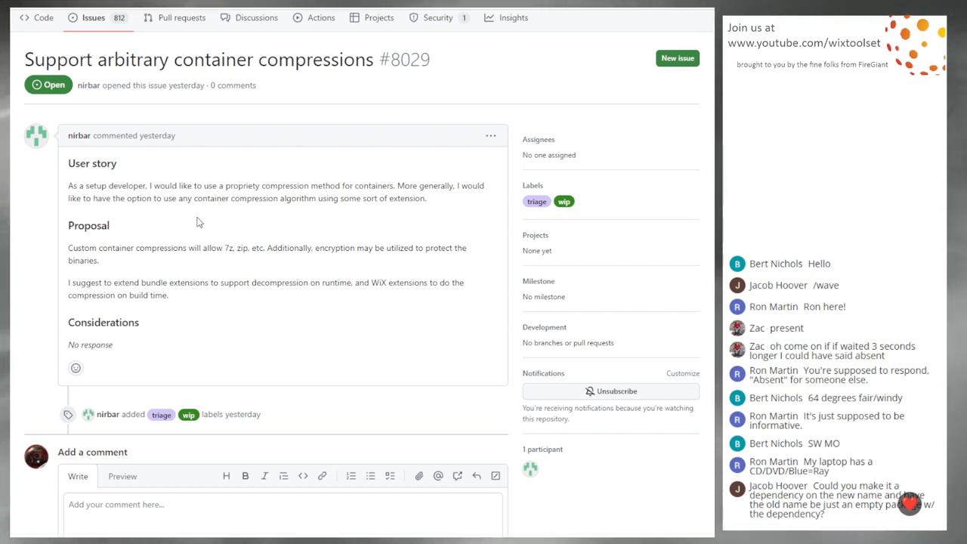
mouse_move(227, 232)
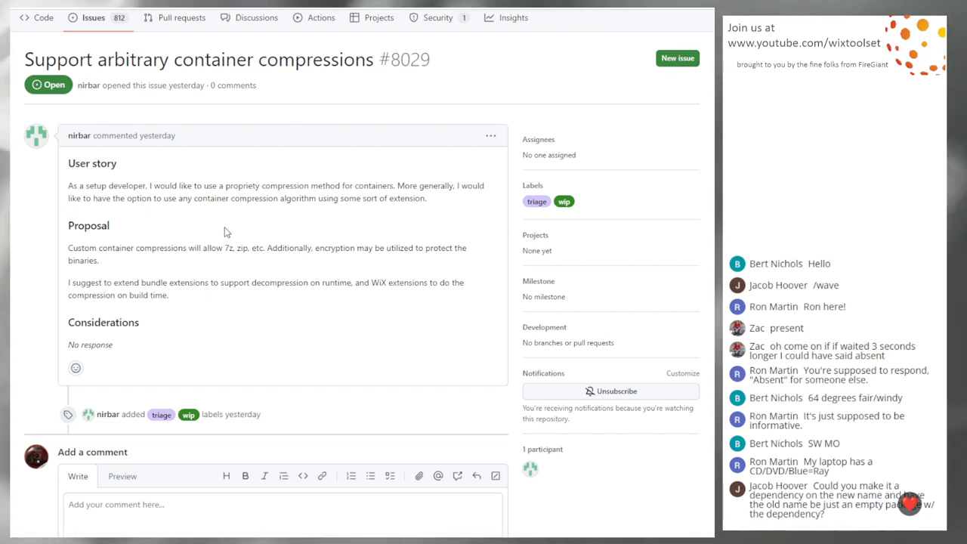
mouse_move(23, 204)
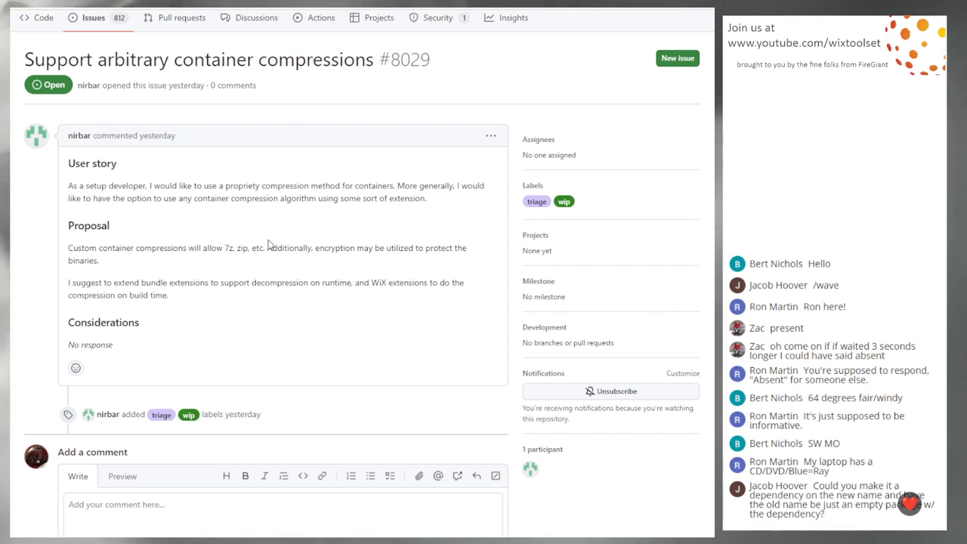
mouse_move(254, 233)
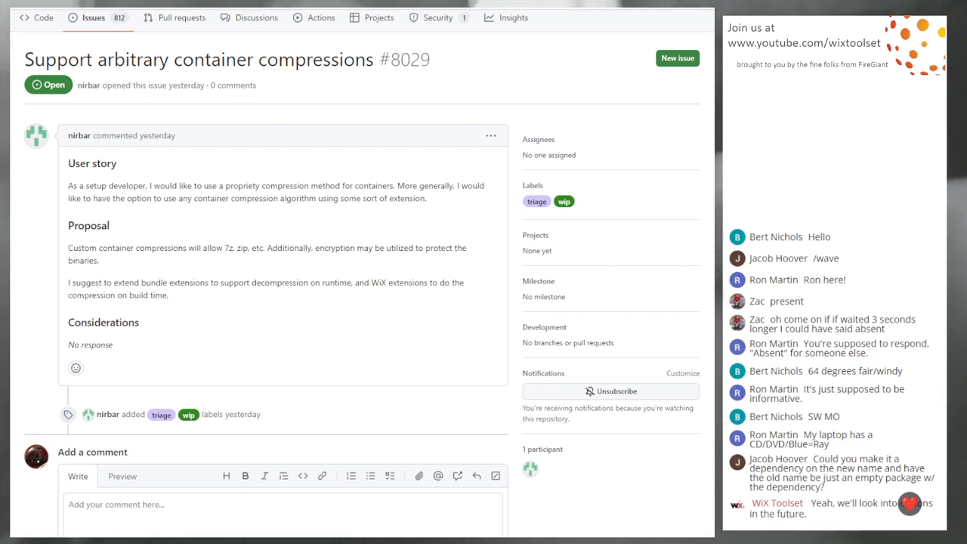
mouse_move(260, 297)
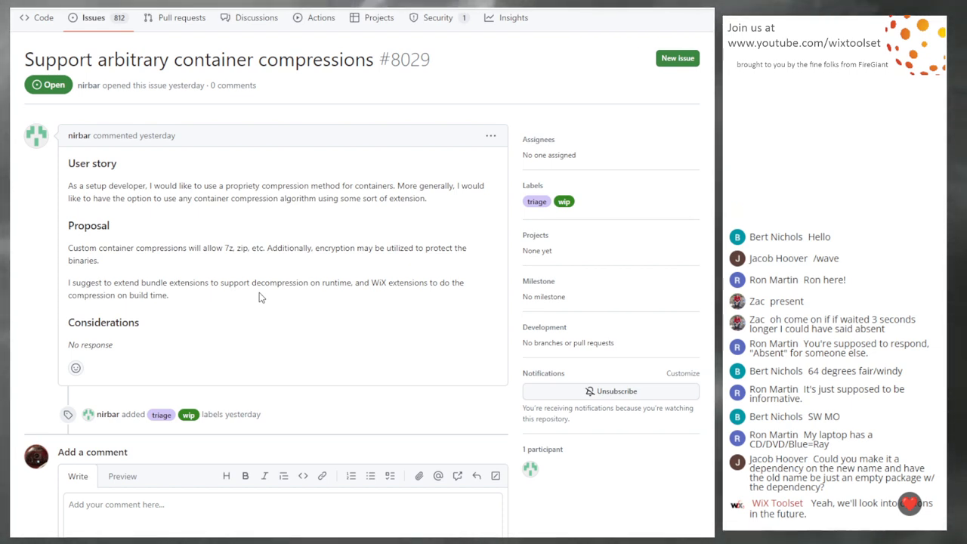
mouse_move(293, 239)
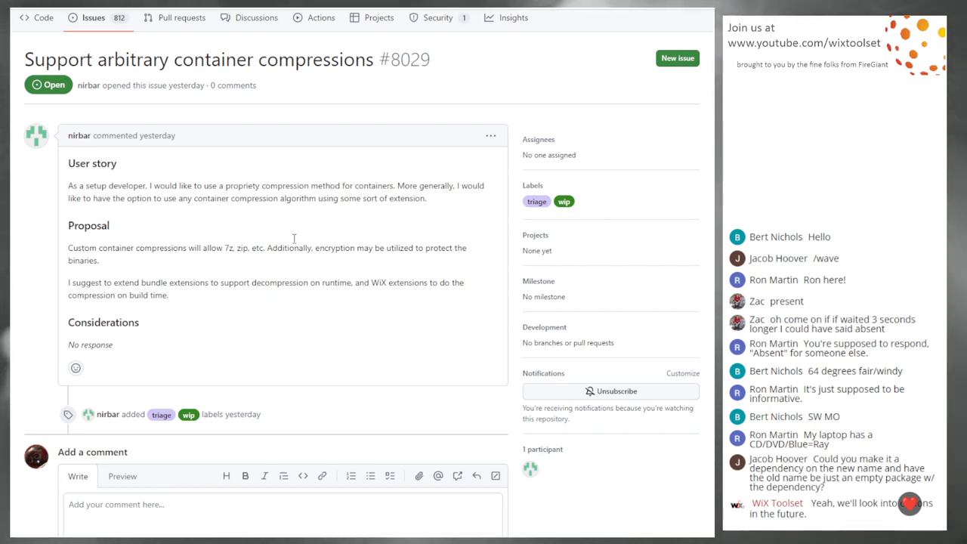
mouse_move(244, 238)
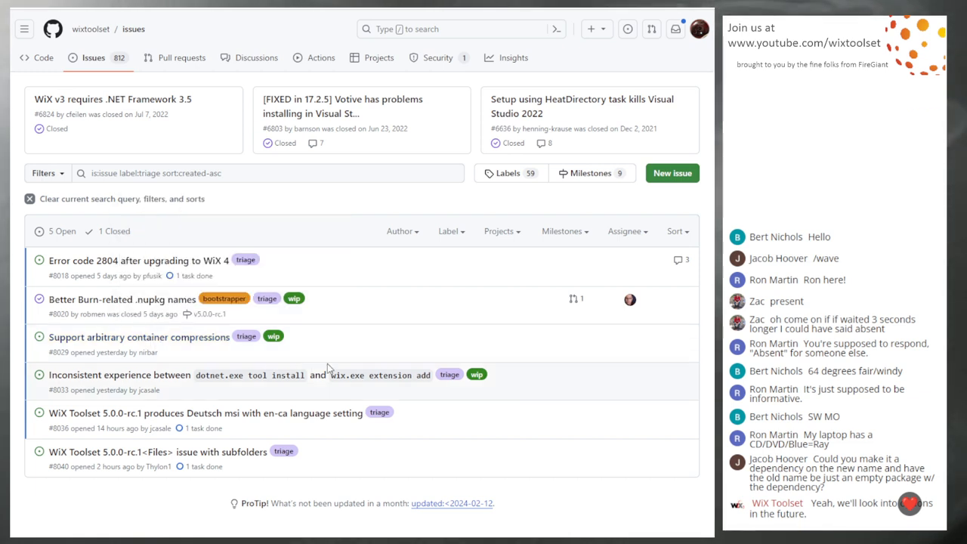
mouse_move(384, 429)
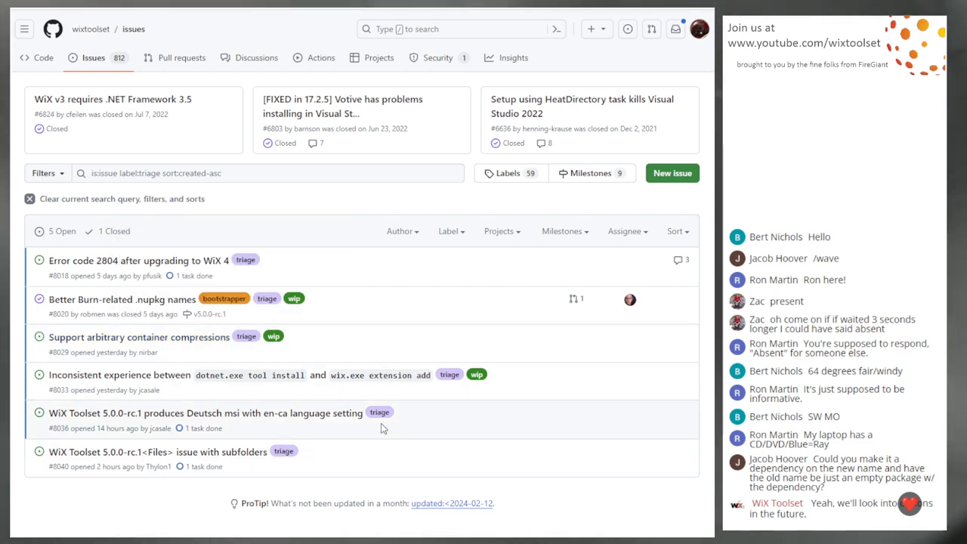
mouse_move(203, 398)
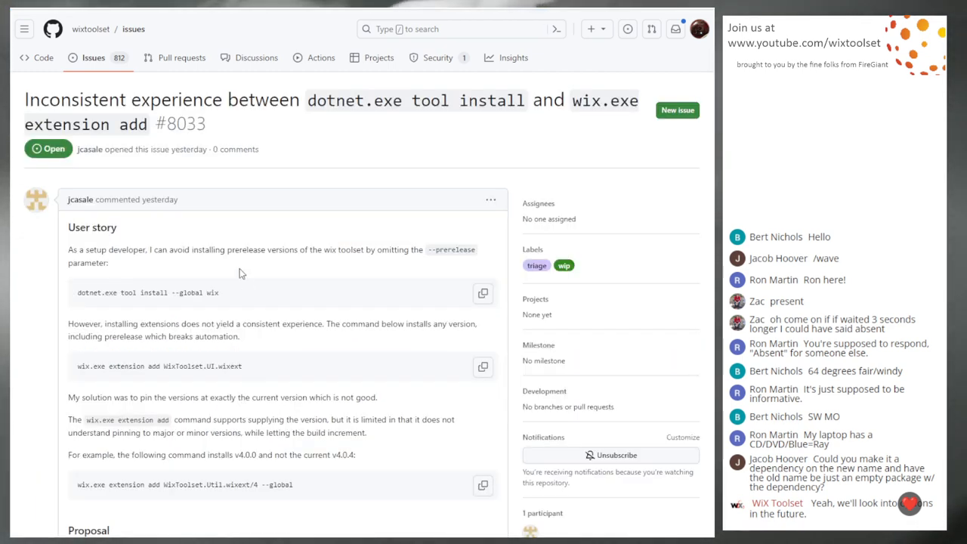
mouse_move(599, 117)
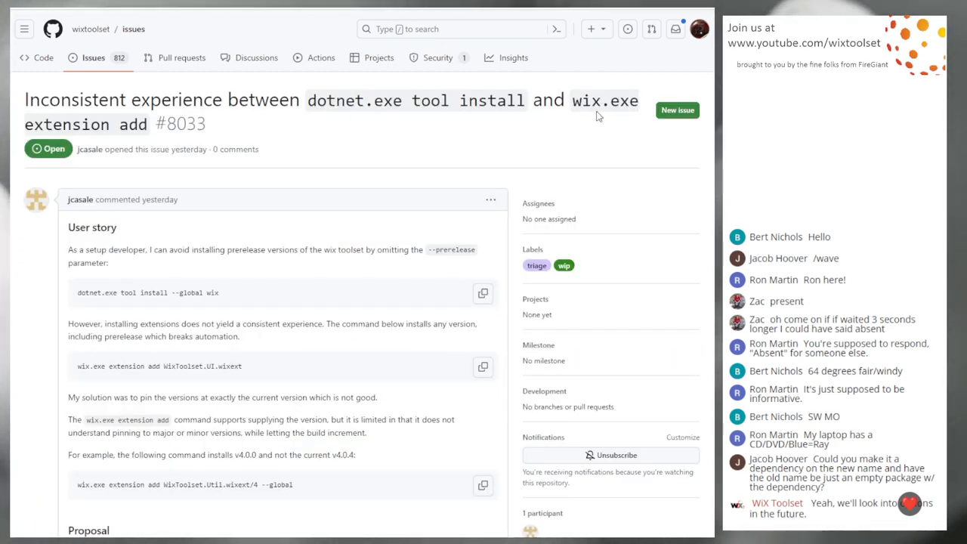
mouse_move(325, 232)
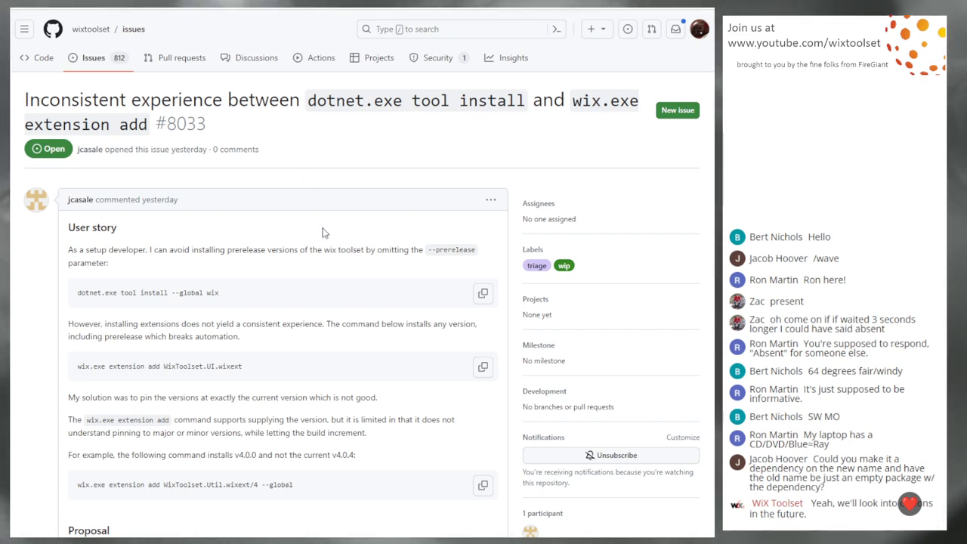
Read issue #8033 on dotnet.exe tool install vs wix.exe extension add down to Considerations.
scroll("down", 3)
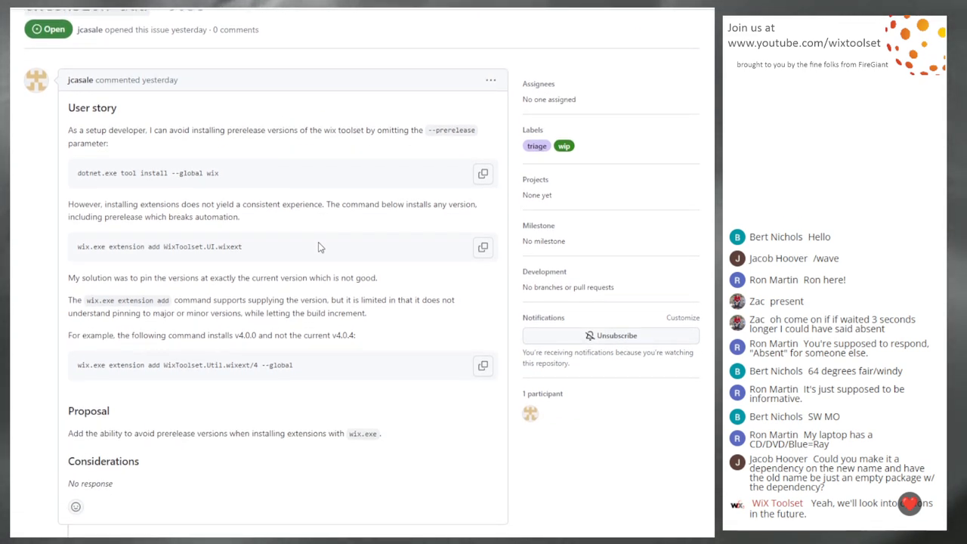
mouse_move(124, 145)
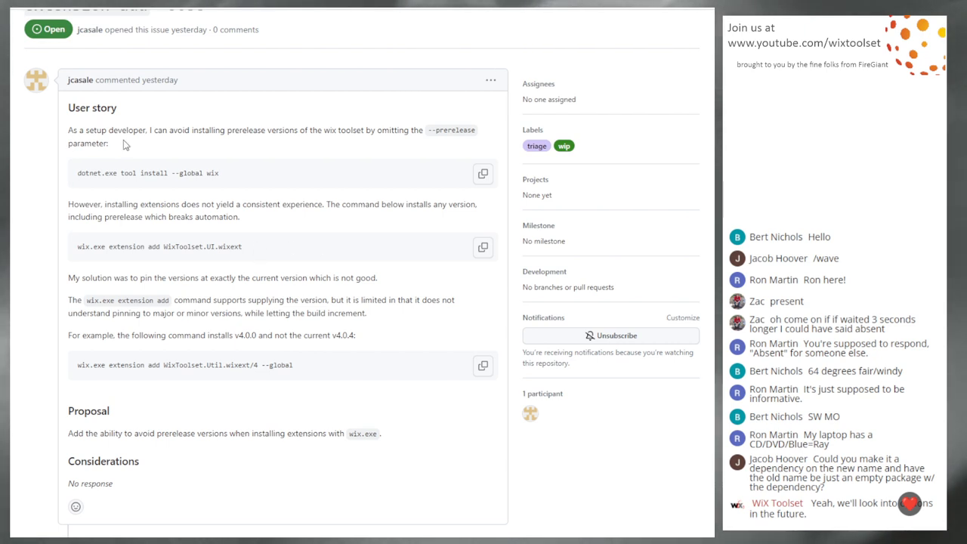
scroll("down", 3)
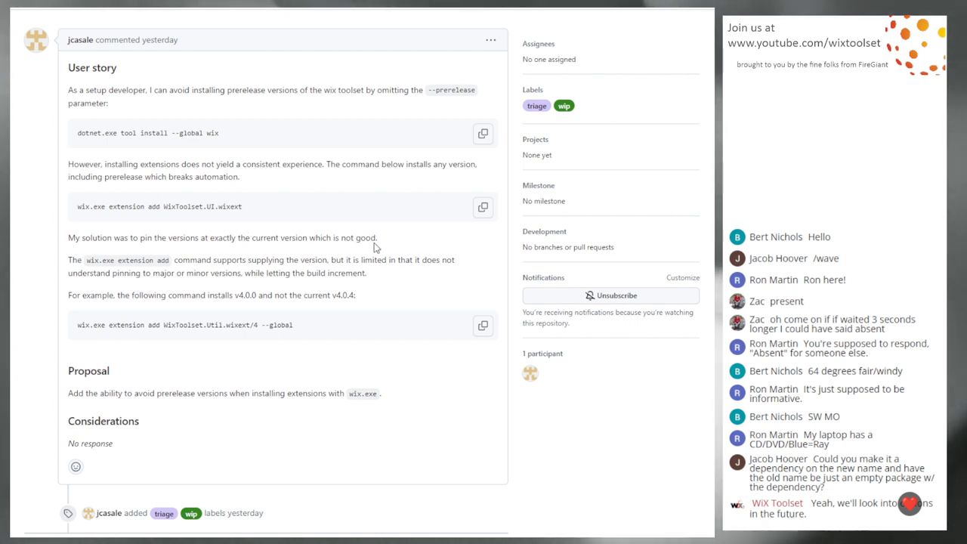
mouse_move(162, 295)
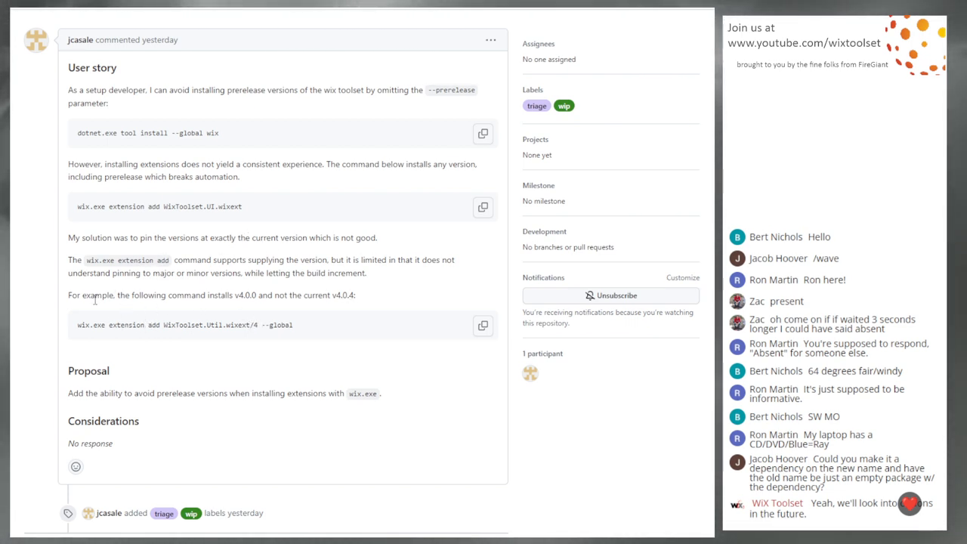
scroll("up", 3)
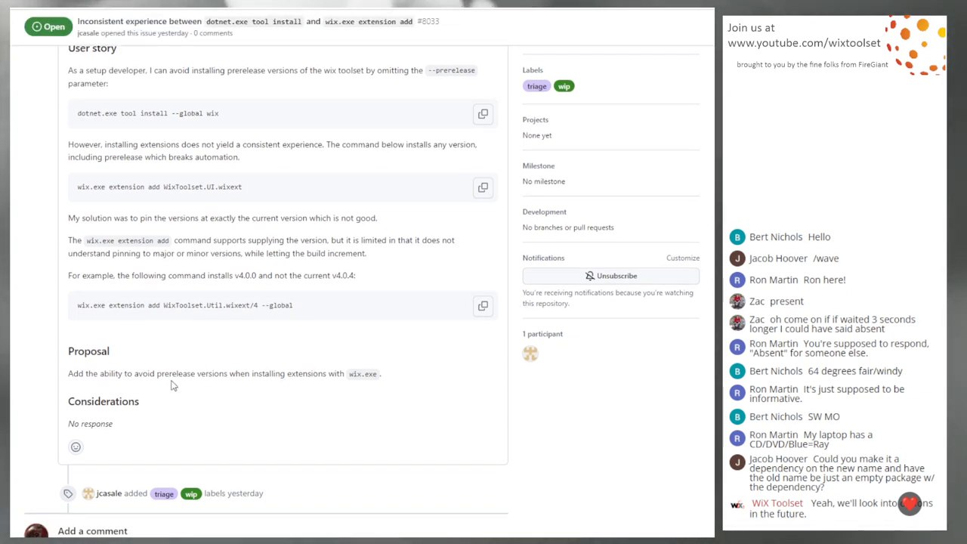
mouse_move(262, 286)
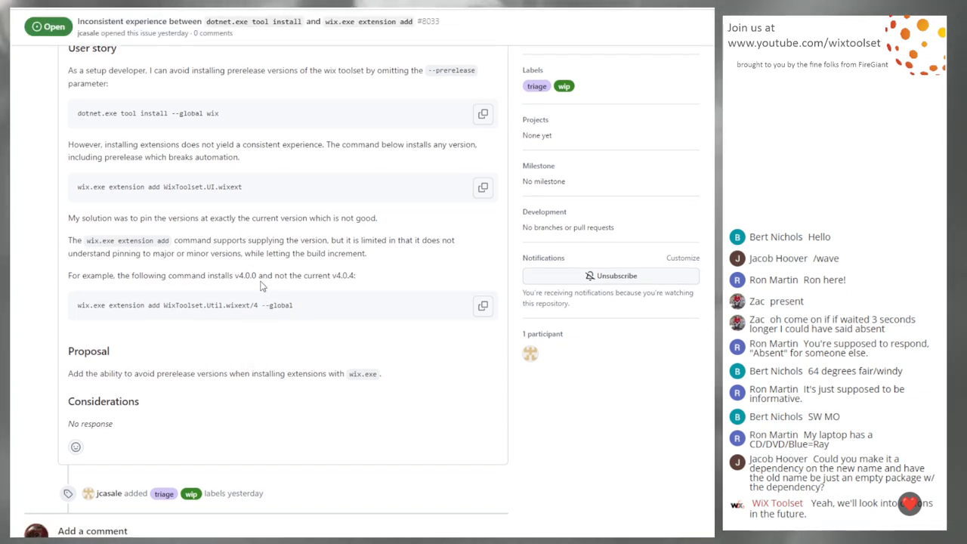
mouse_move(325, 287)
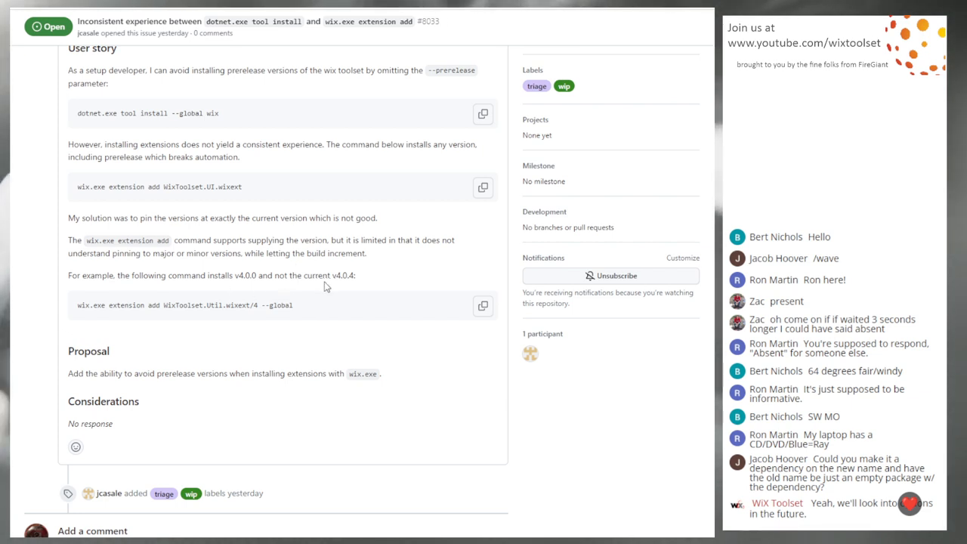
double_click(254, 305)
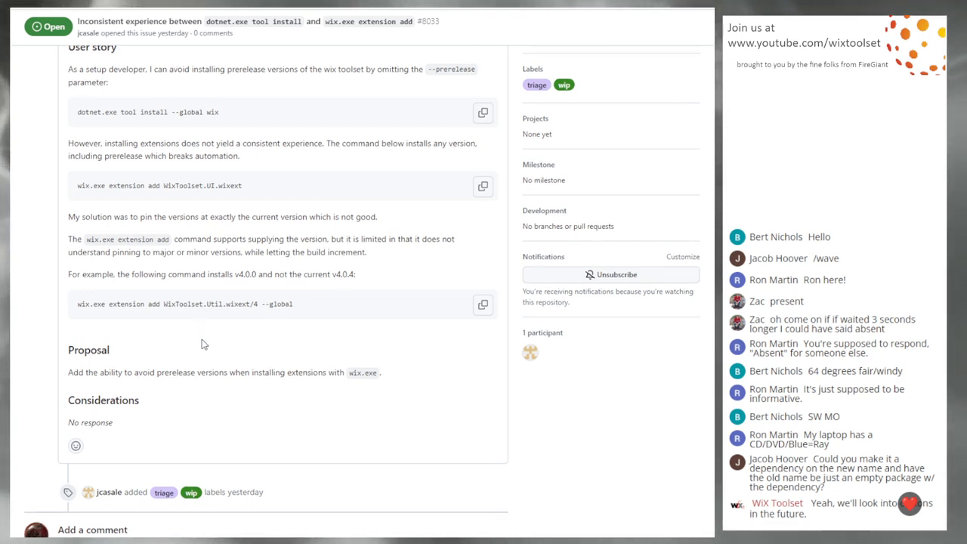
scroll("down", 3)
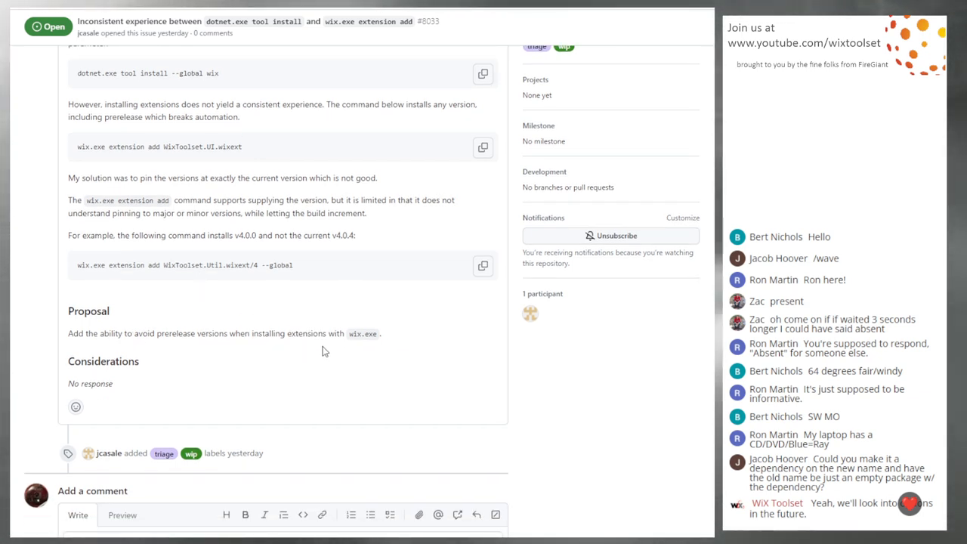
mouse_move(187, 217)
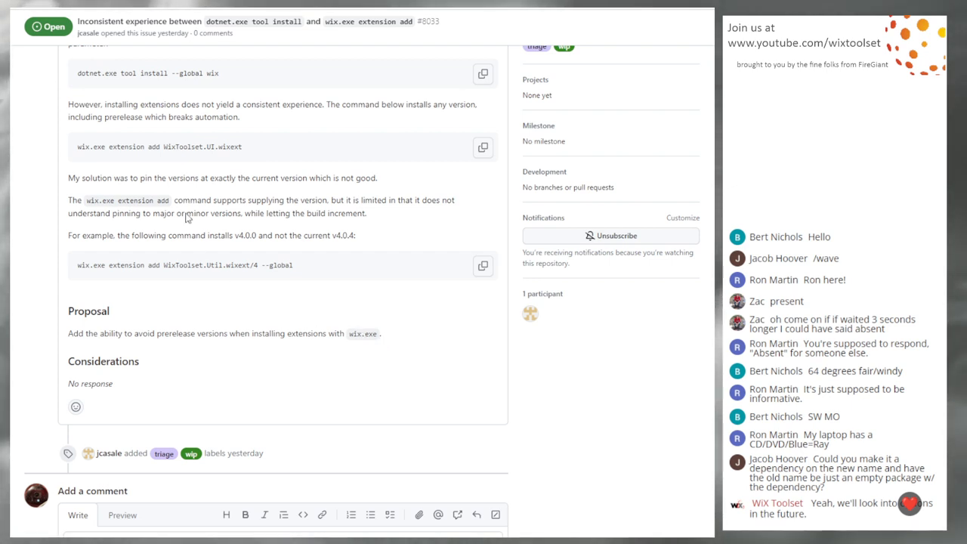
mouse_move(166, 196)
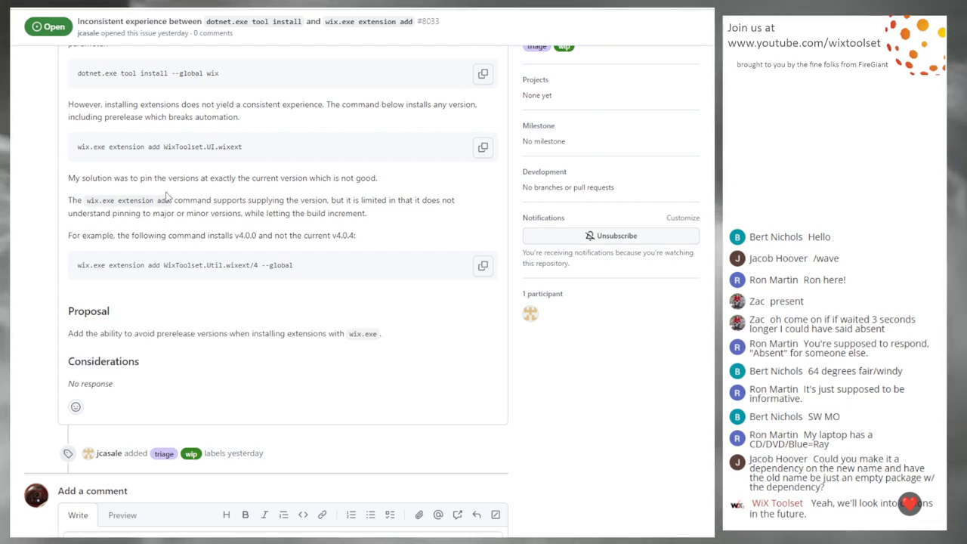
scroll("up", 3)
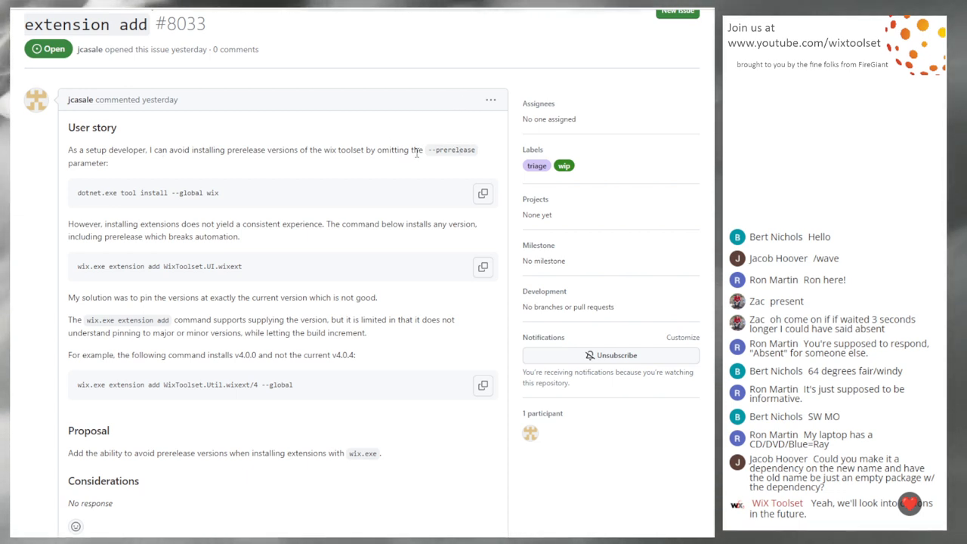
mouse_move(205, 160)
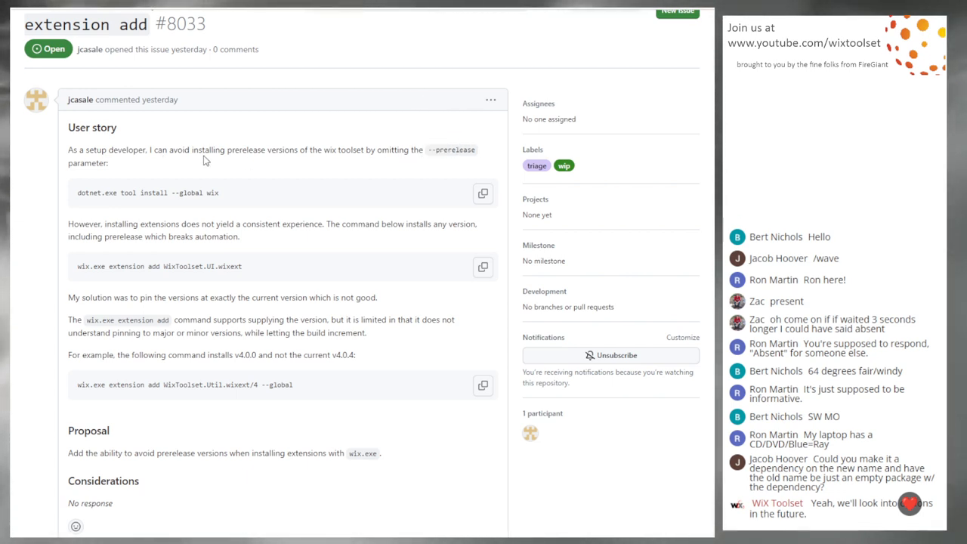
mouse_move(119, 210)
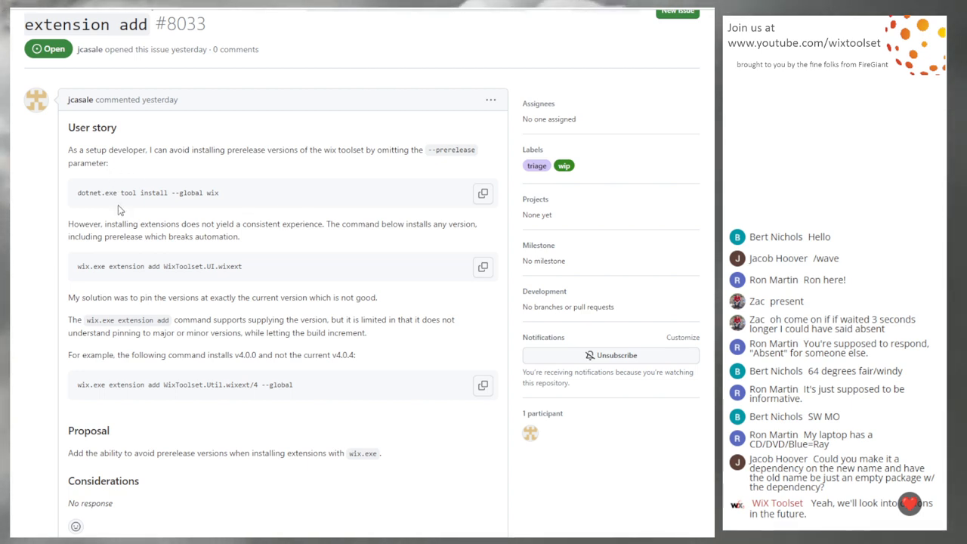
double_click(242, 386)
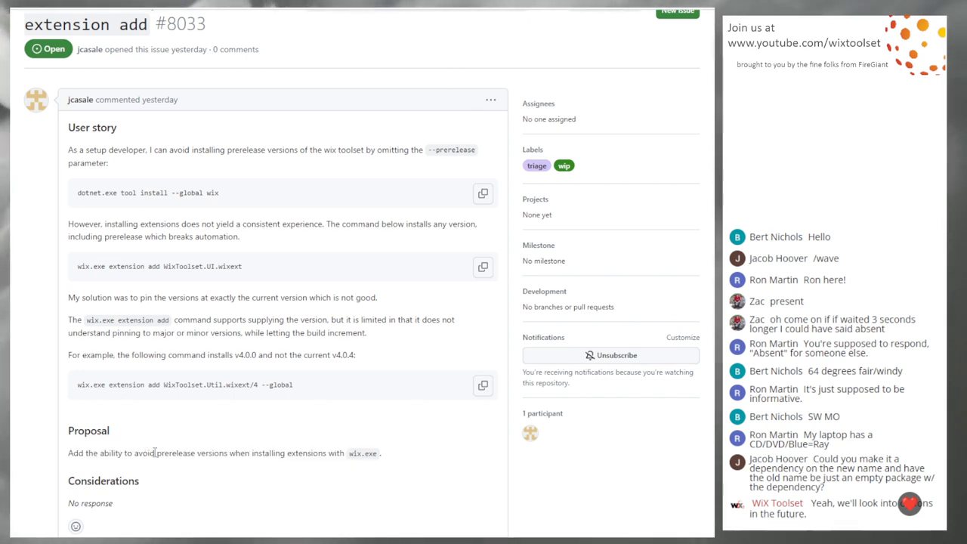
mouse_move(254, 385)
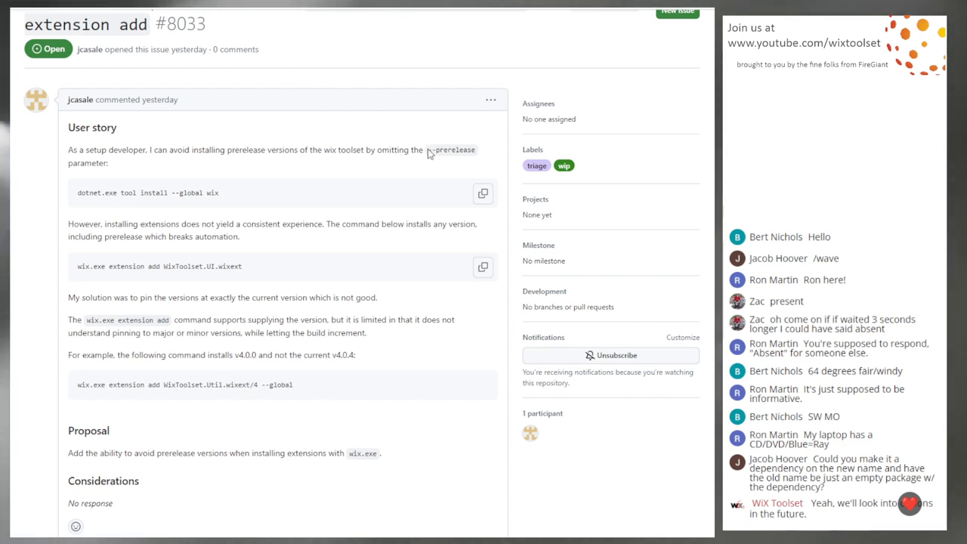
mouse_move(299, 169)
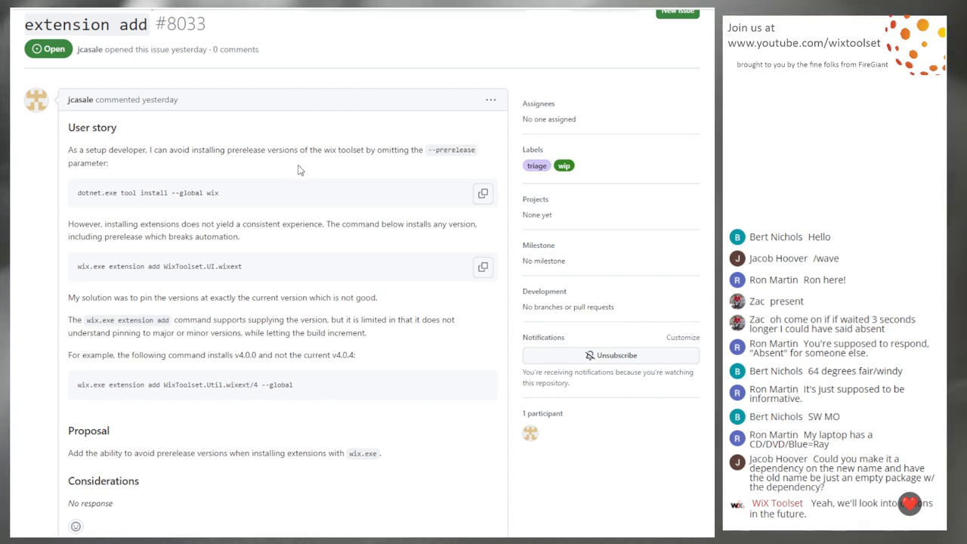
mouse_move(279, 249)
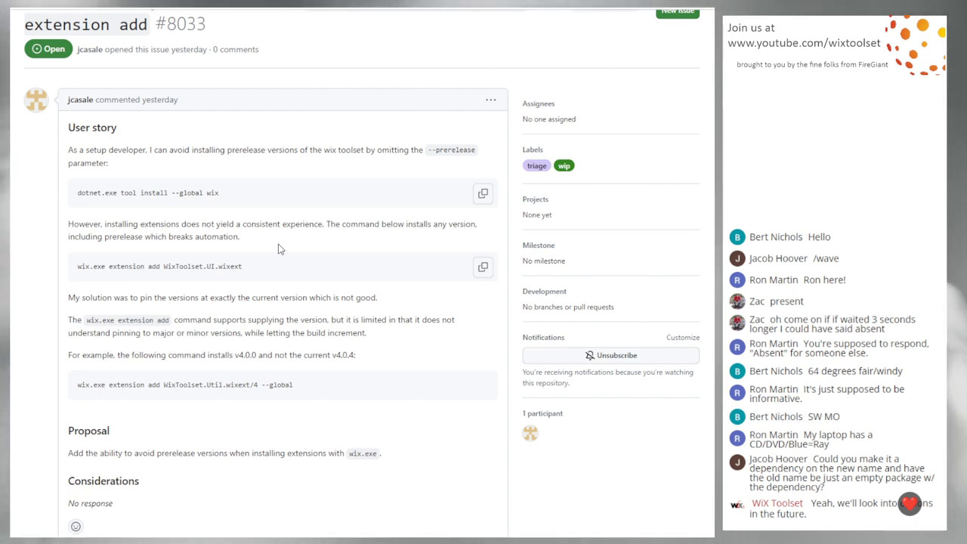
mouse_move(248, 385)
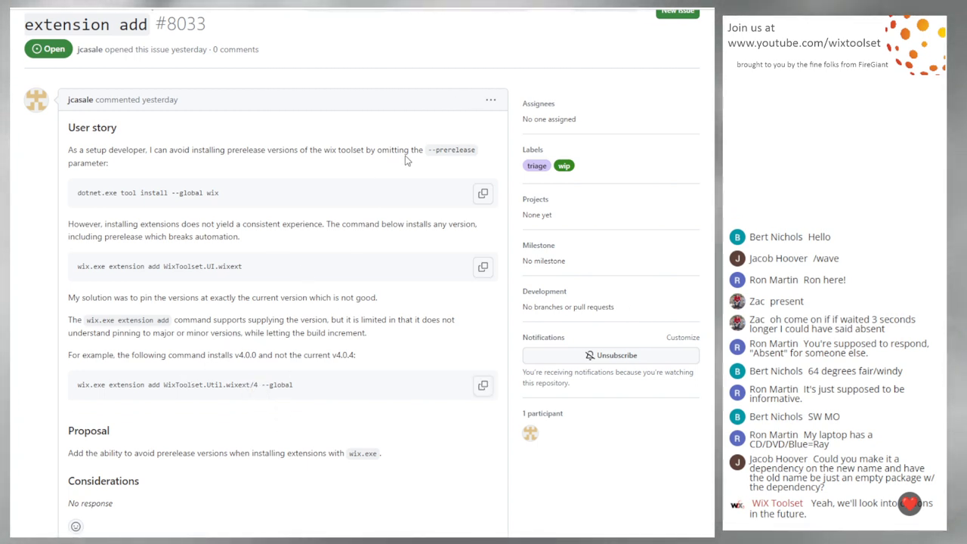
mouse_move(426, 154)
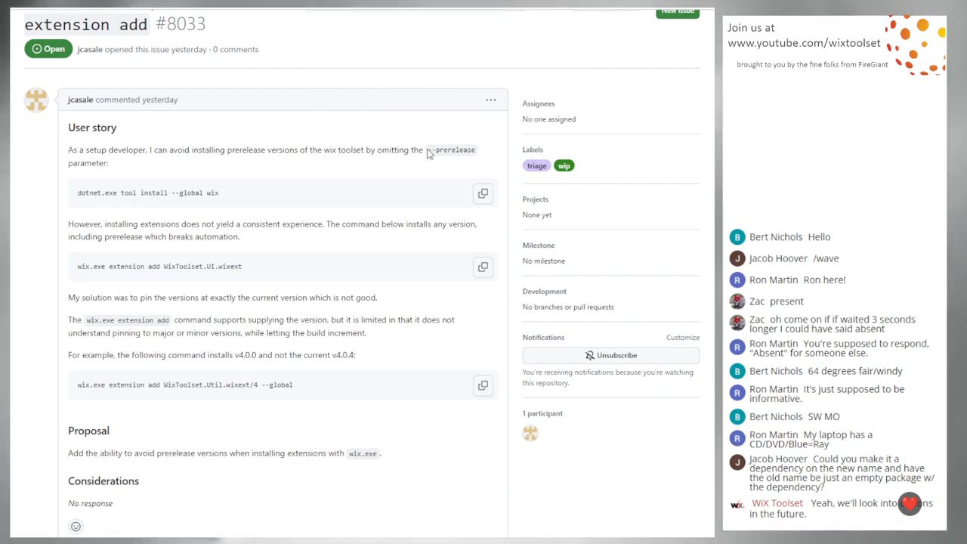
mouse_move(390, 193)
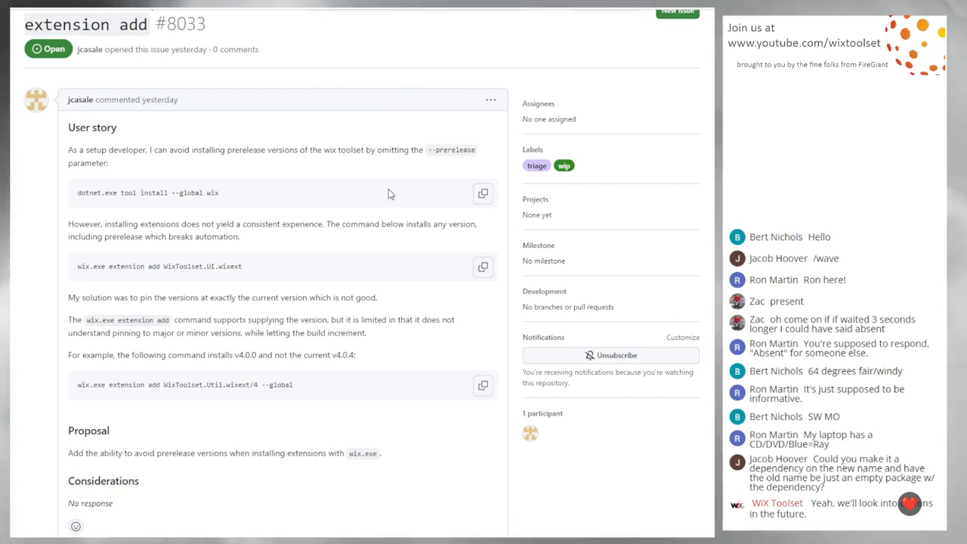
mouse_move(372, 127)
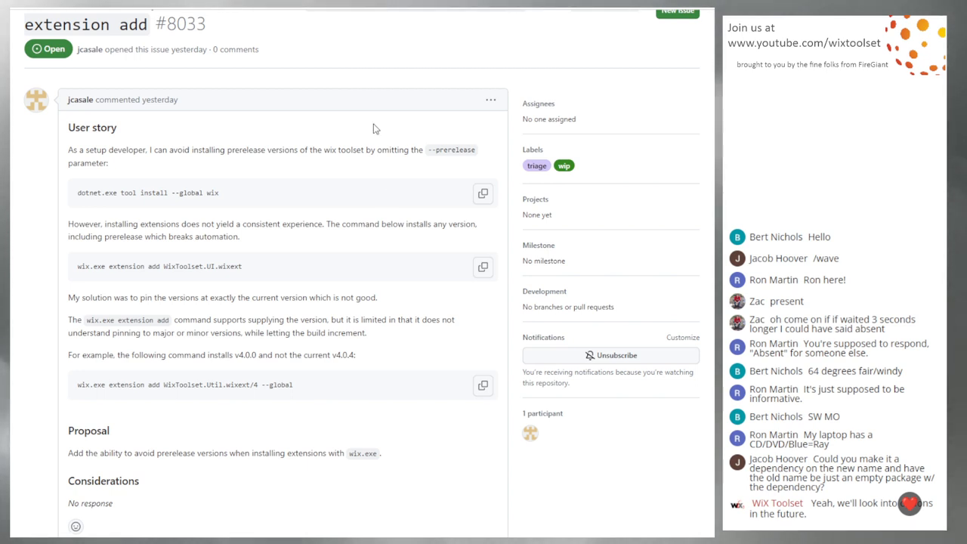
mouse_move(234, 199)
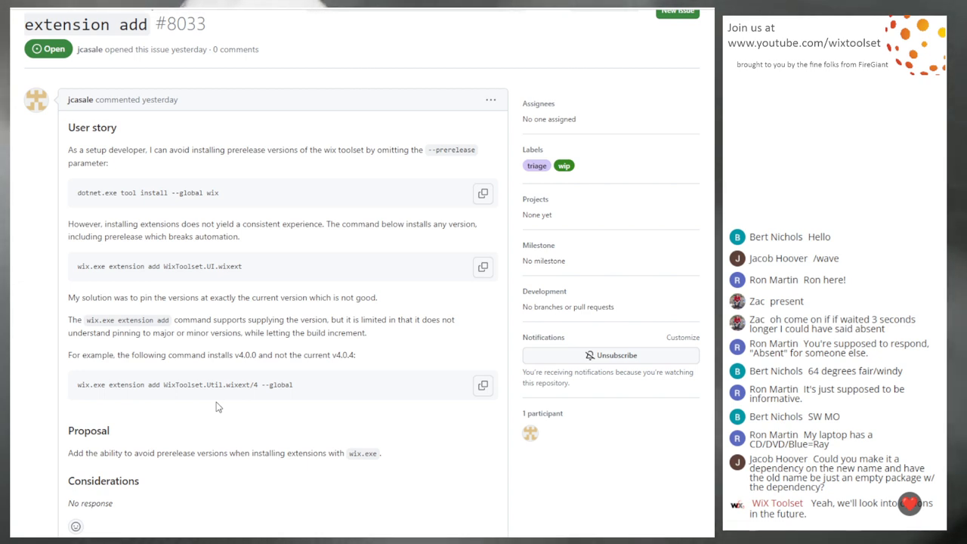
mouse_move(296, 251)
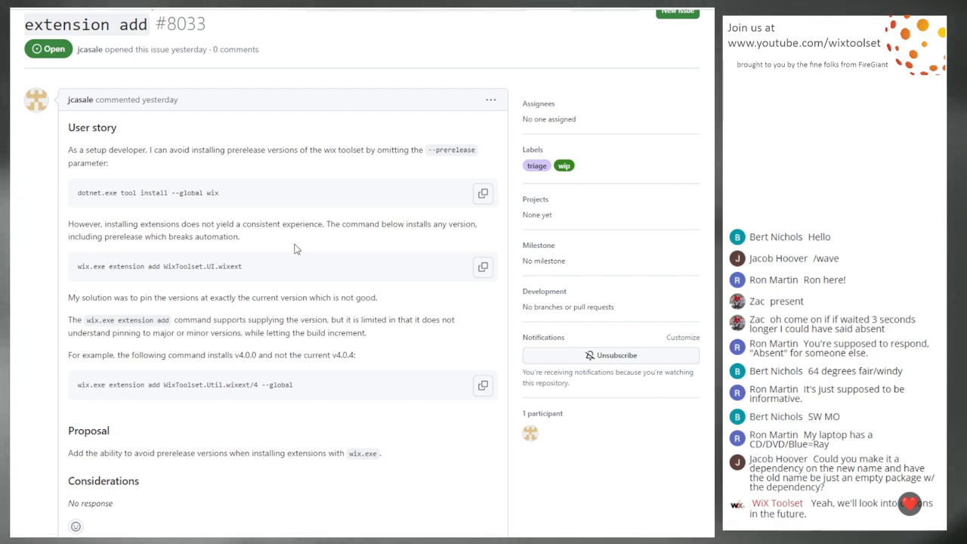
mouse_move(257, 224)
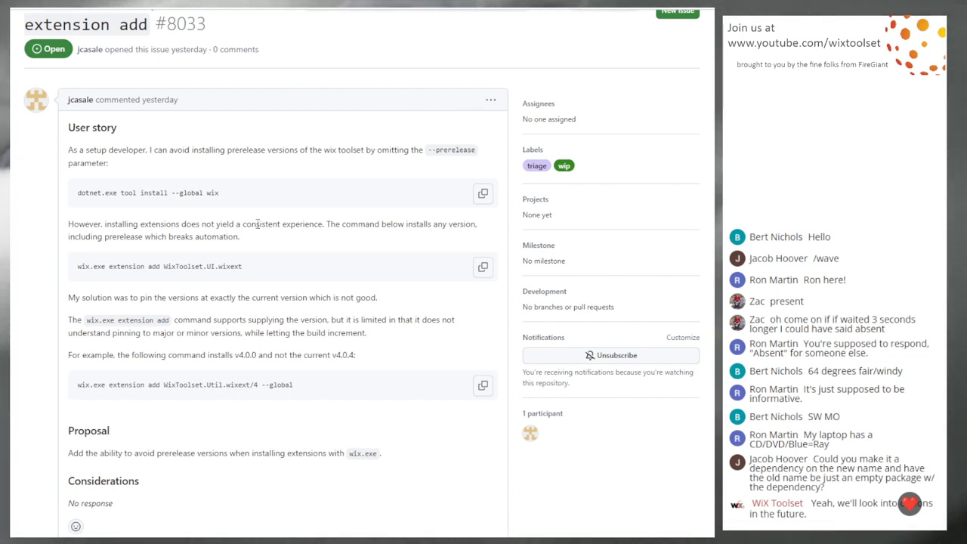
mouse_move(281, 241)
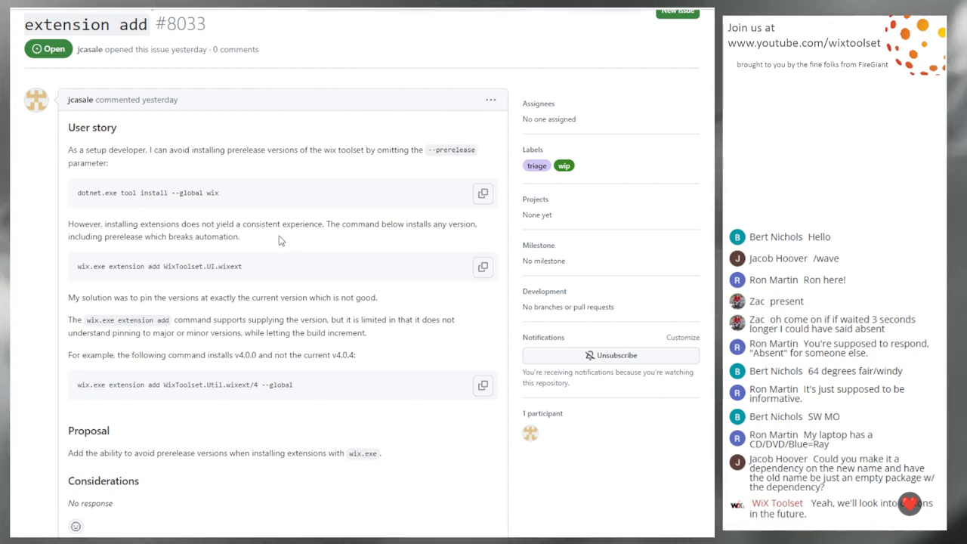
mouse_move(278, 248)
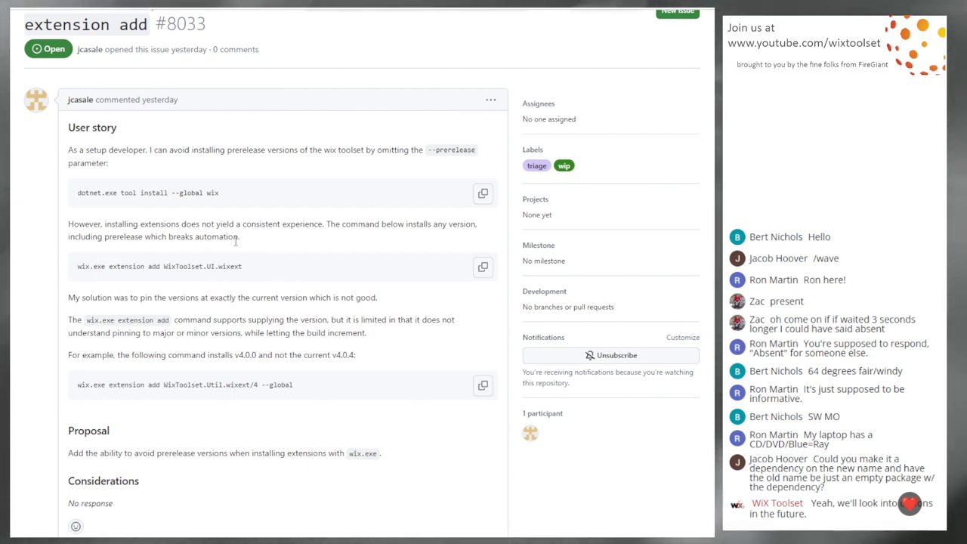
mouse_move(251, 252)
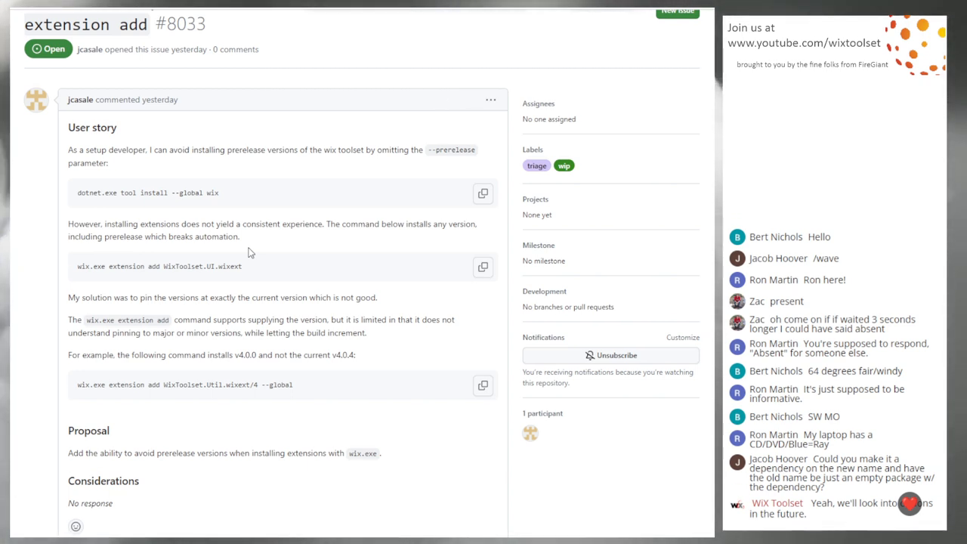
scroll("down", 3)
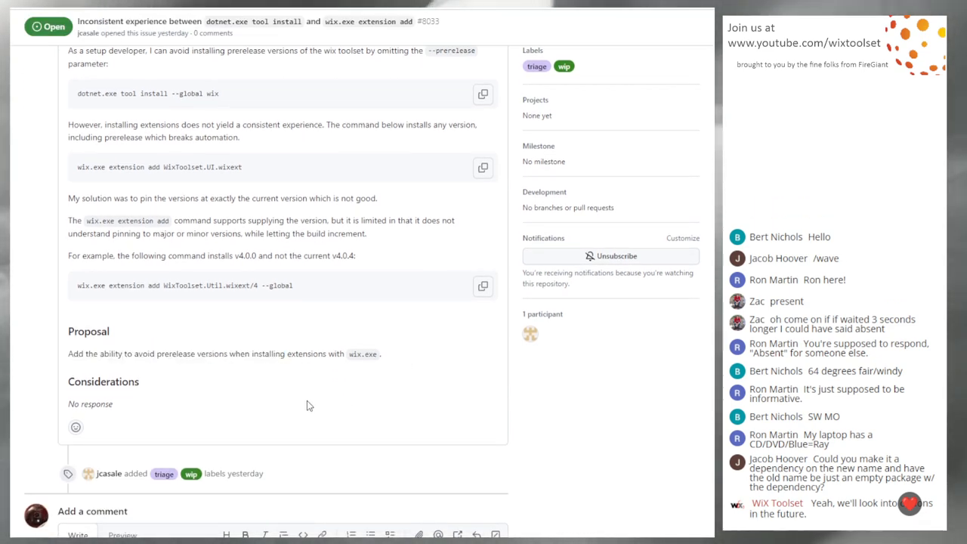
scroll("down", 3)
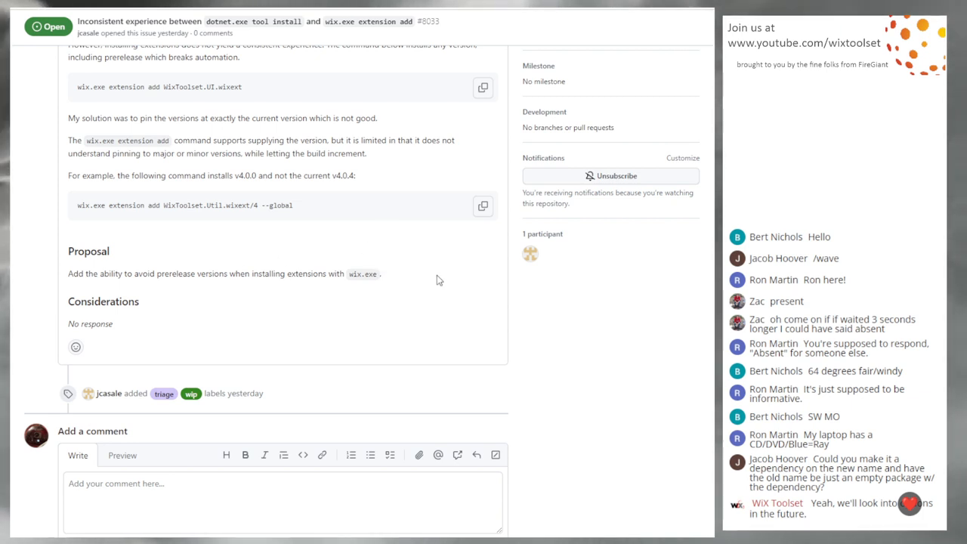
mouse_move(266, 217)
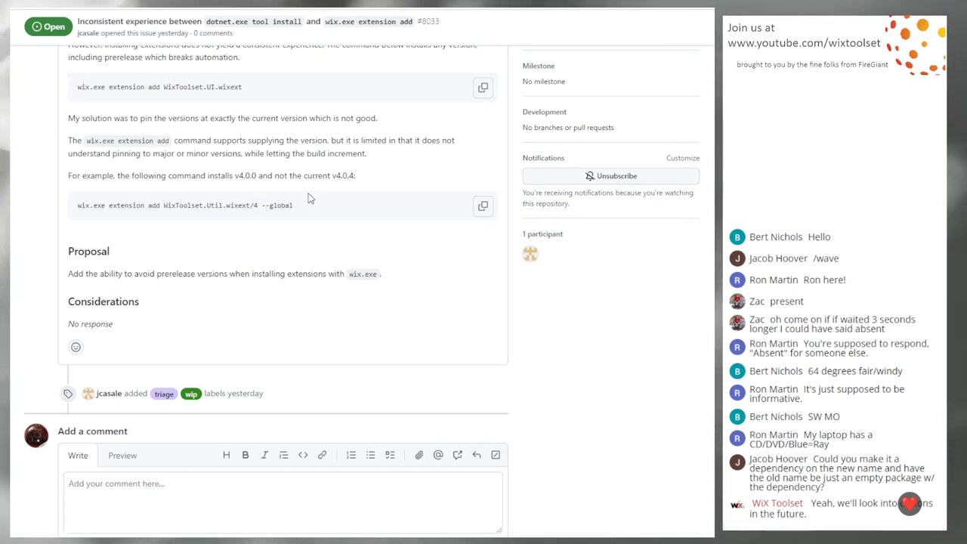
double_click(350, 176)
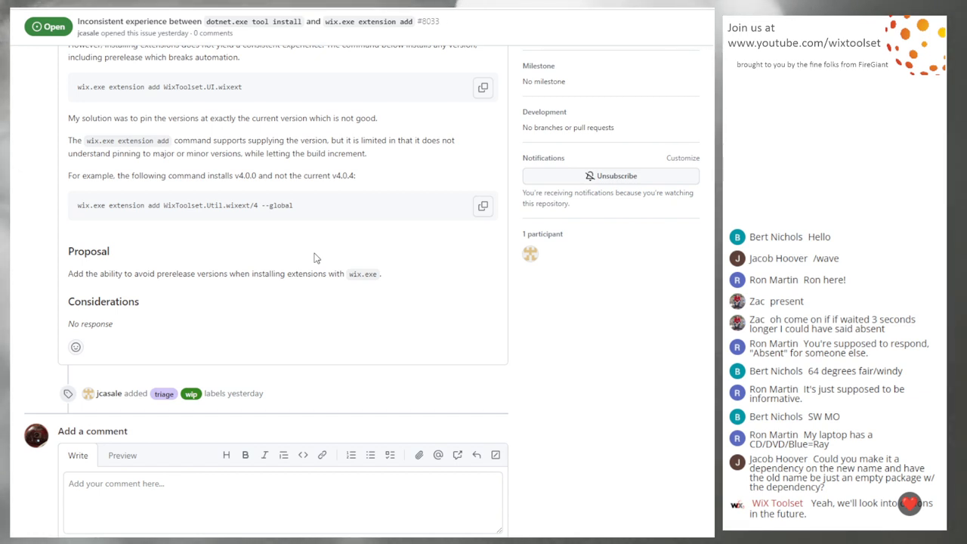
mouse_move(265, 215)
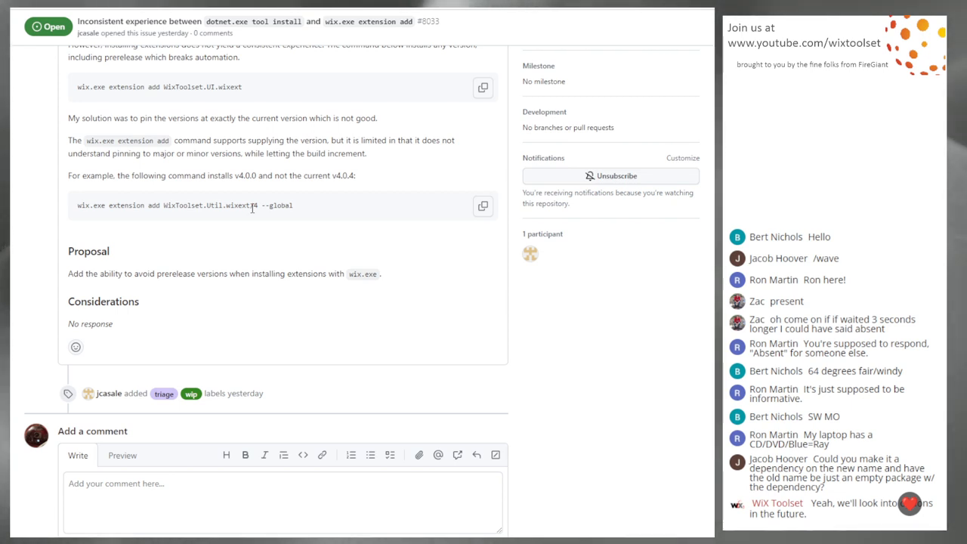
mouse_move(195, 236)
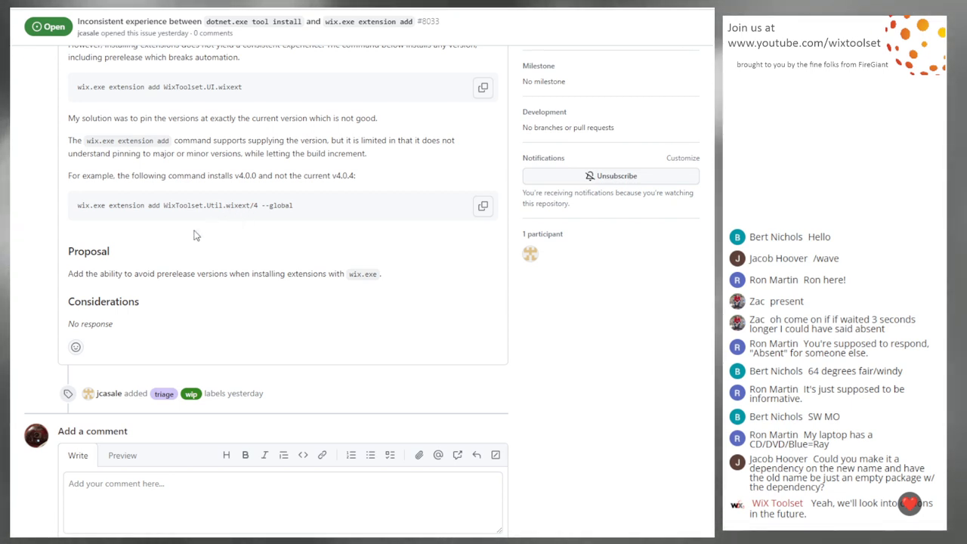
mouse_move(218, 249)
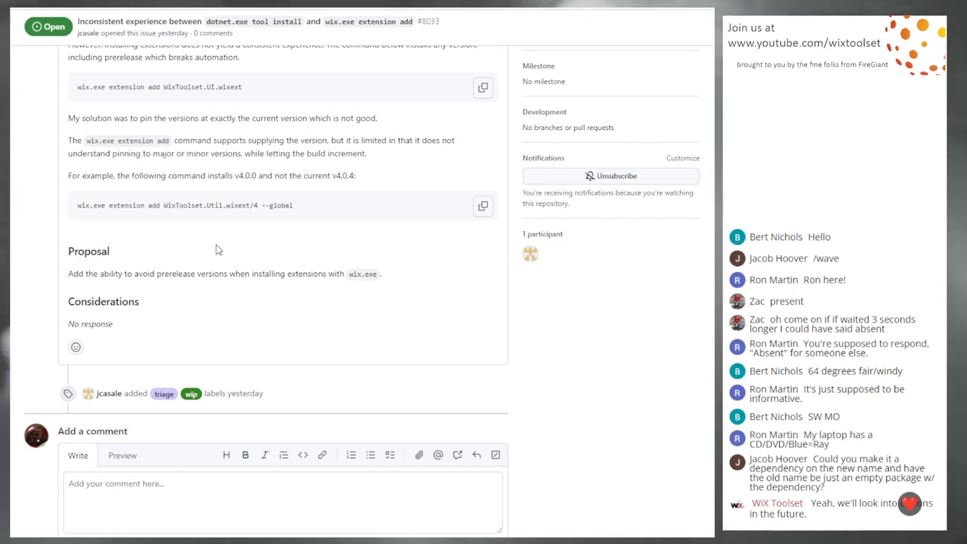
mouse_move(211, 248)
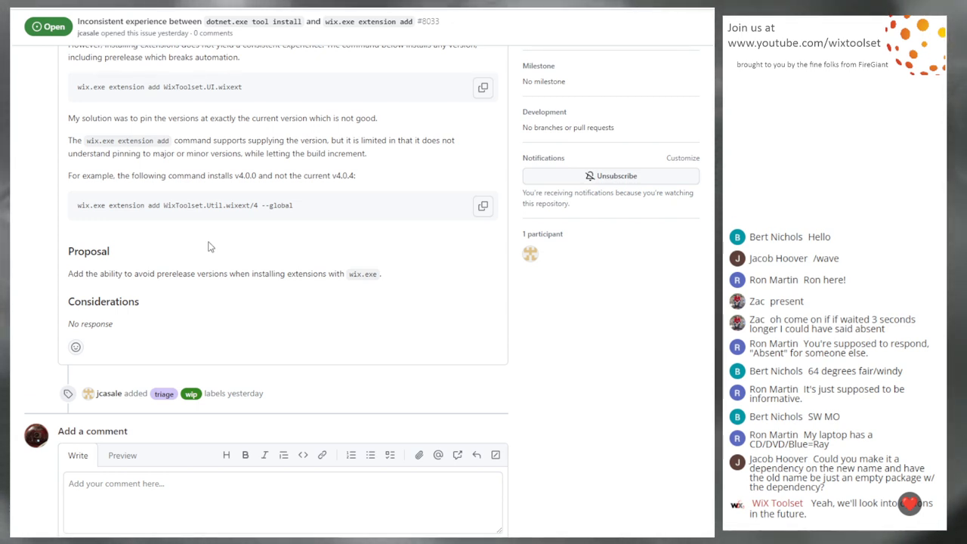
mouse_move(215, 266)
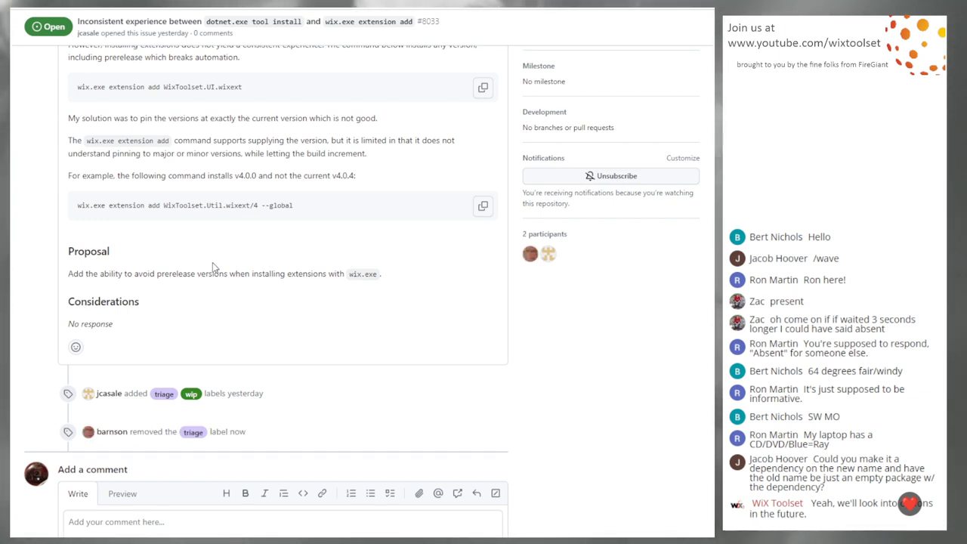
mouse_move(190, 254)
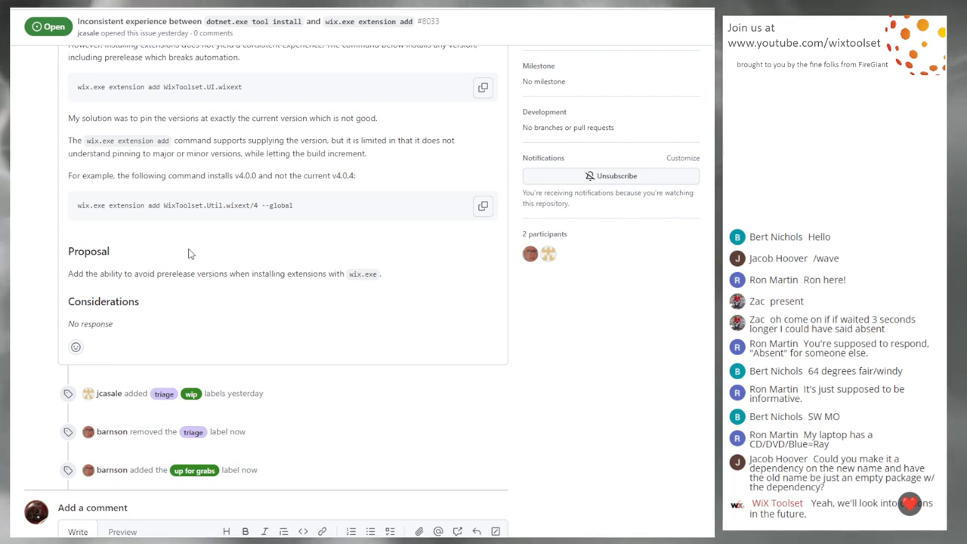
mouse_move(181, 242)
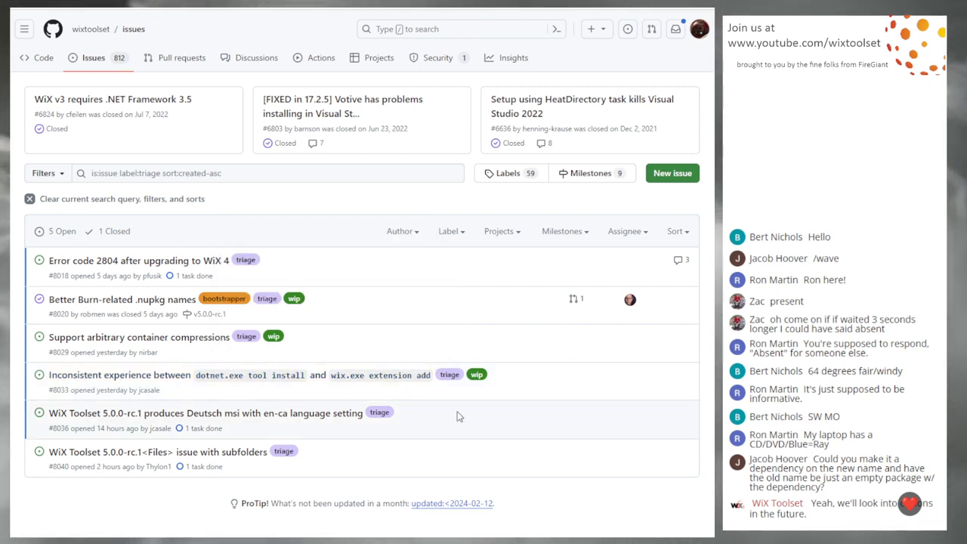
mouse_move(155, 390)
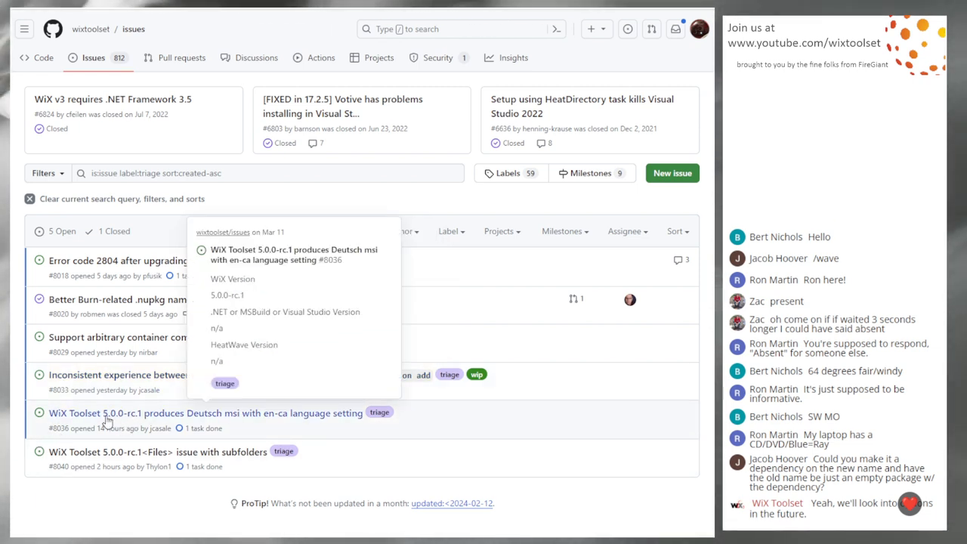
Open issue #8036 'WiX Toolset 5.0.0-rc.1 produces Deutsch msi with en-ca language setting'.
left_click(206, 413)
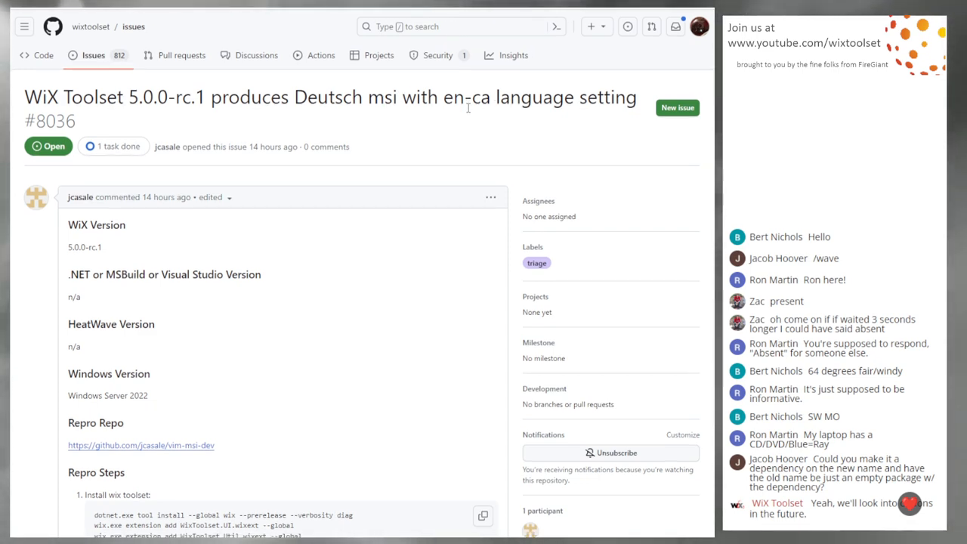
scroll("down", 3)
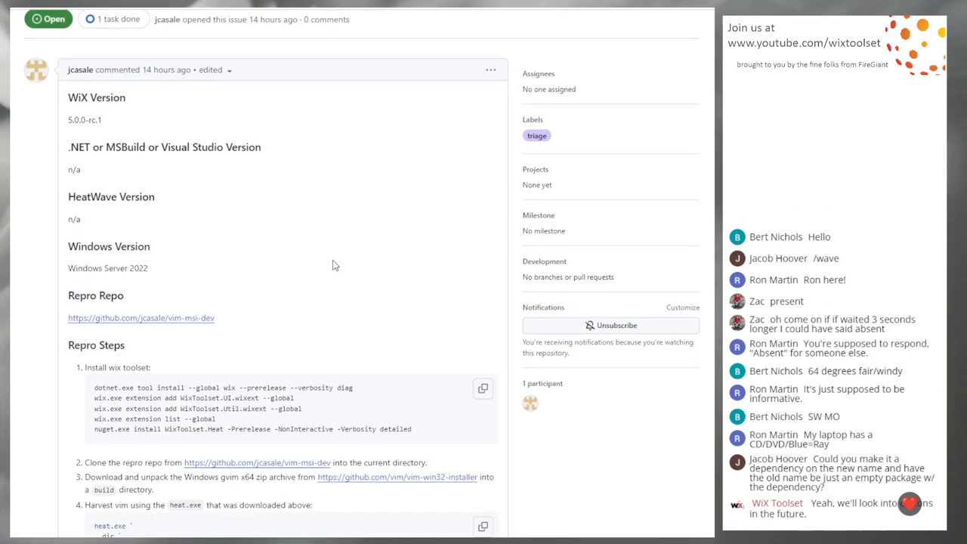
scroll("down", 3)
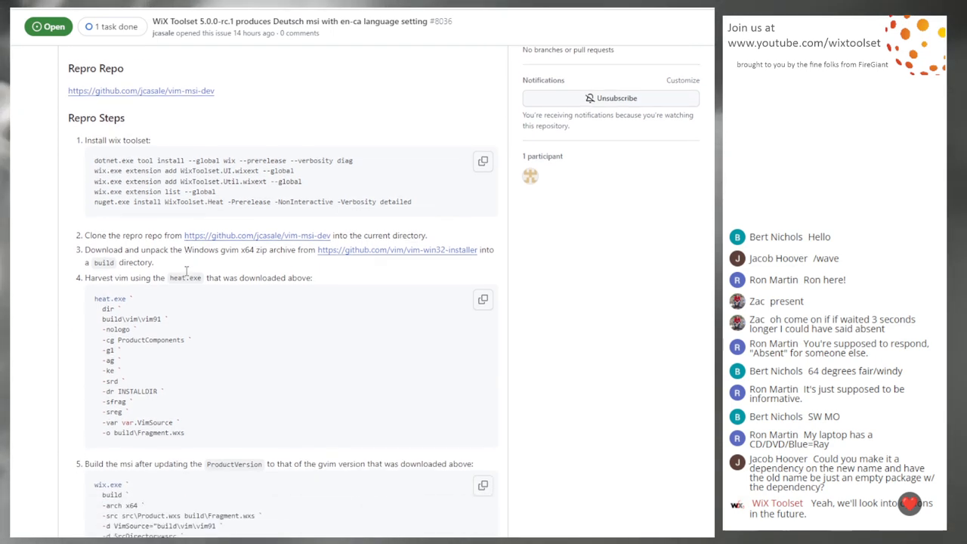
scroll("down", 3)
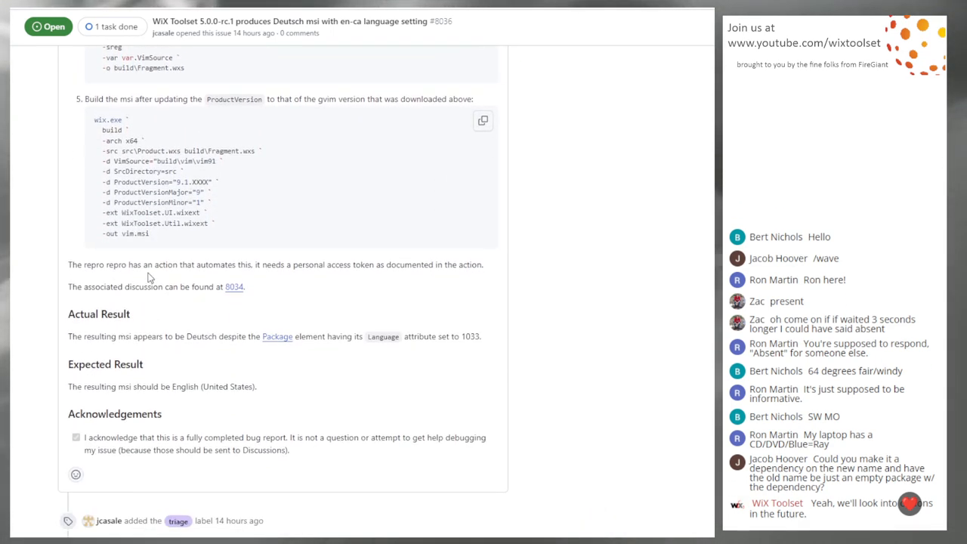
scroll("down", 3)
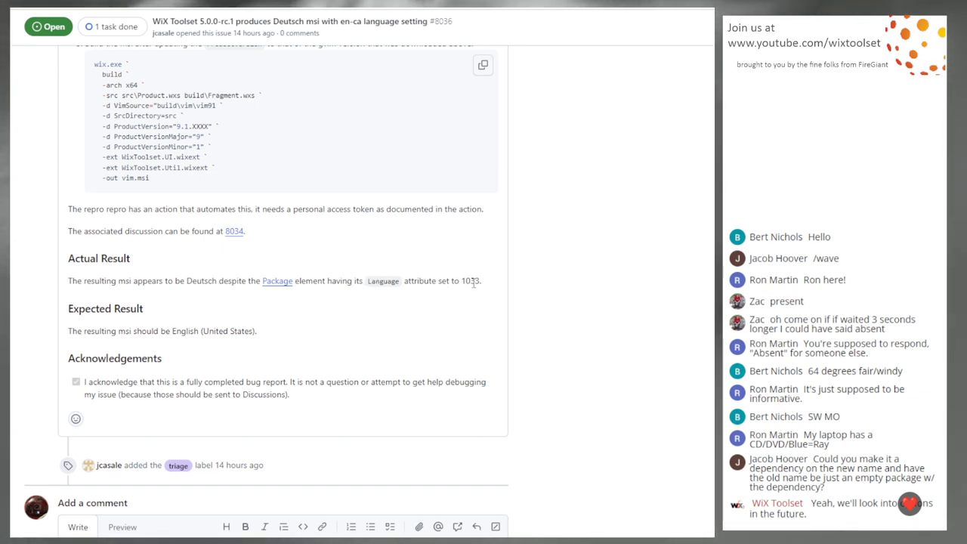
double_click(470, 279)
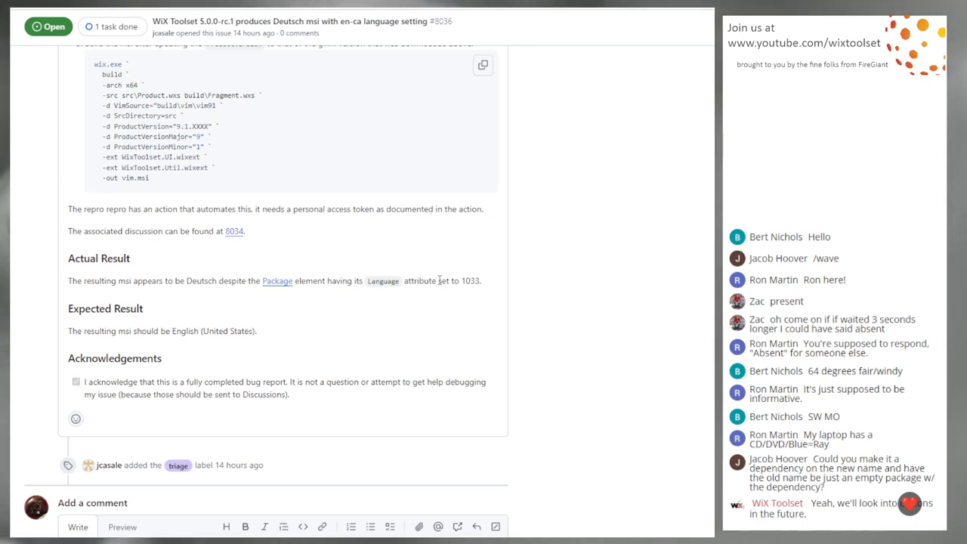
double_click(472, 280)
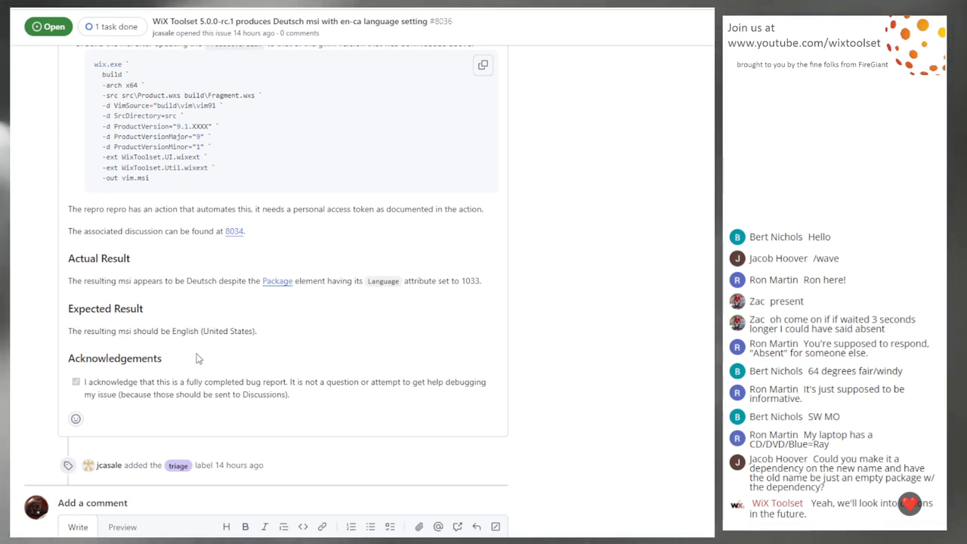
mouse_move(115, 334)
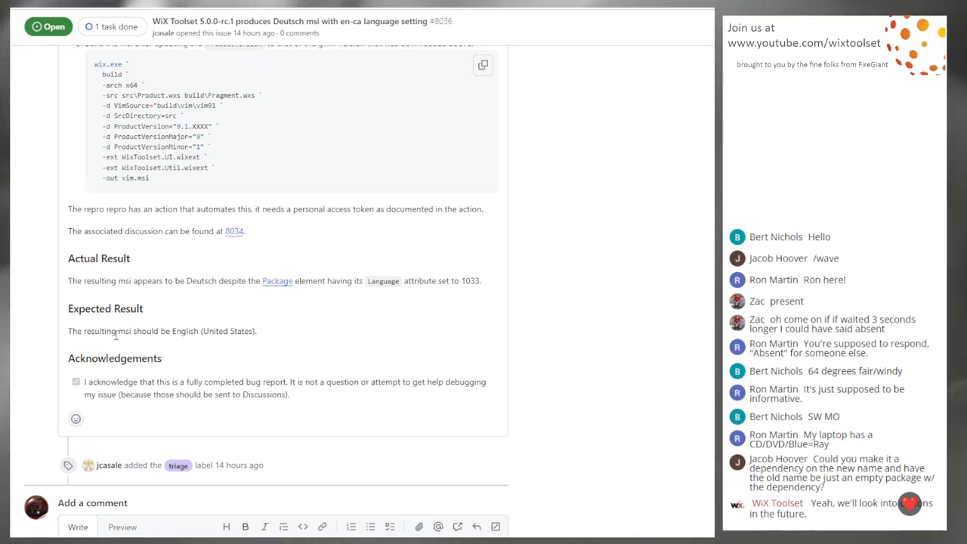
scroll("up", 3)
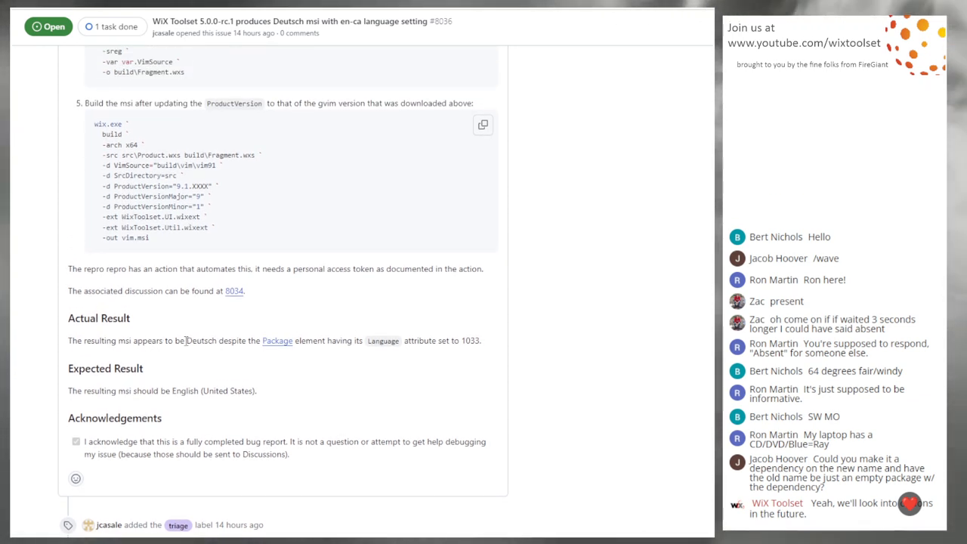
double_click(200, 340)
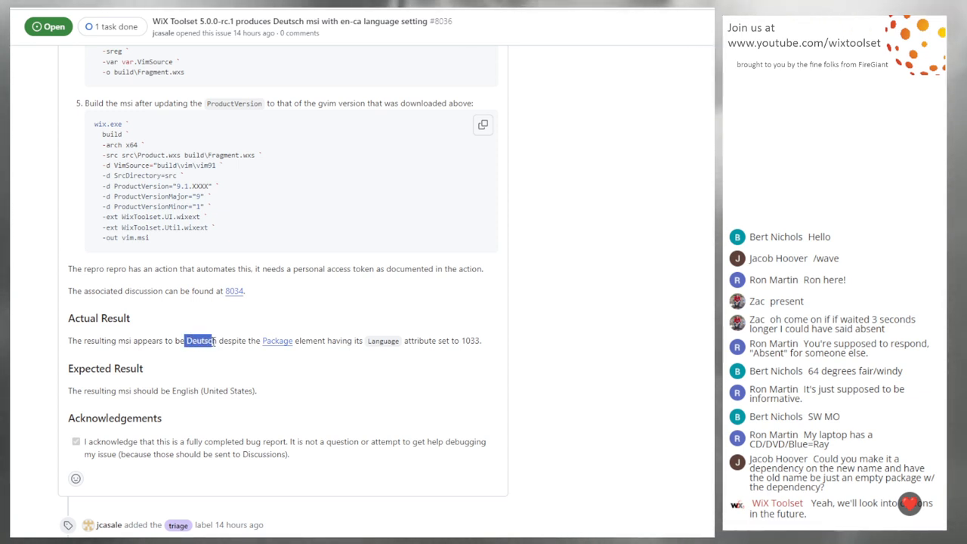
double_click(470, 340)
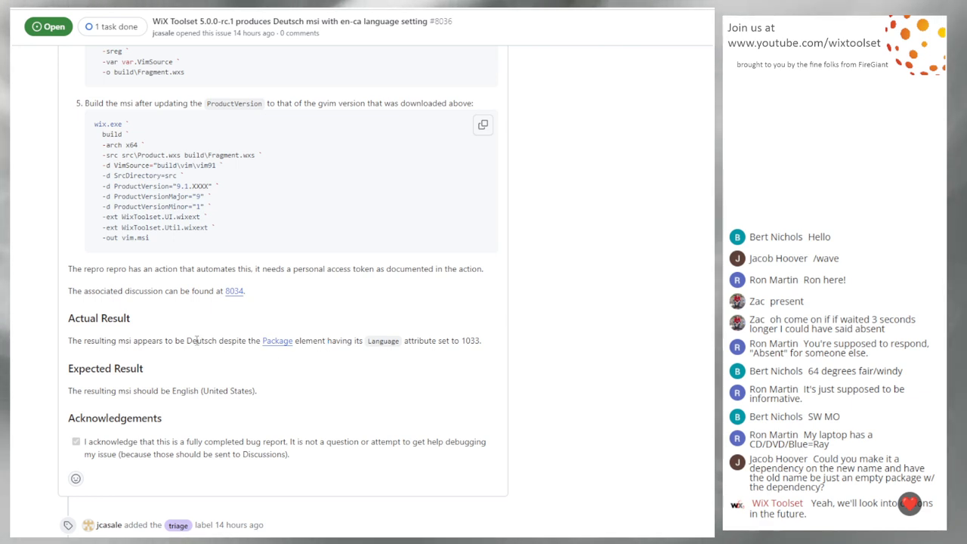
double_click(203, 342)
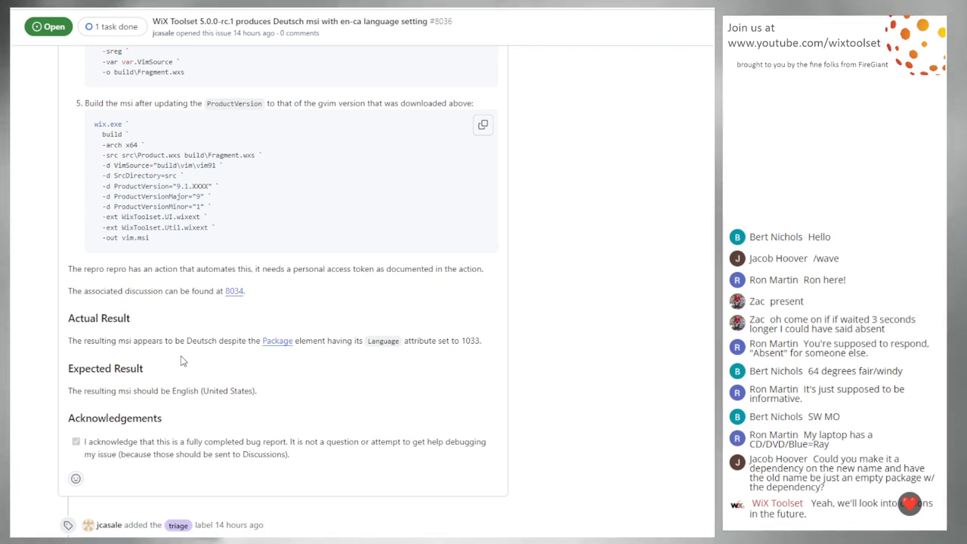
mouse_move(370, 212)
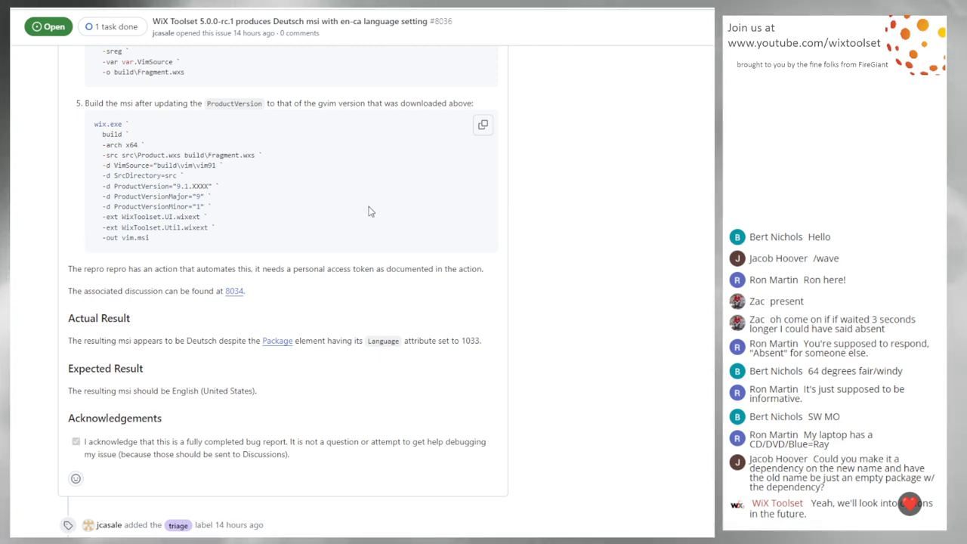
mouse_move(363, 214)
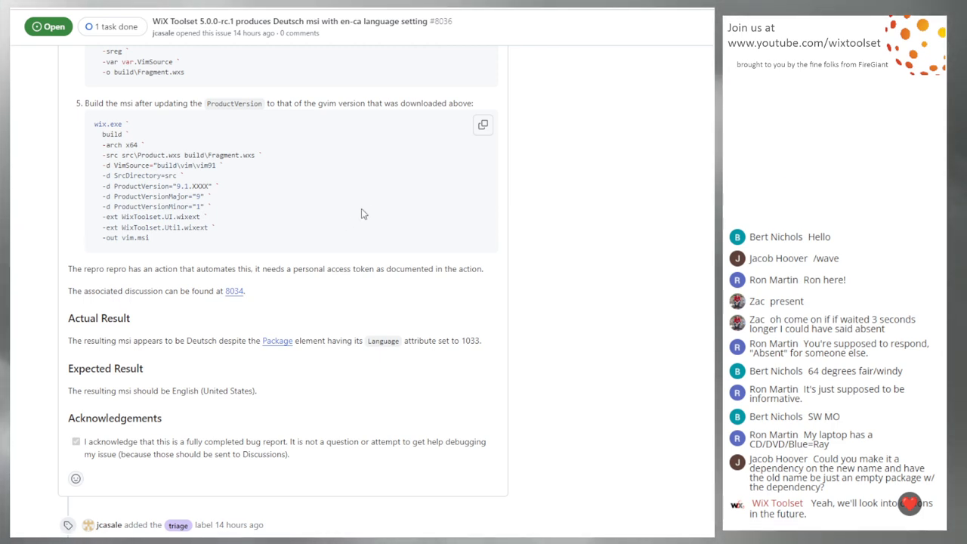
scroll("up", 3)
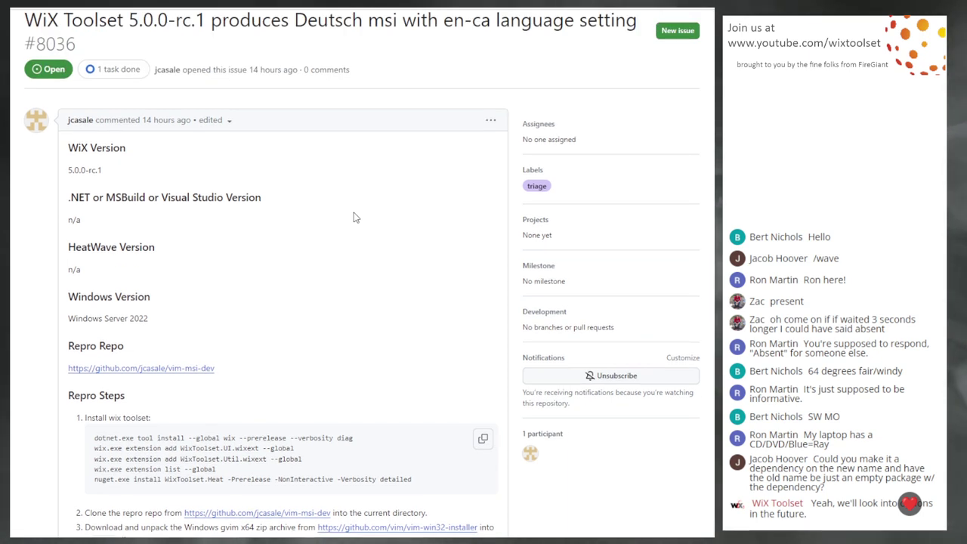
mouse_move(334, 188)
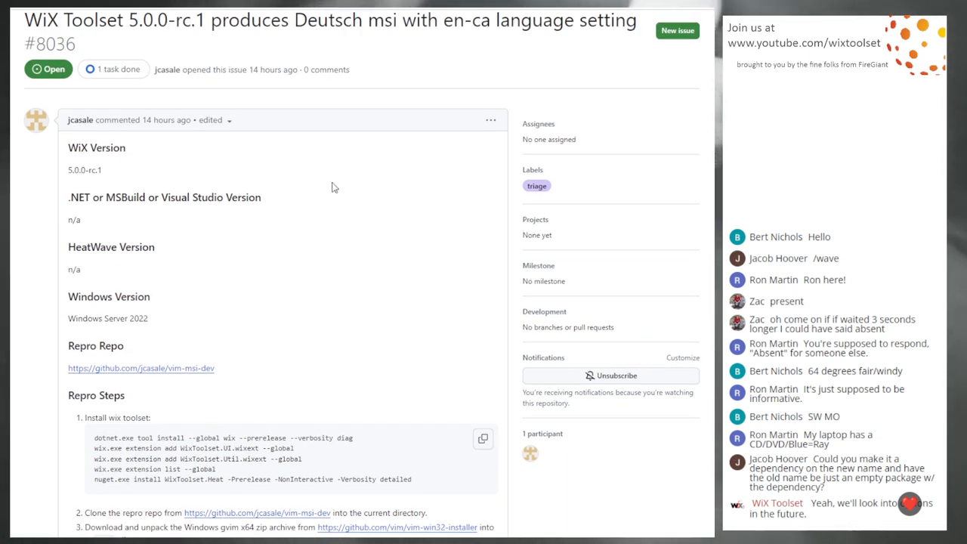
mouse_move(338, 248)
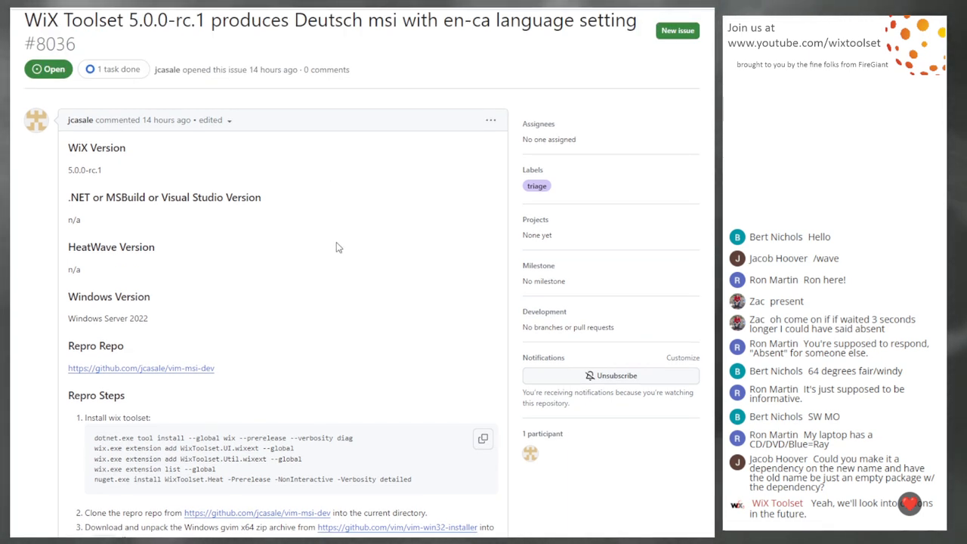
Read issue #8036's build command, actual and expected results, and acknowledgement.
scroll("down", 3)
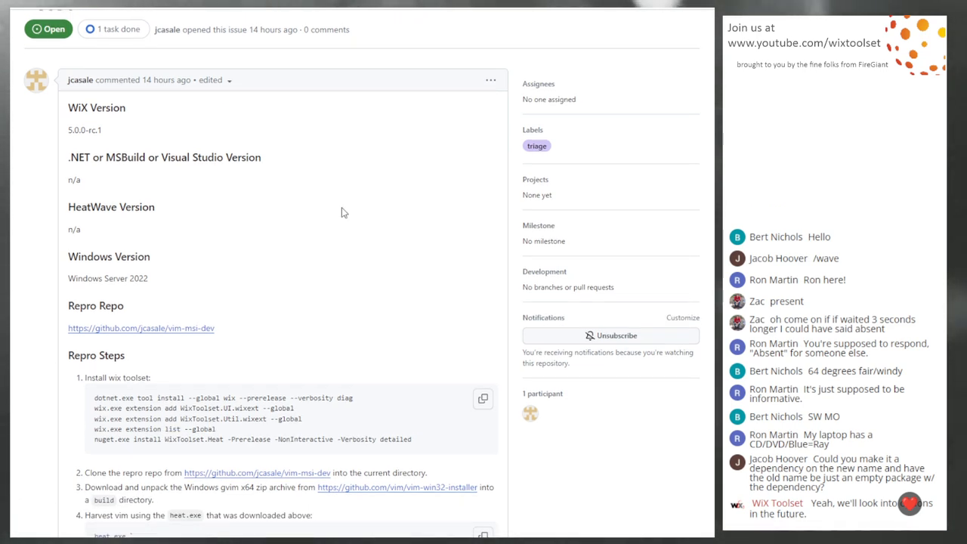
scroll("down", 3)
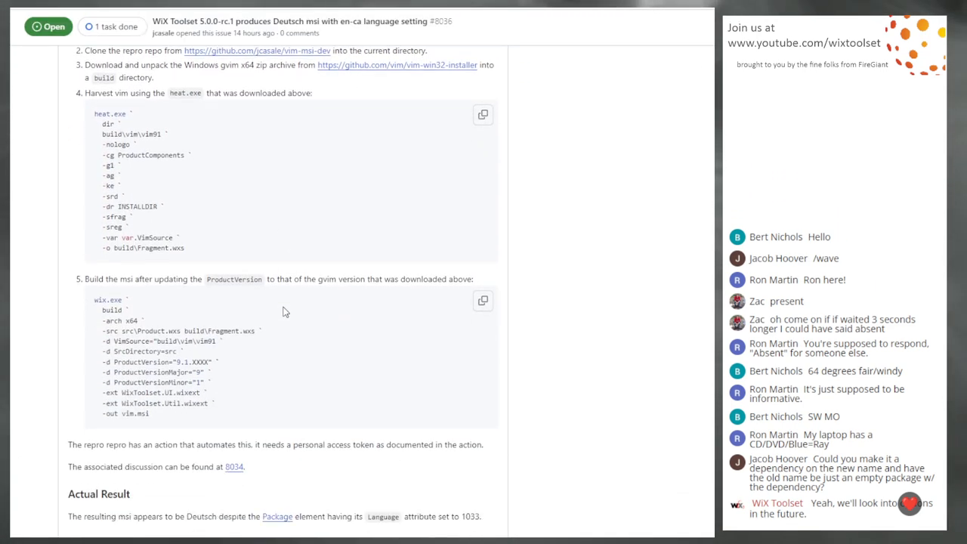
scroll("down", 3)
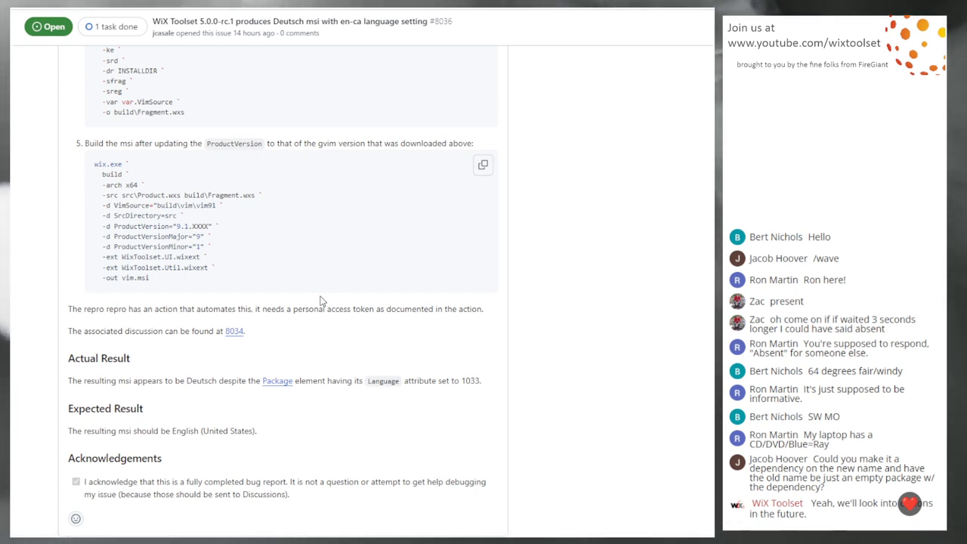
mouse_move(338, 323)
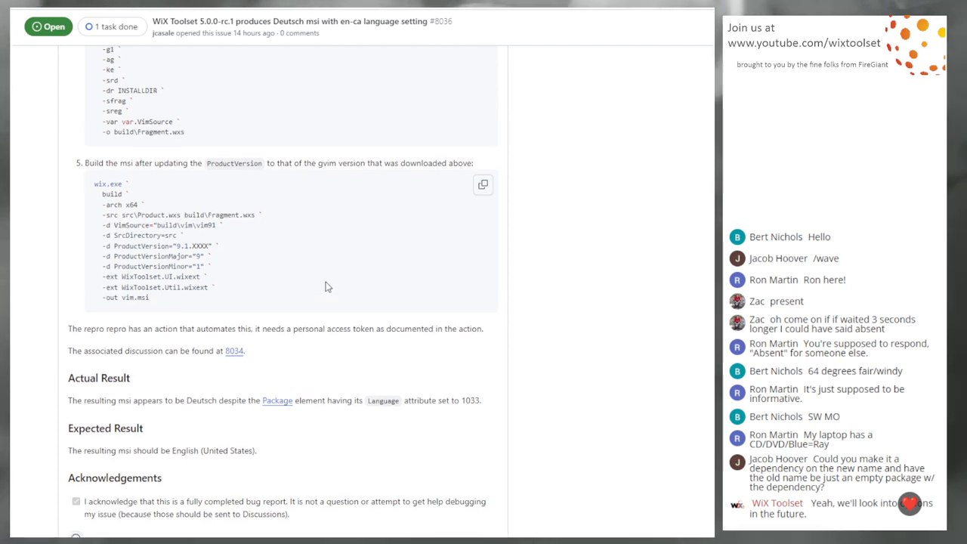
mouse_move(68, 406)
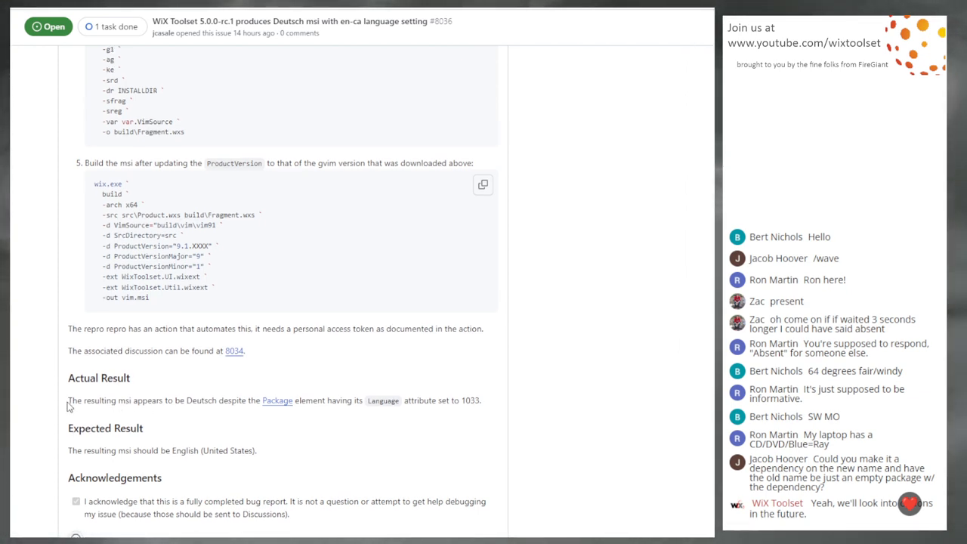
mouse_move(353, 377)
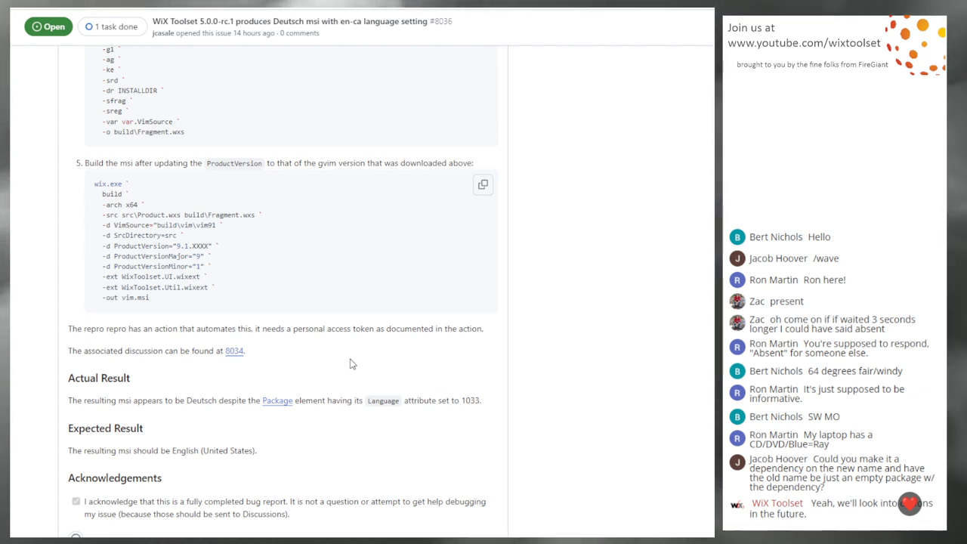
double_click(201, 400)
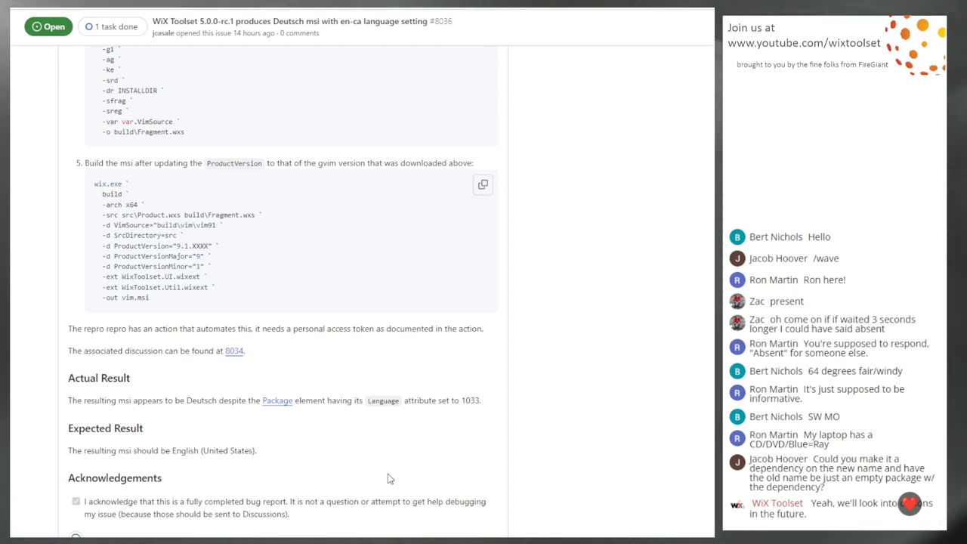
mouse_move(366, 323)
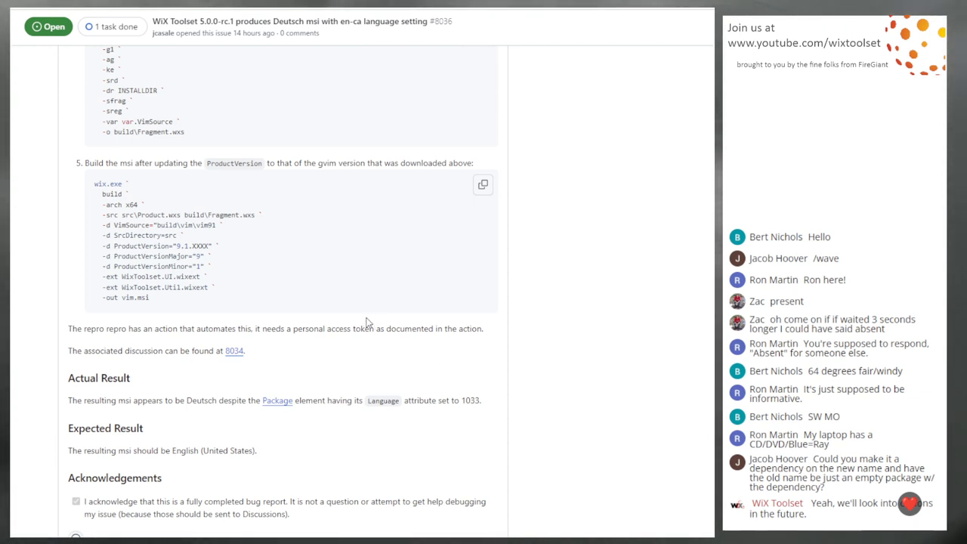
mouse_move(351, 323)
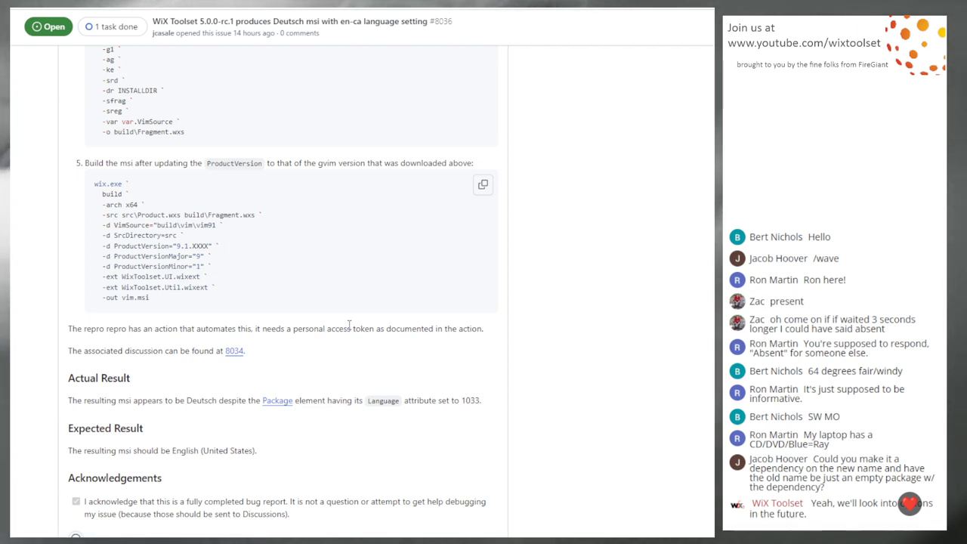
mouse_move(287, 299)
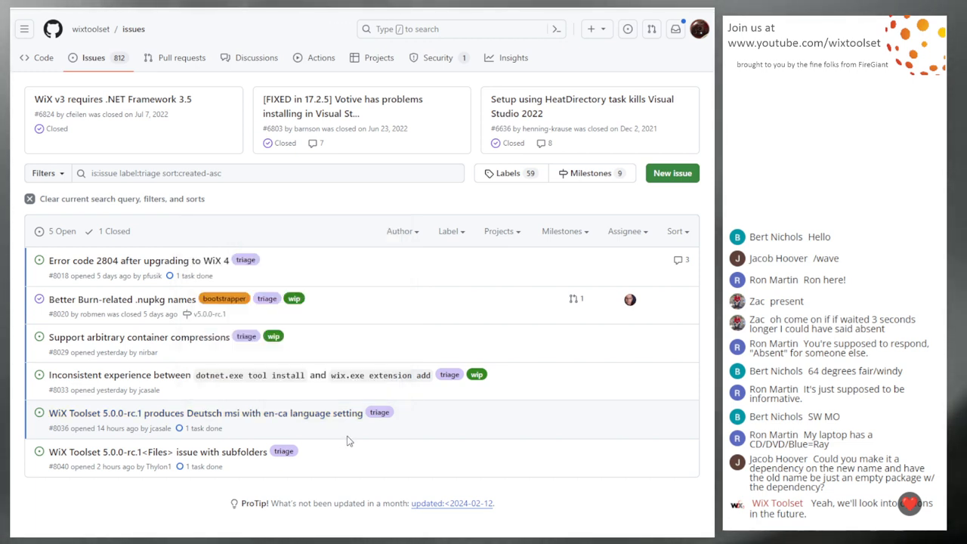
mouse_move(446, 426)
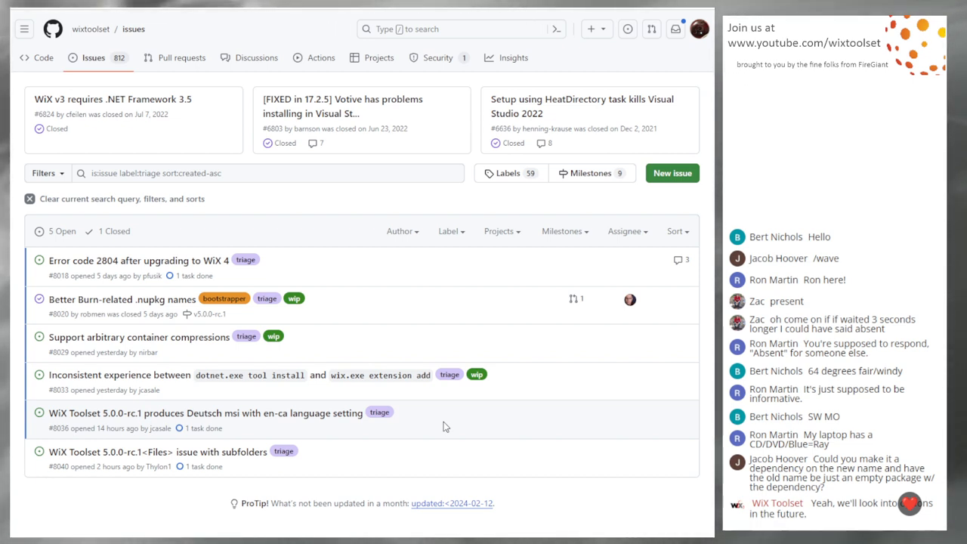
mouse_move(436, 472)
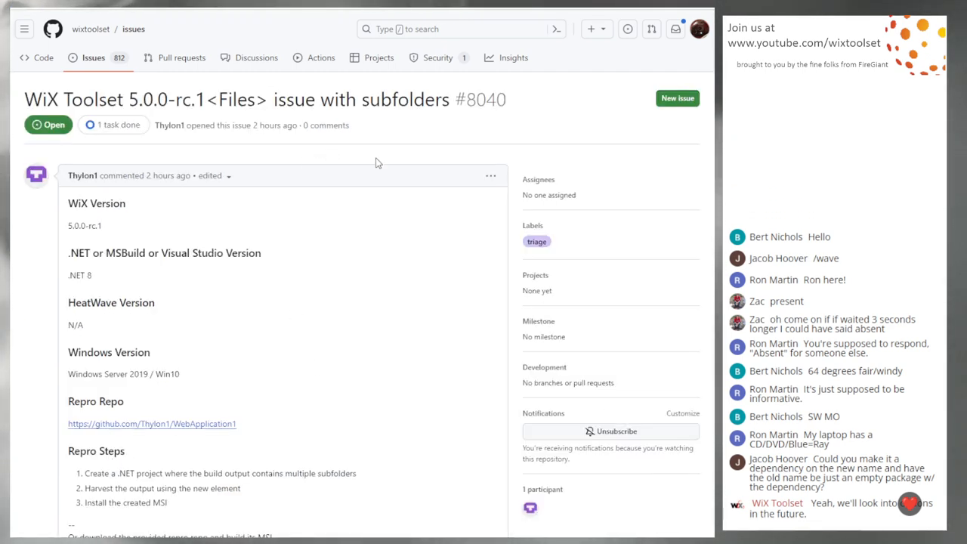
Read issue #8040 on the Files element and subfolders, then follow its linked discussion #8039.
scroll("down", 3)
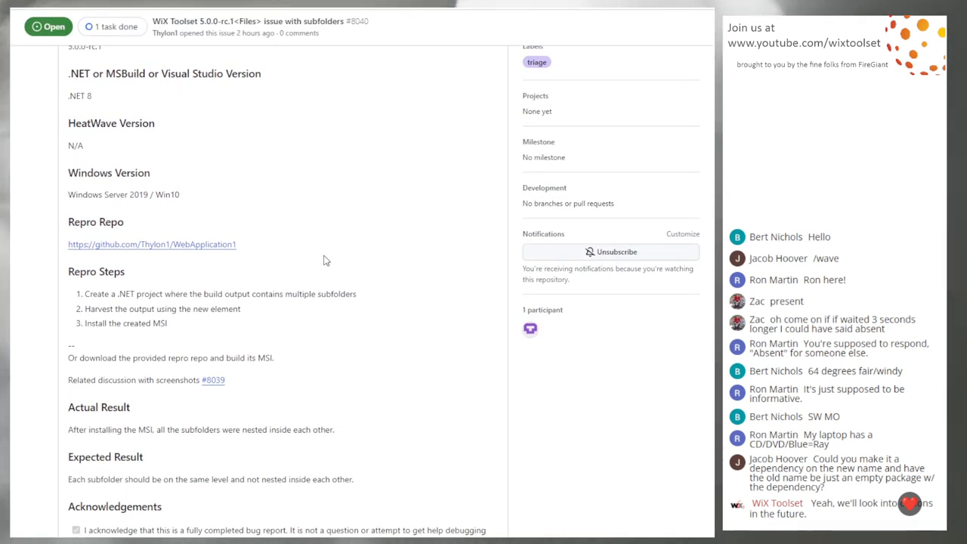
scroll("up", 3)
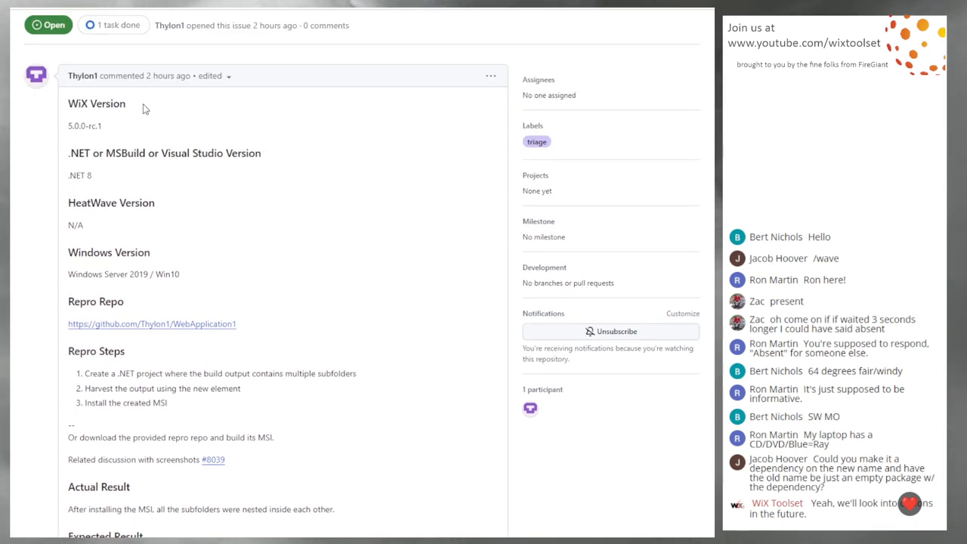
scroll("down", 3)
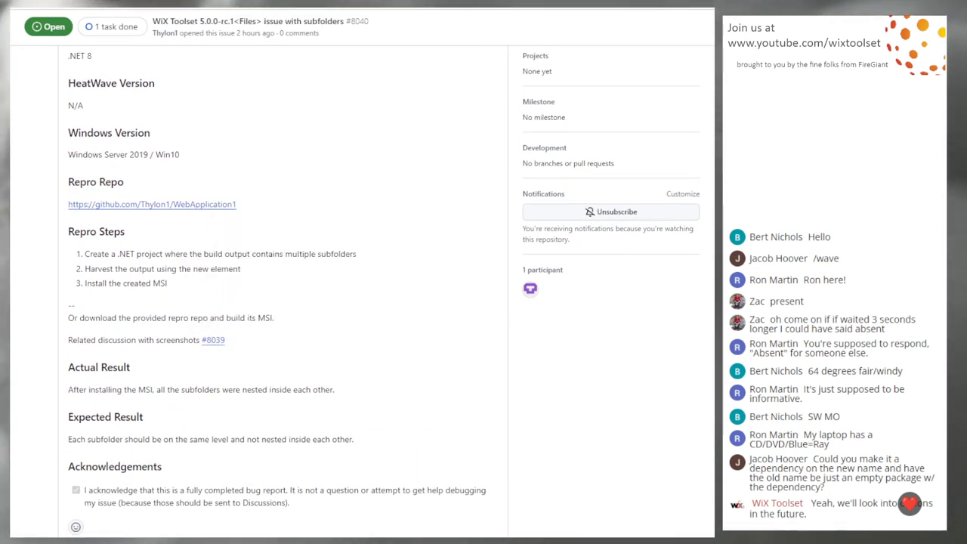
left_click(214, 340)
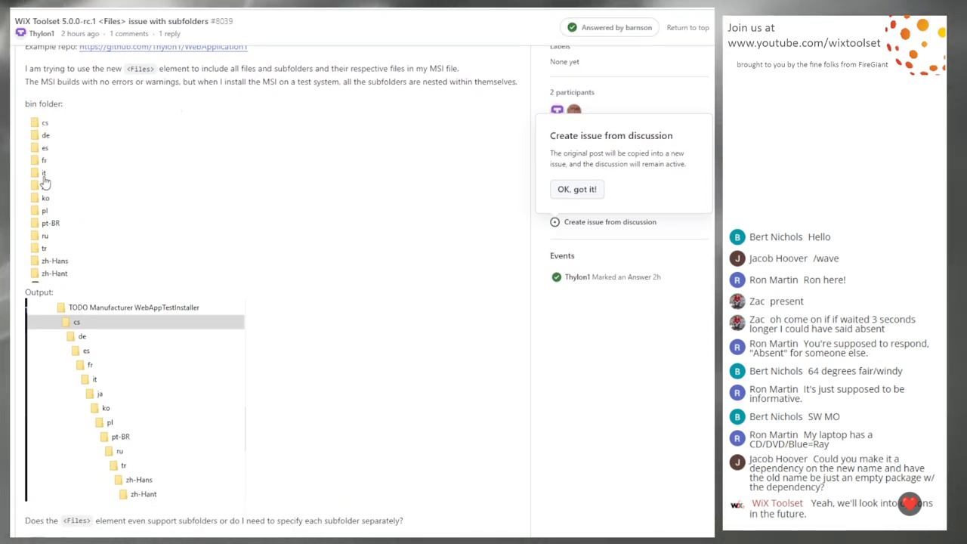
Review discussion #8039's folder listings down to its closing question answered by barnson.
scroll("down", 3)
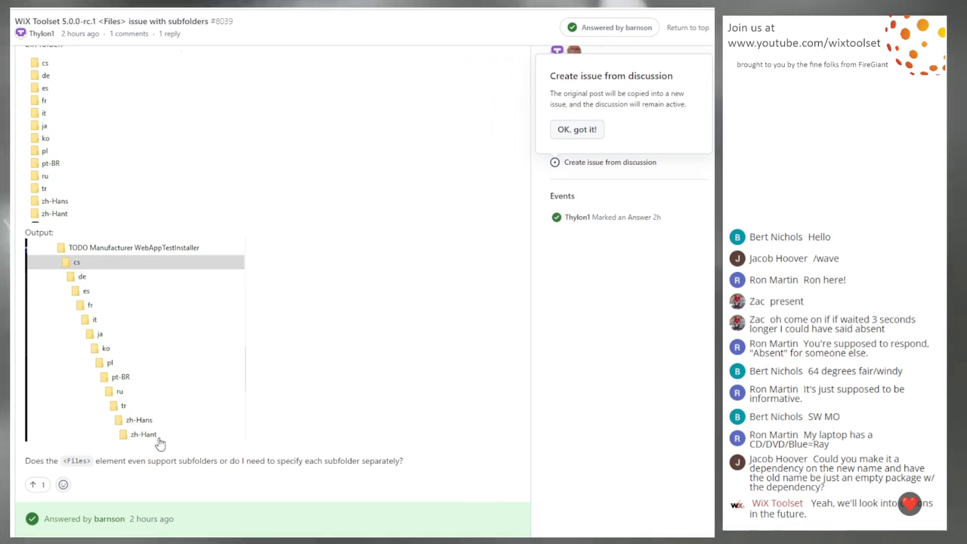
mouse_move(285, 239)
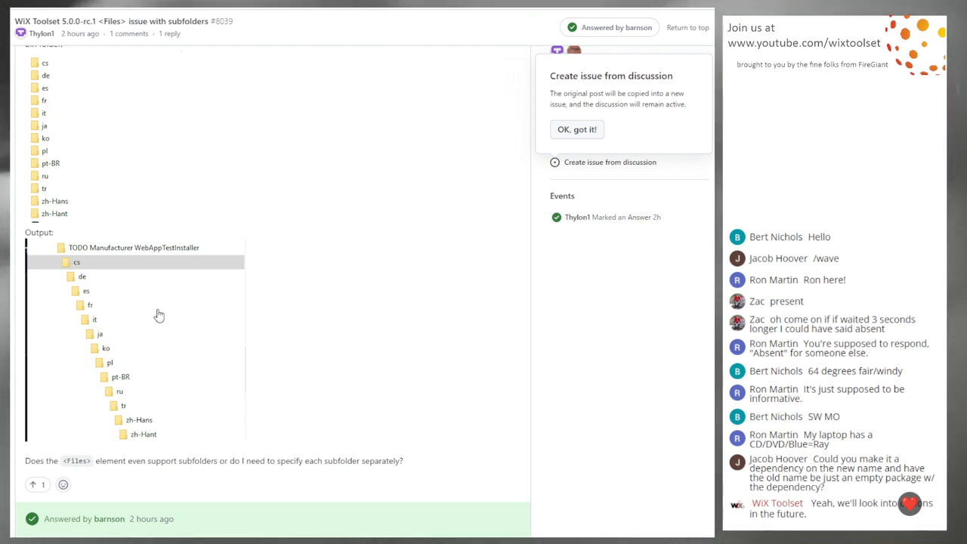
mouse_move(153, 437)
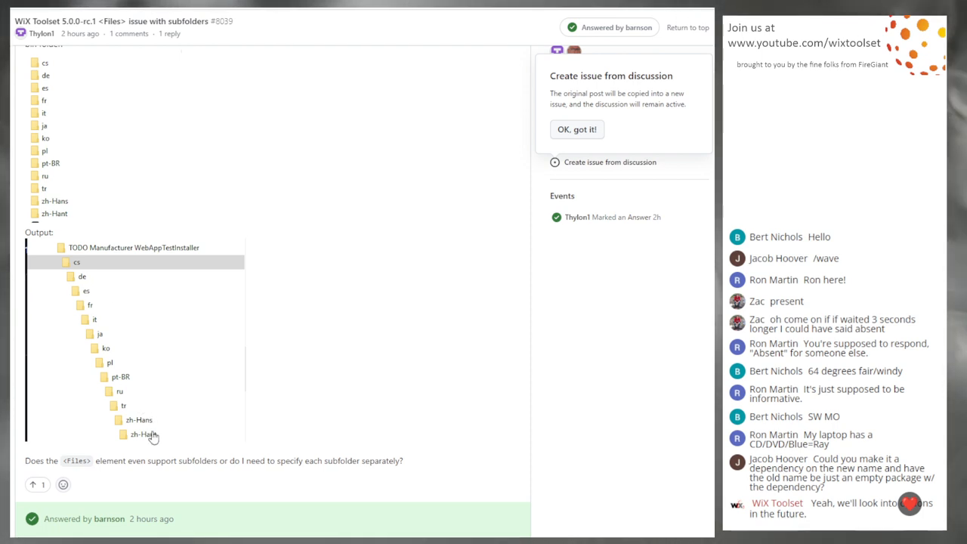
mouse_move(109, 365)
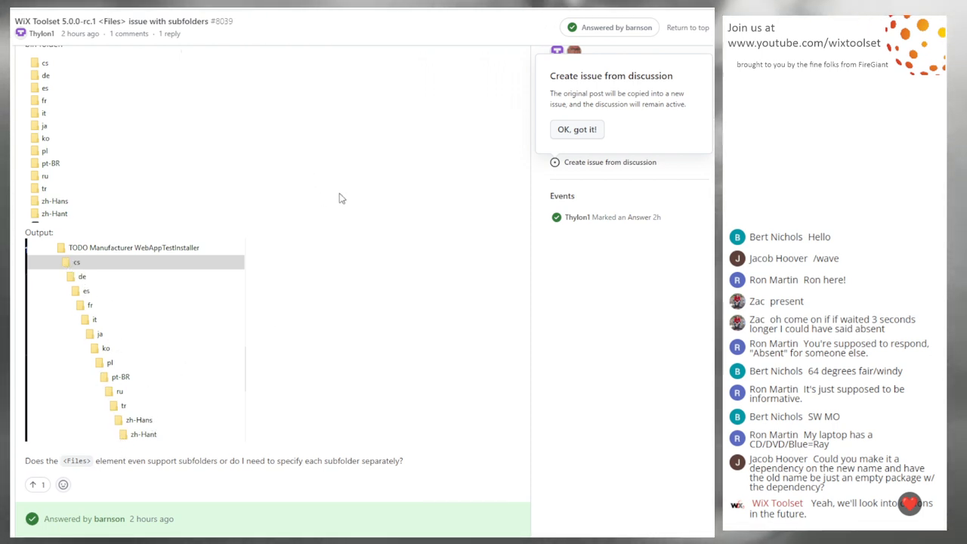
mouse_move(236, 172)
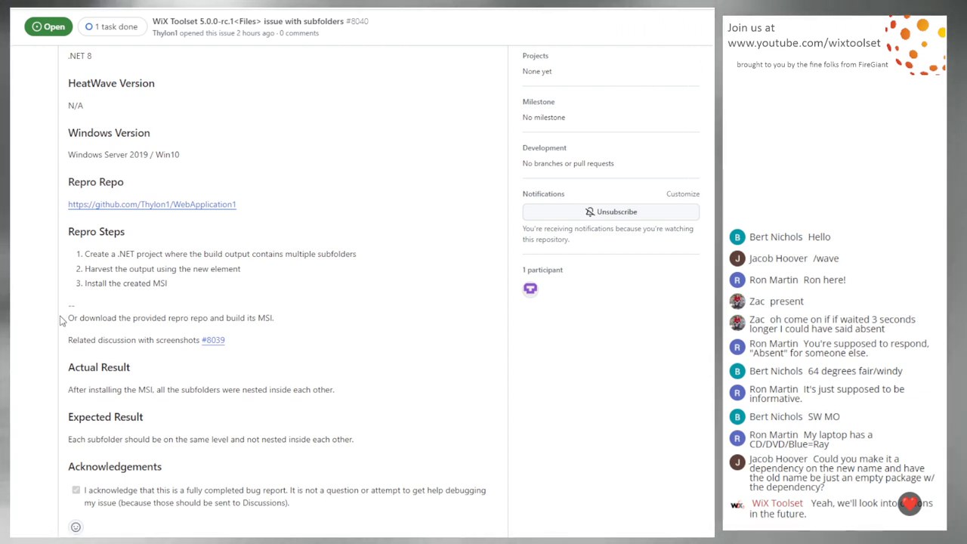
mouse_move(195, 441)
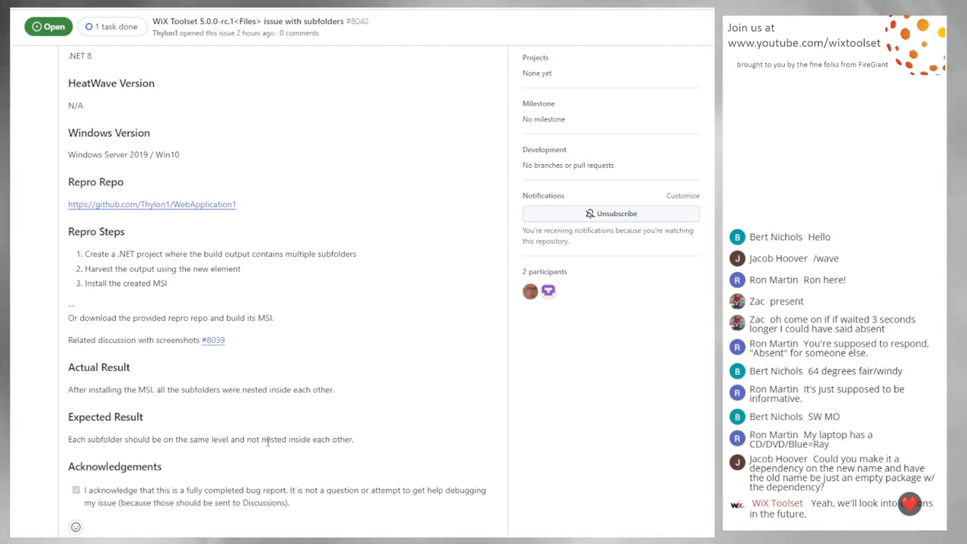
Check issue #8040's sidebar now showing assignee barnson, compiler label and milestone v5.0.0-rc.2.
scroll("up", 3)
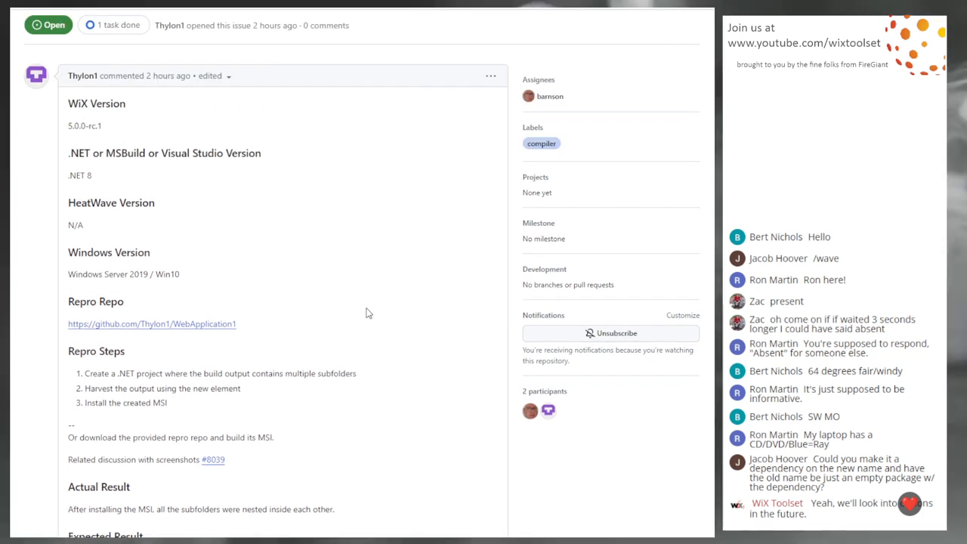
scroll("down", 3)
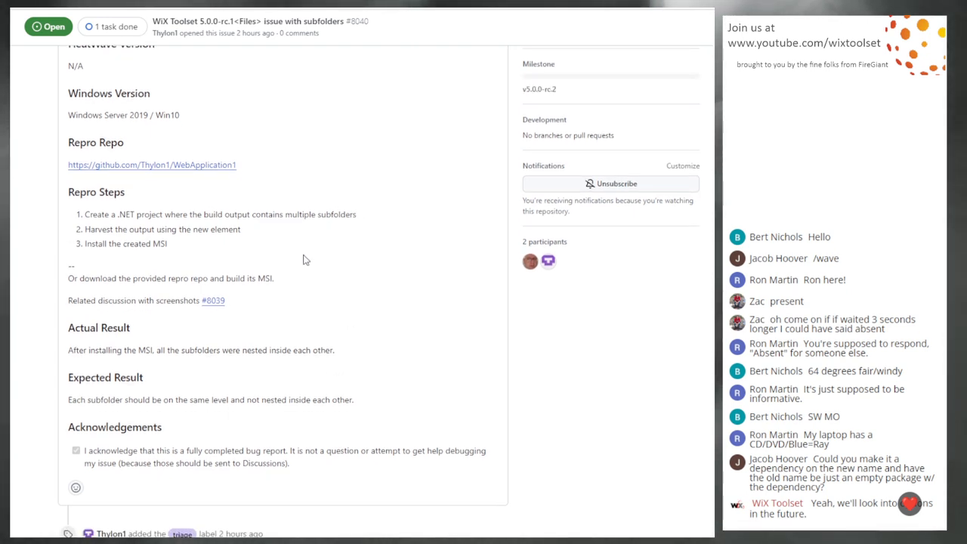
mouse_move(308, 187)
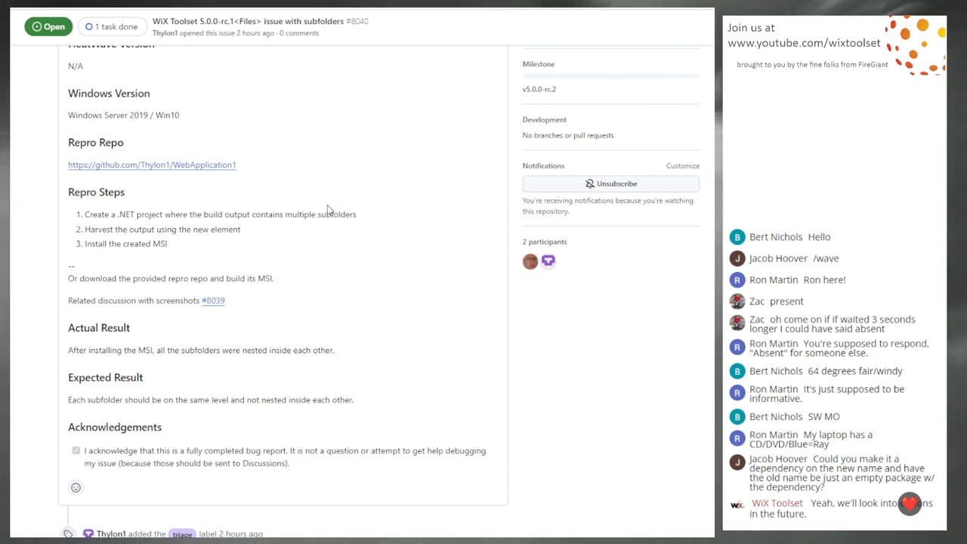
mouse_move(338, 271)
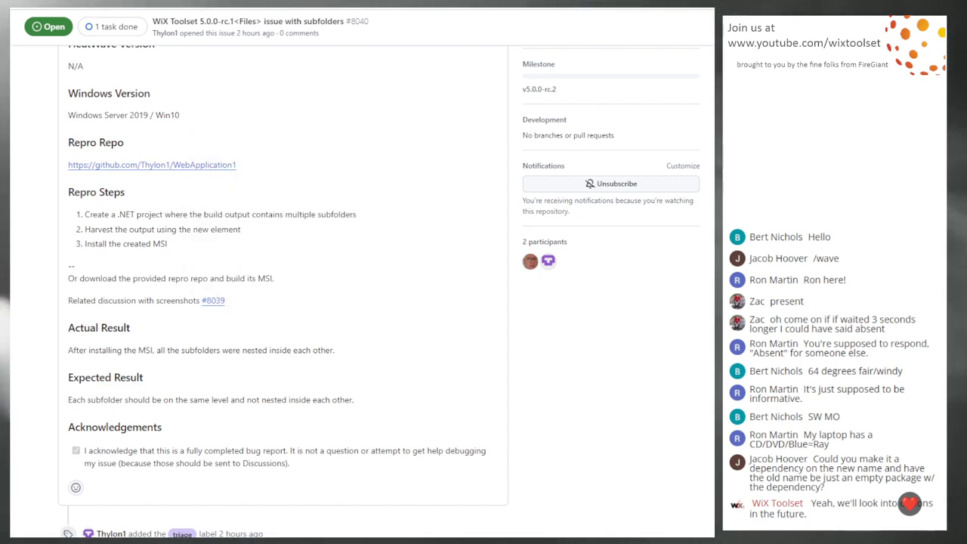
Look over discussion #8039 once more, then return to the triage list now holding only issue #8029.
left_click(213, 300)
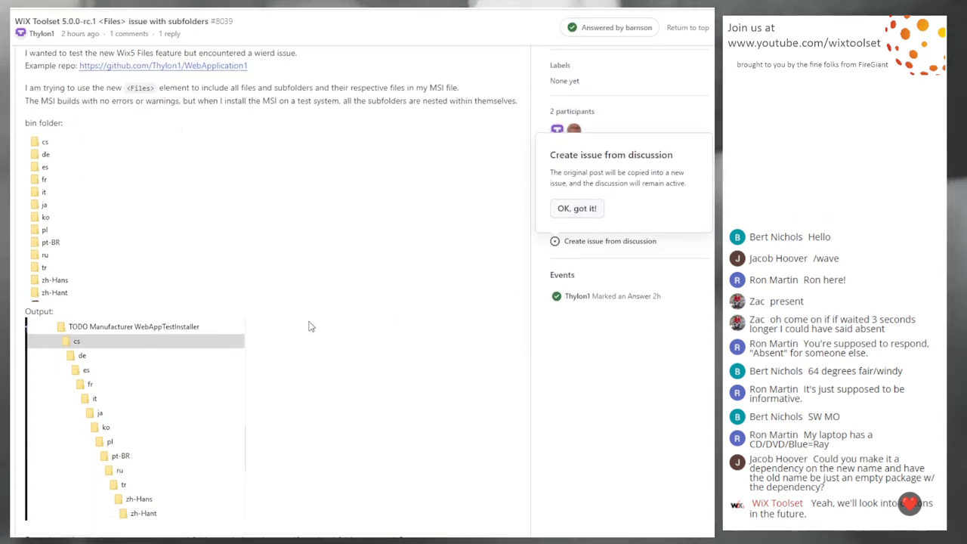
scroll("down", 3)
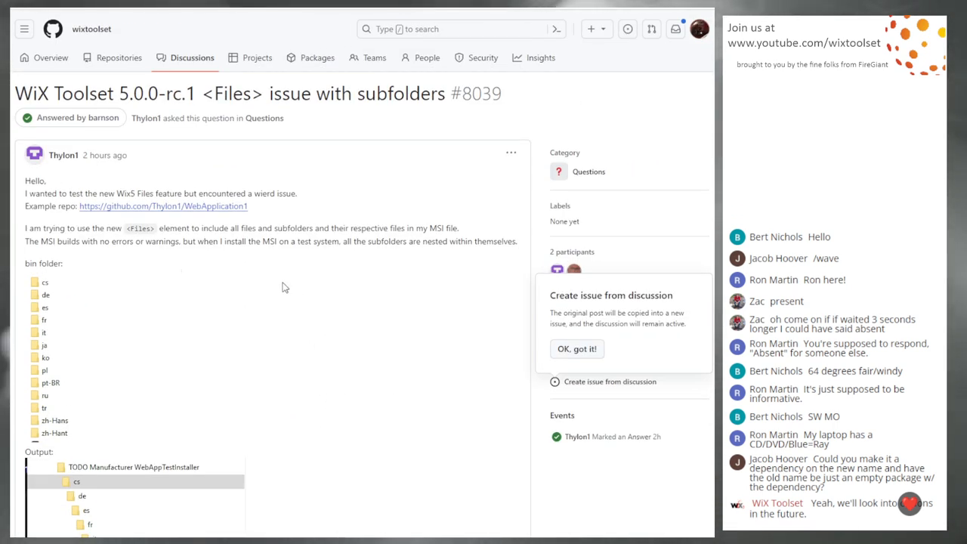
scroll("down", 3)
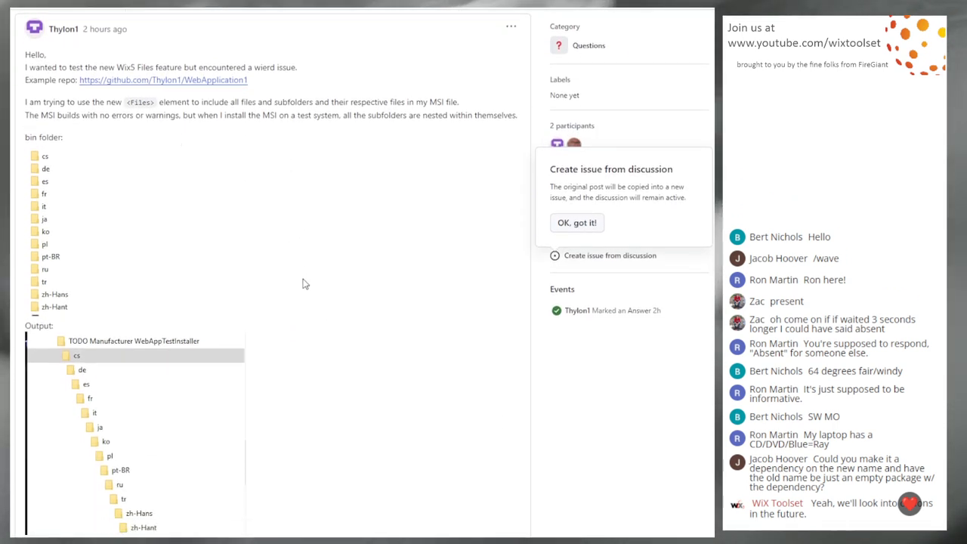
scroll("up", 3)
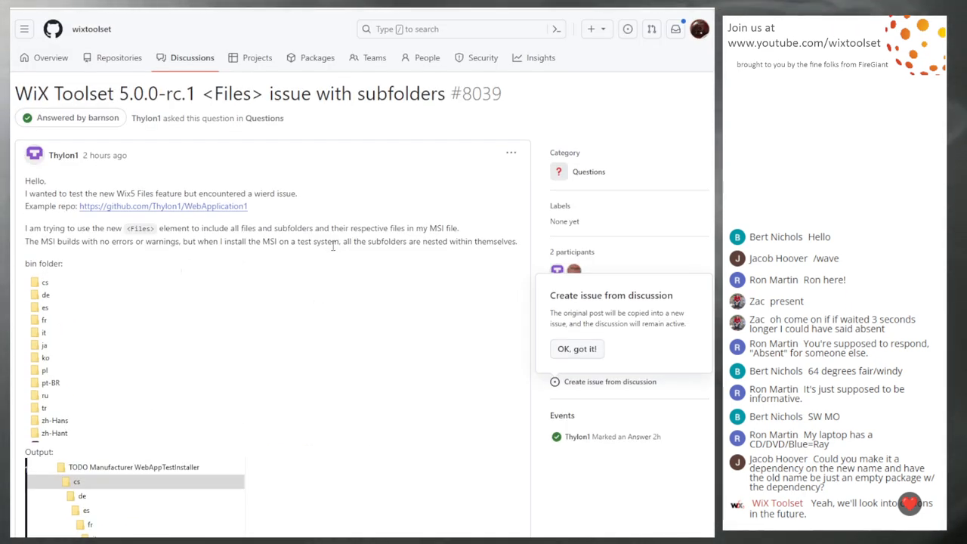
mouse_move(335, 217)
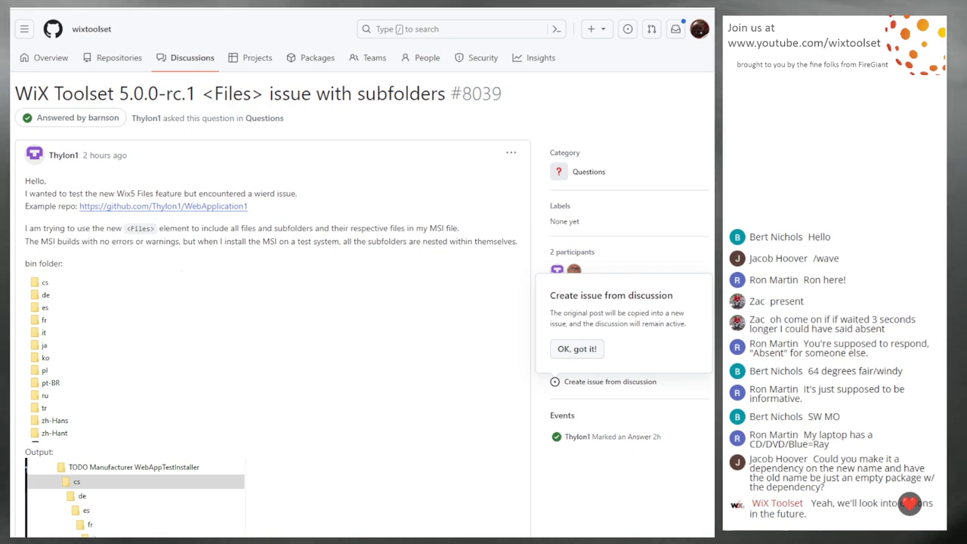
left_click(578, 347)
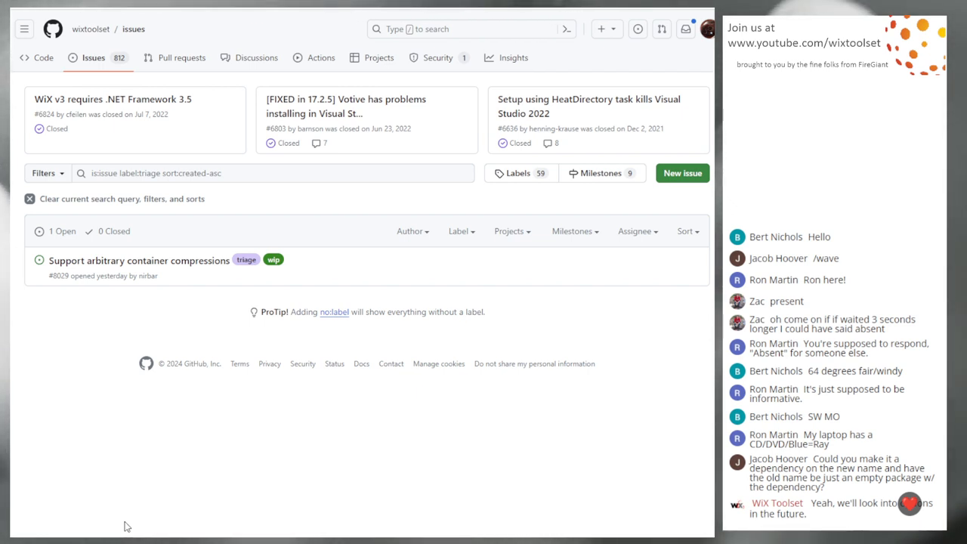
mouse_move(88, 335)
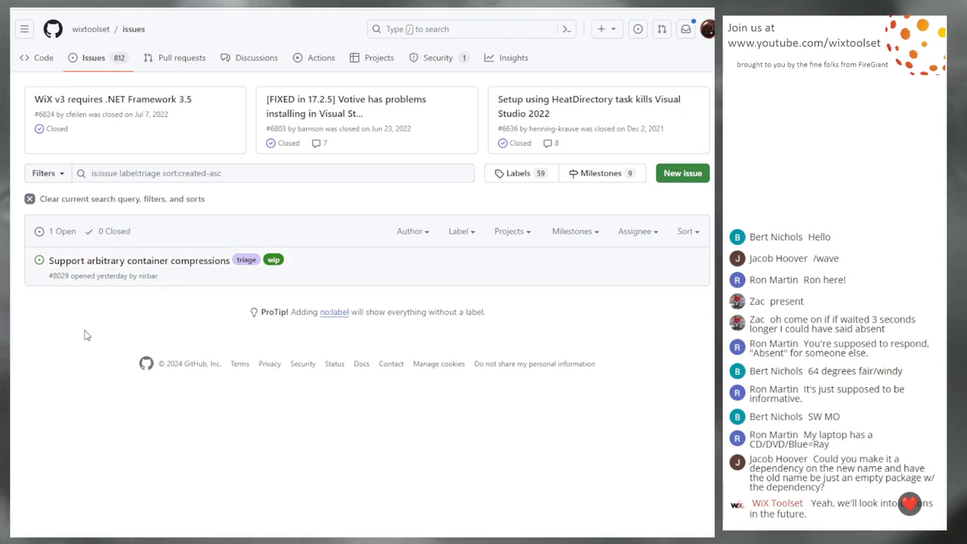